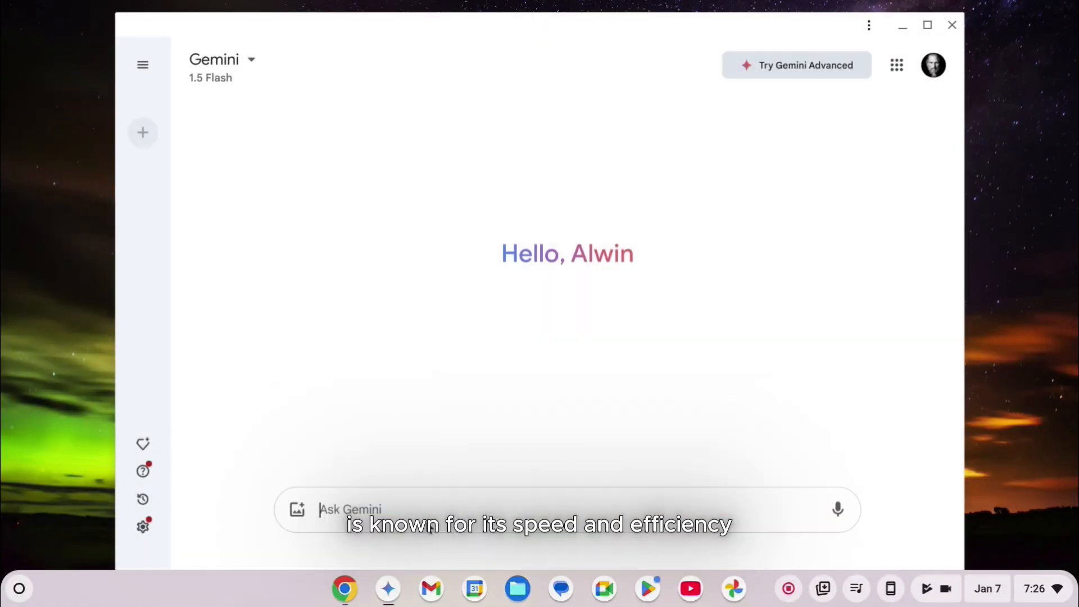
- Reduce the ChromeOS Display and text size slider from 110% to the 100% default
left_click(953, 26)
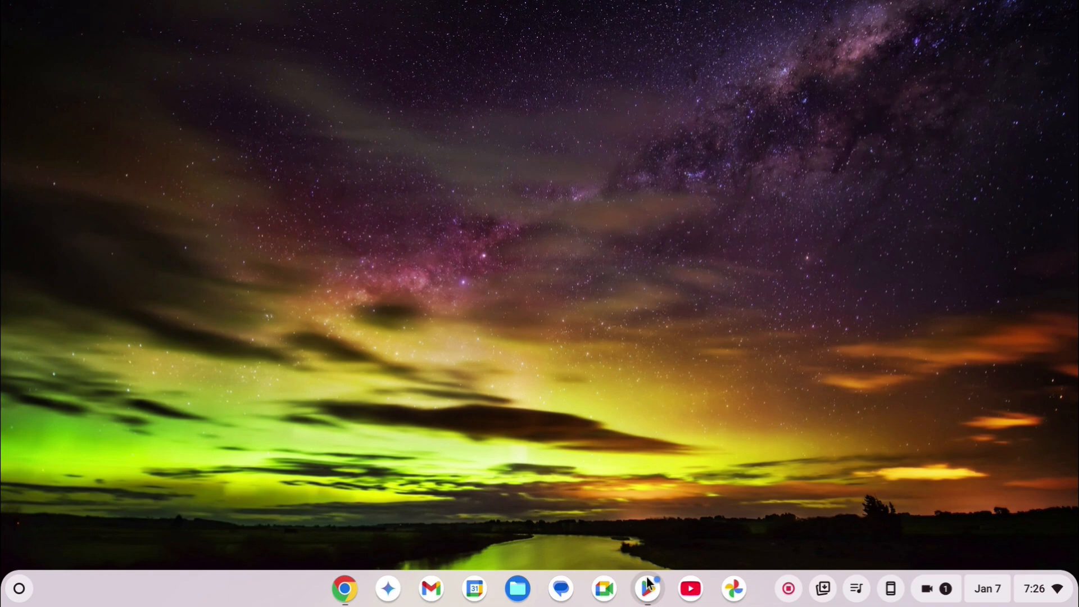
left_click(646, 588)
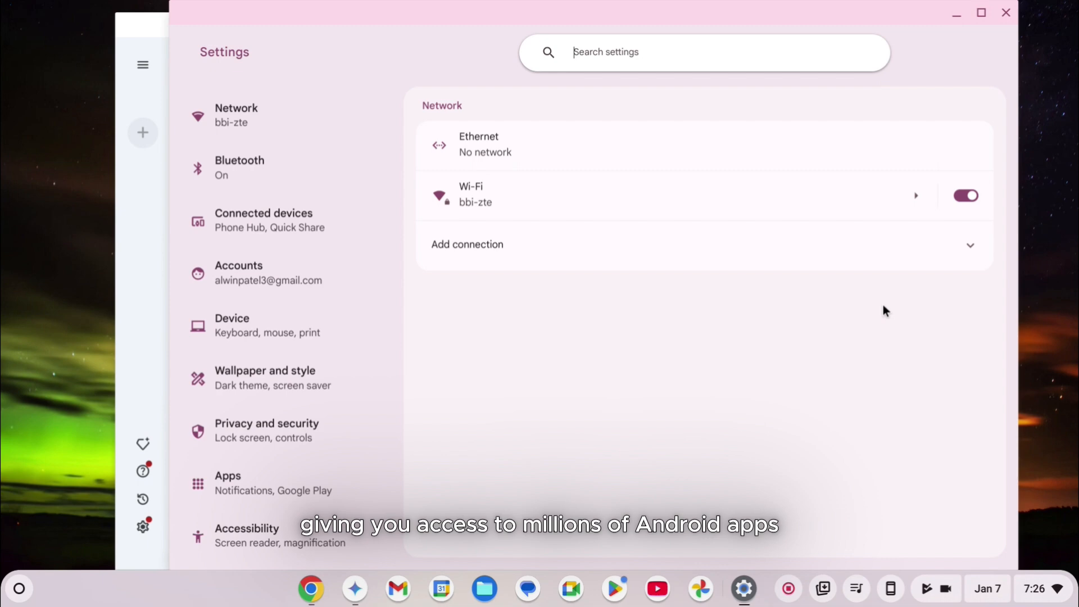
left_click(247, 325)
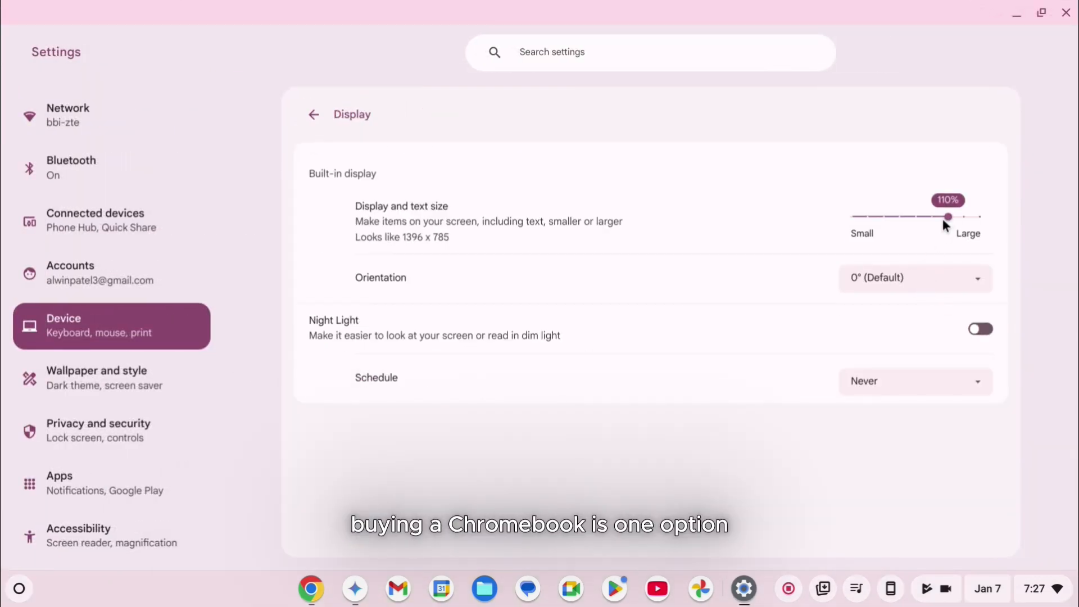
left_click_drag(949, 217, 931, 217)
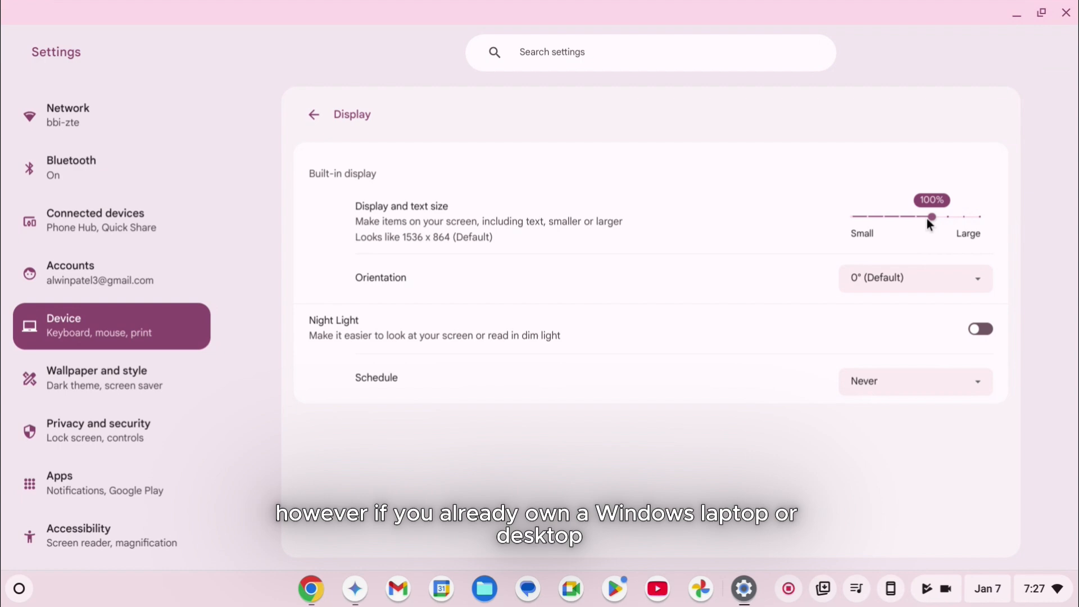
left_click(97, 379)
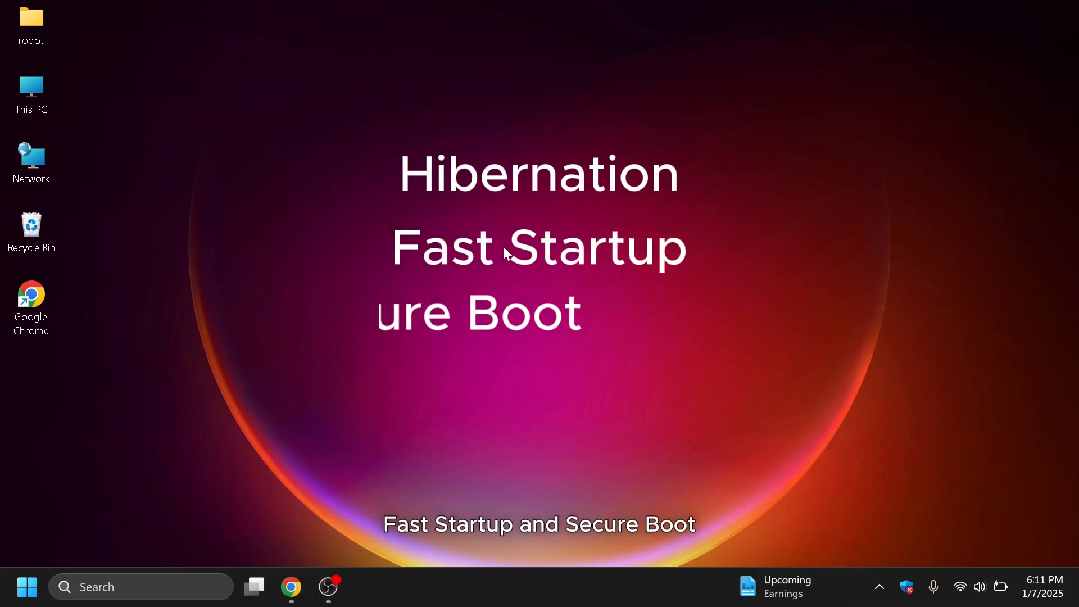
- Launch Command Prompt as administrator from a Start search for 'cmd'
left_click(26, 587)
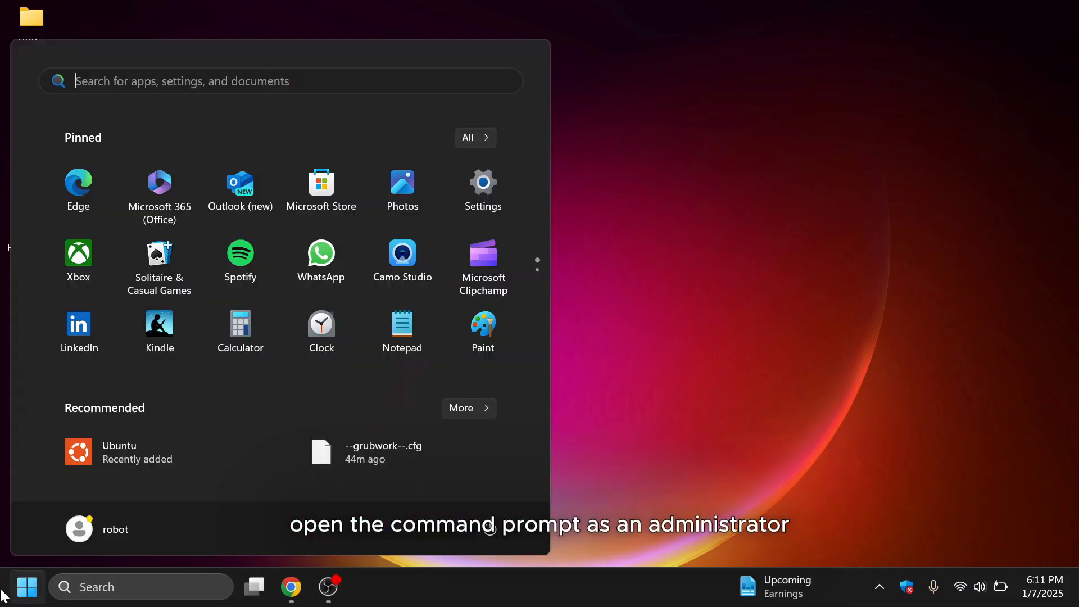
type("cmd")
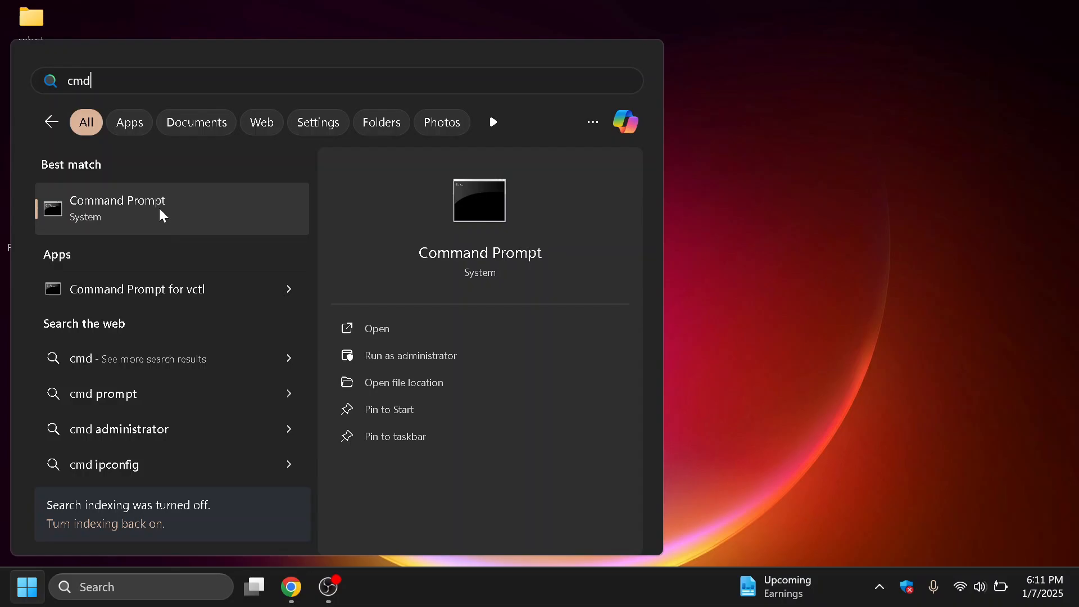
left_click(409, 355)
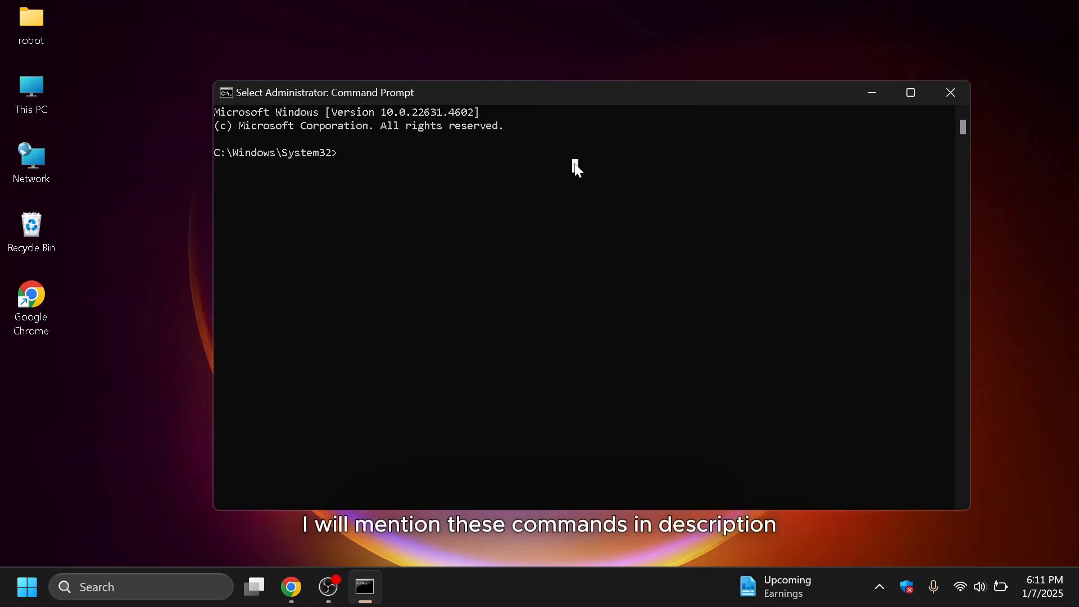
- Enter powercfg.exe /hybernate off to try turning hibernation off
type("power")
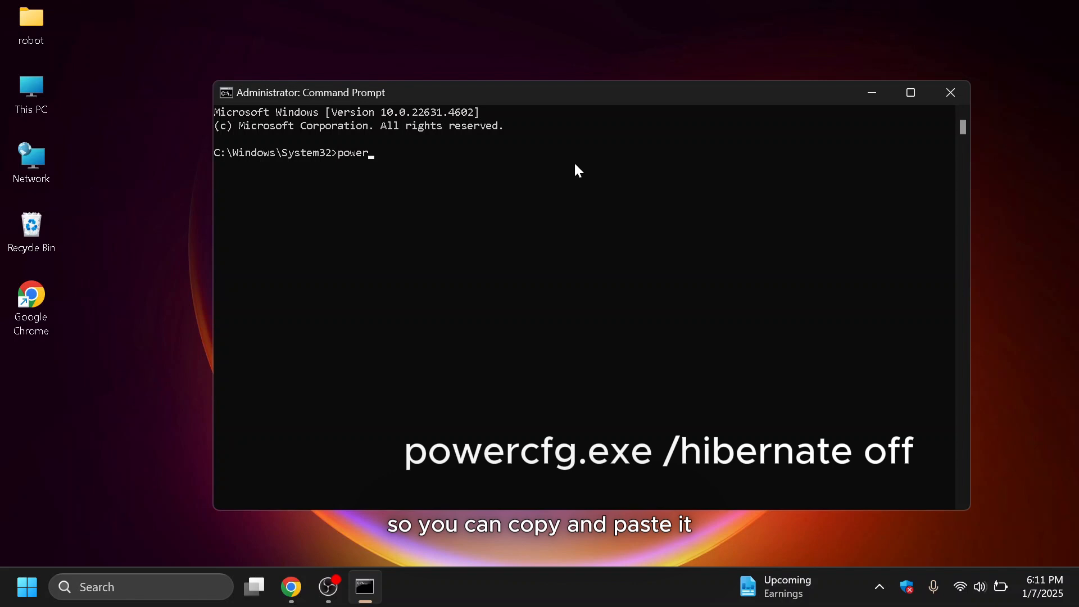
type("cfg.exe /")
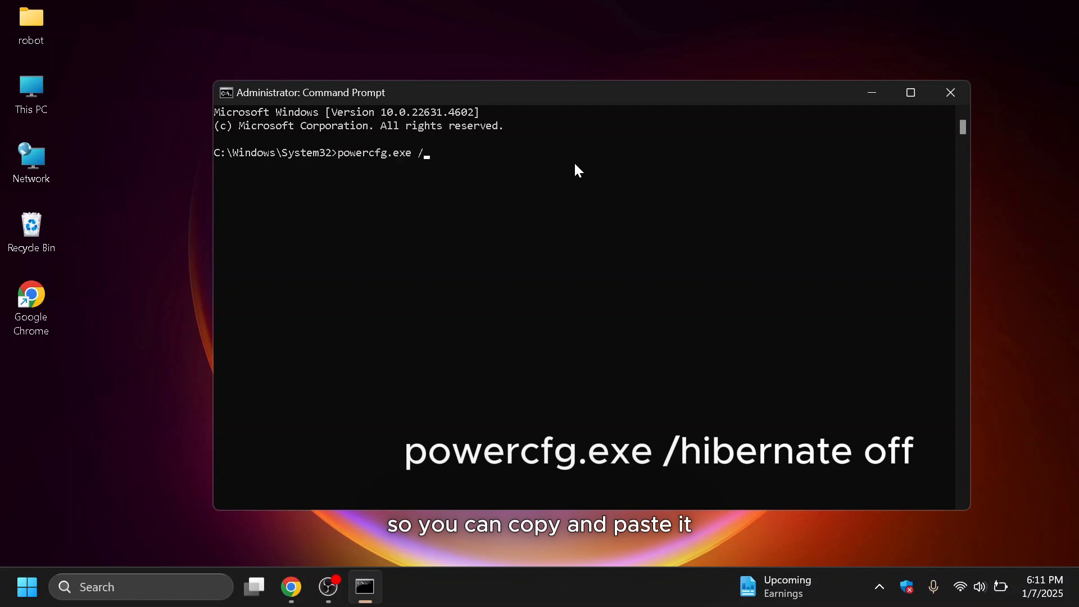
key("enter")
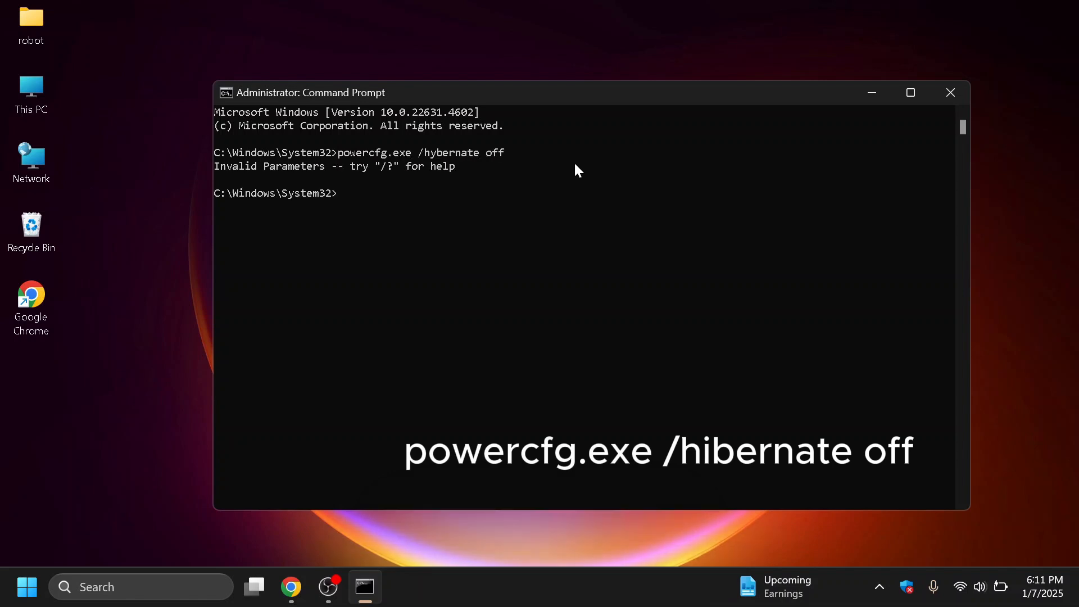
type("powercfg.exe /hybernate off")
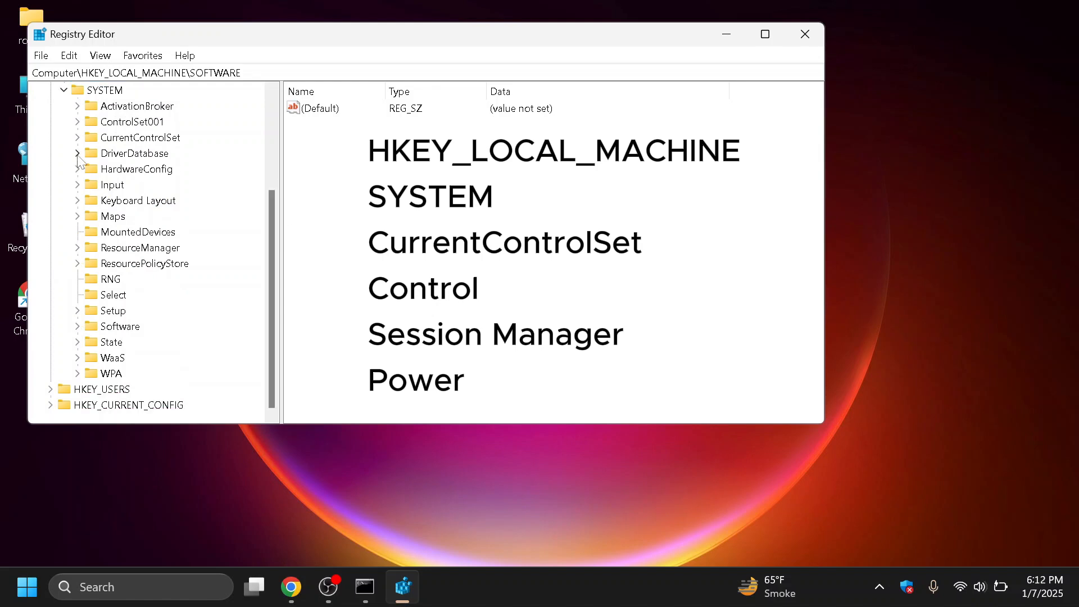
- Navigate to SYSTEM\CurrentControlSet\Control\Session Manager\Power and edit HiberbootEnabled
left_click(78, 138)
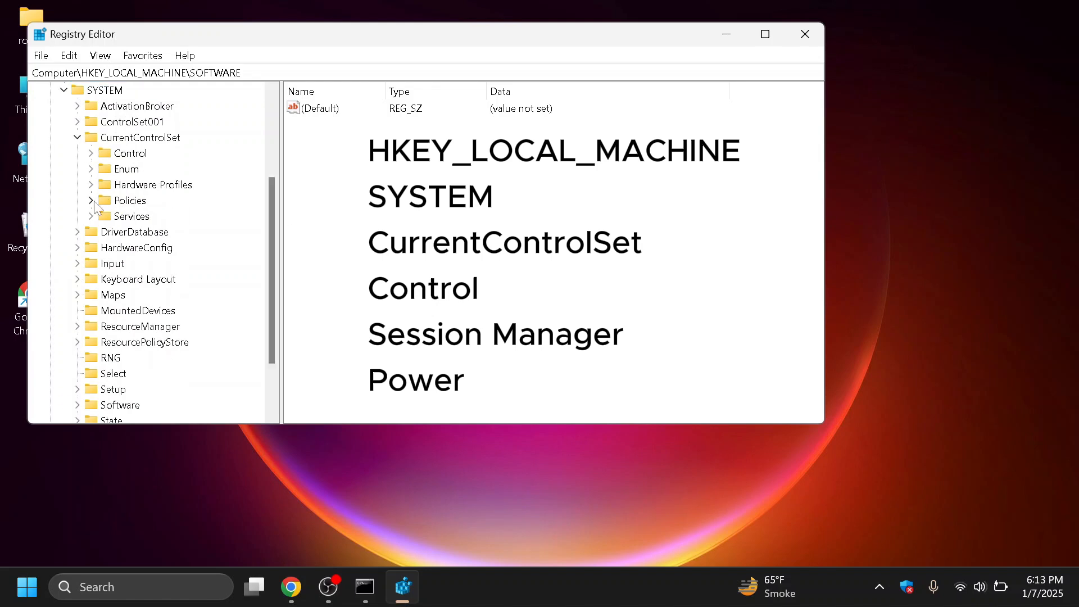
scroll("down", 3)
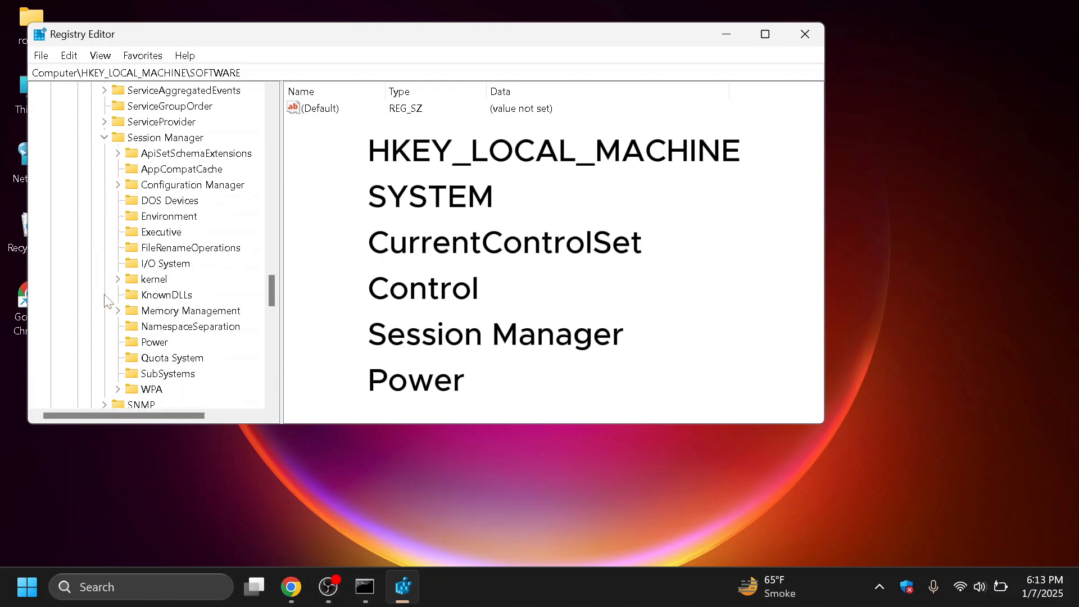
left_click(155, 342)
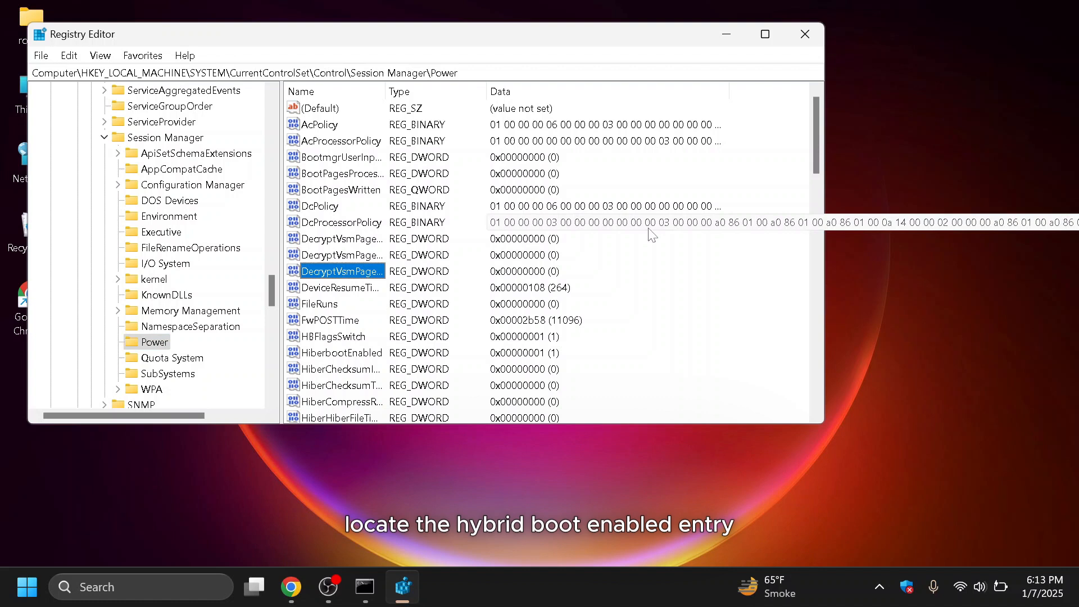
double_click(337, 352)
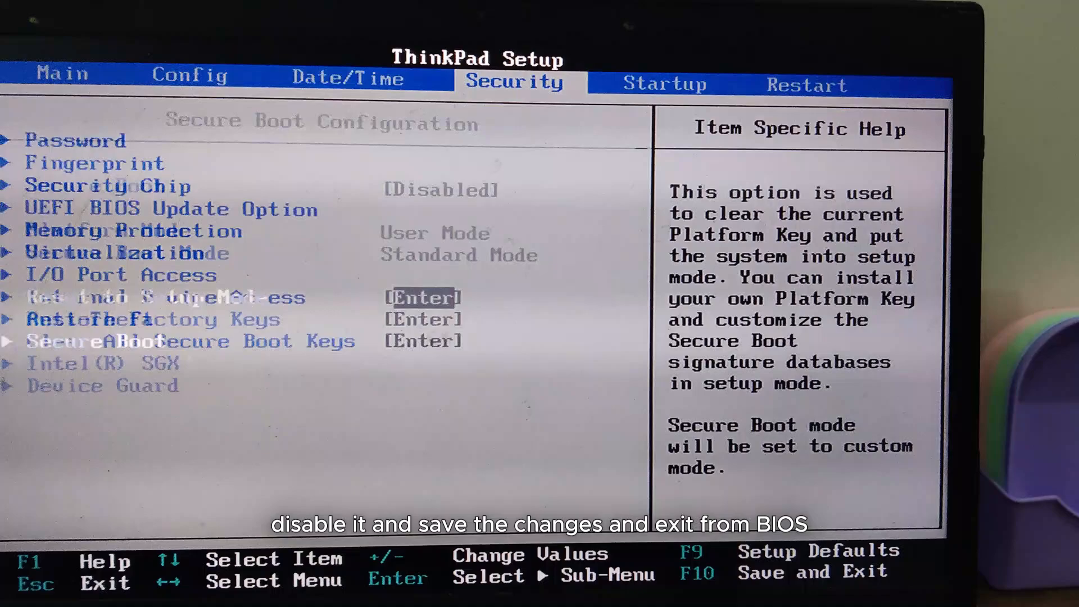
- Go to the Security tab of ThinkPad BIOS Setup for the Secure Boot configuration
left_click(800, 84)
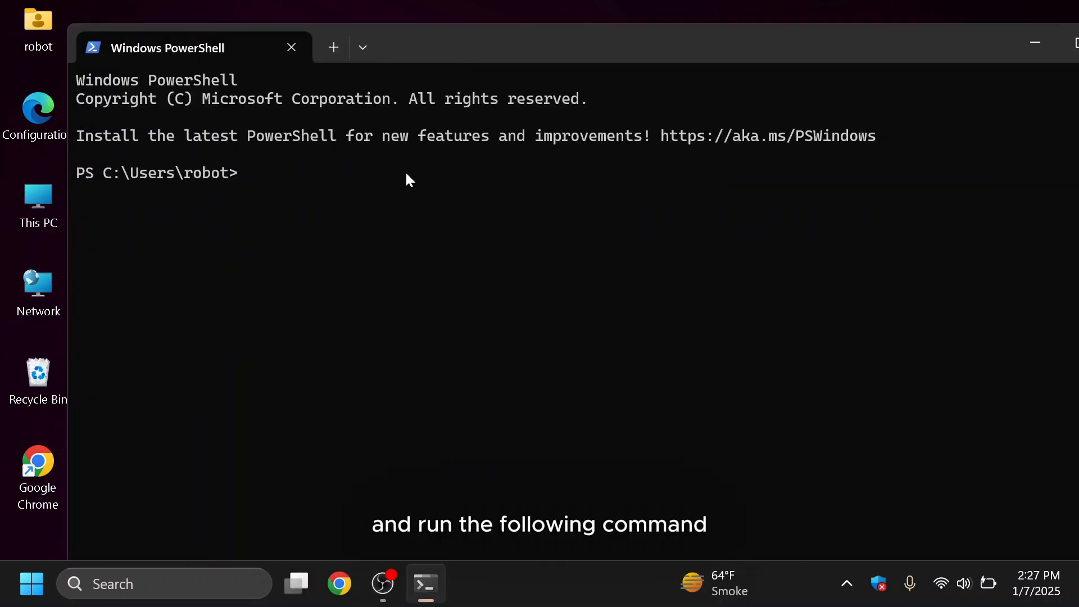
- Run wsl --install in PowerShell to install Windows Subsystem for Linux and Ubuntu
type("wsl 0")
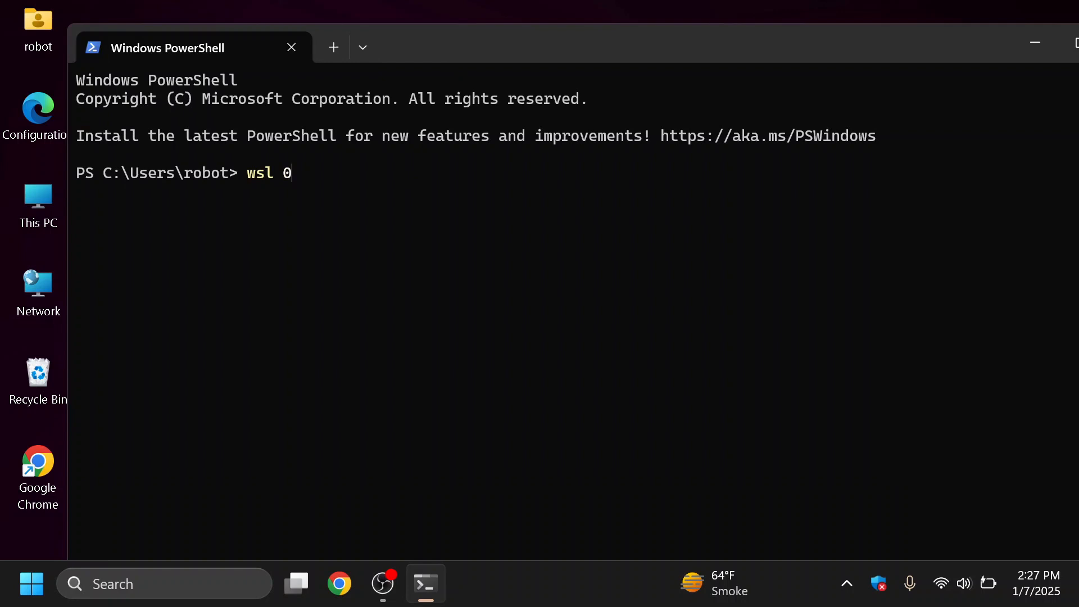
type("--install")
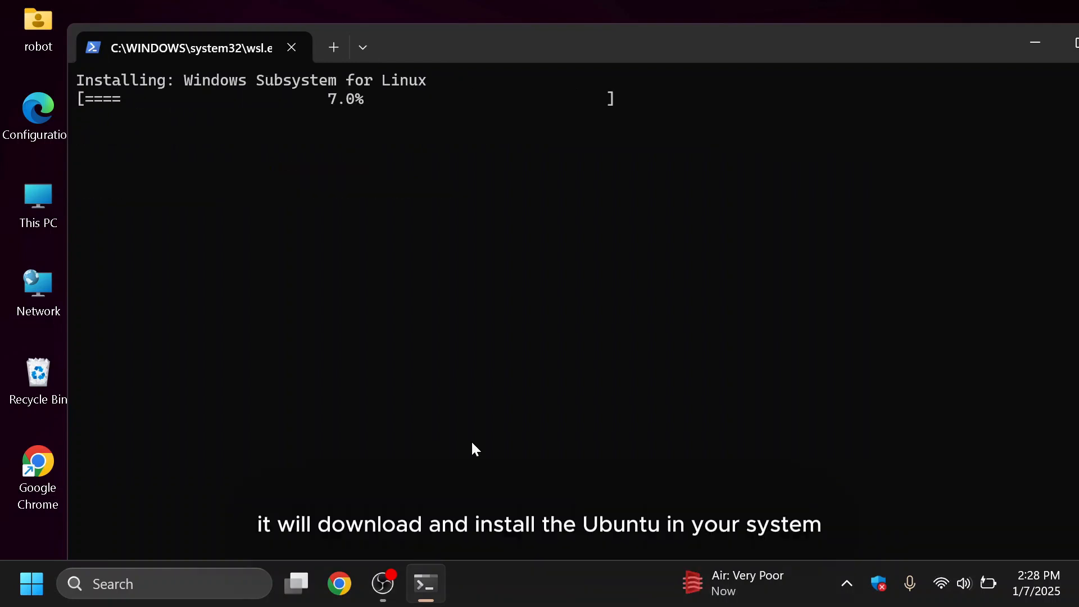
mouse_move(634, 371)
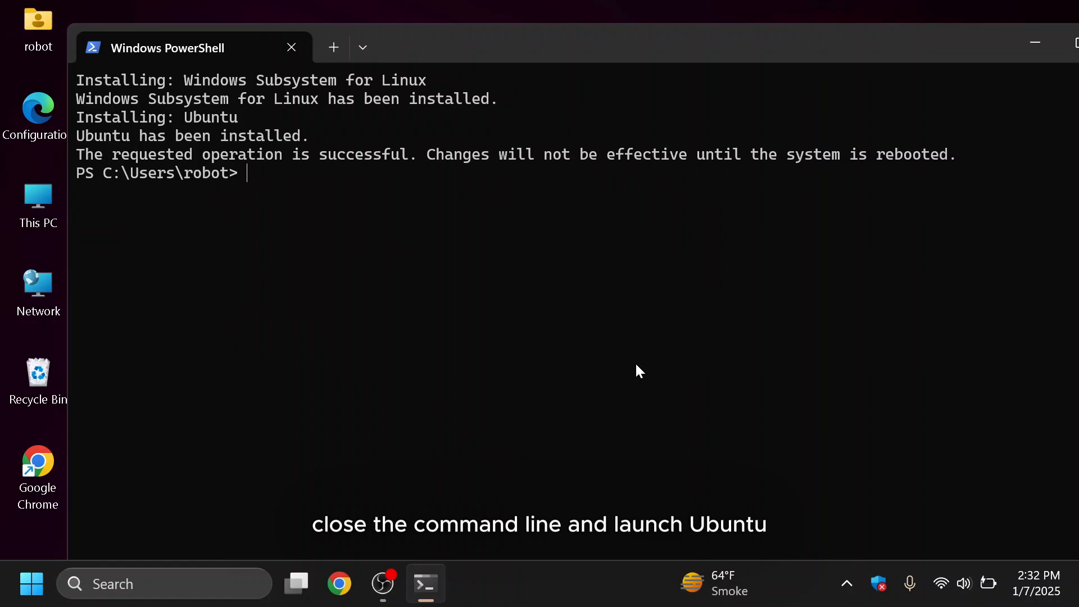
- Launch Ubuntu and create the UNIX user 'bytegeek' with its password
left_click(291, 47)
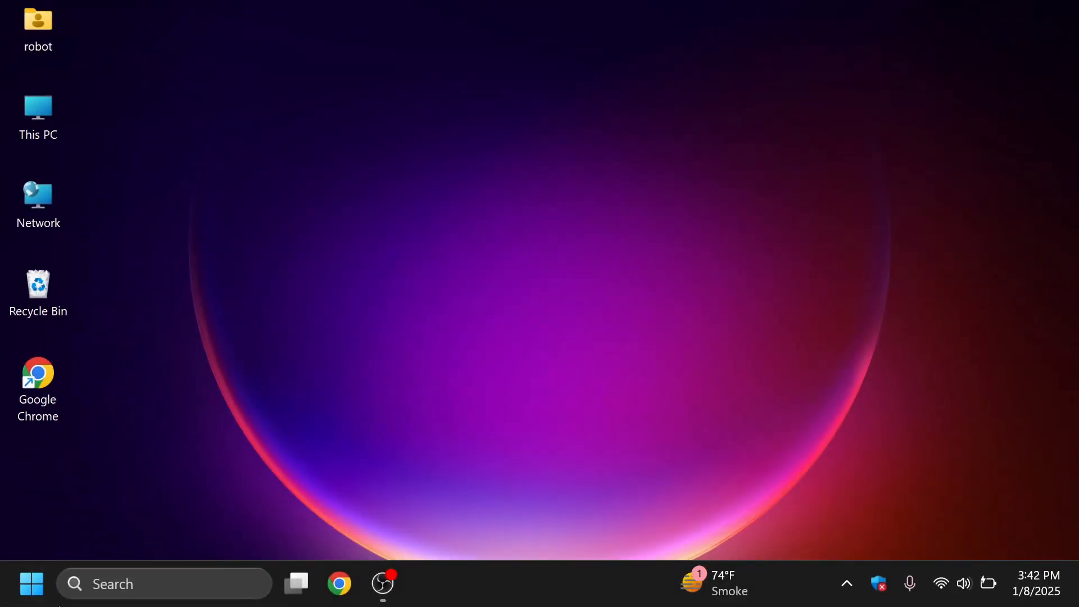
type("ubun")
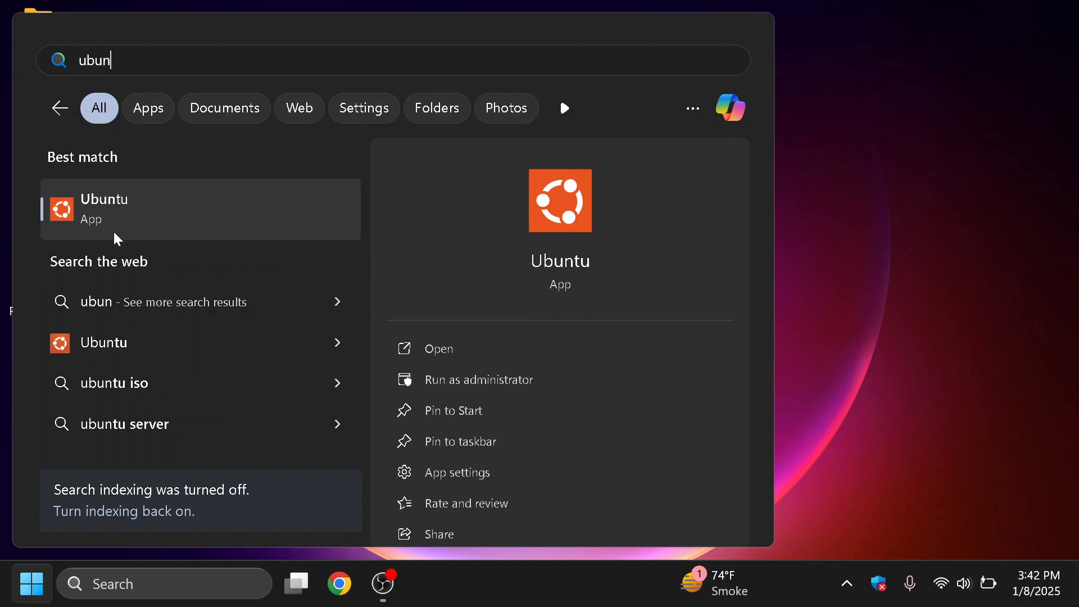
left_click(104, 209)
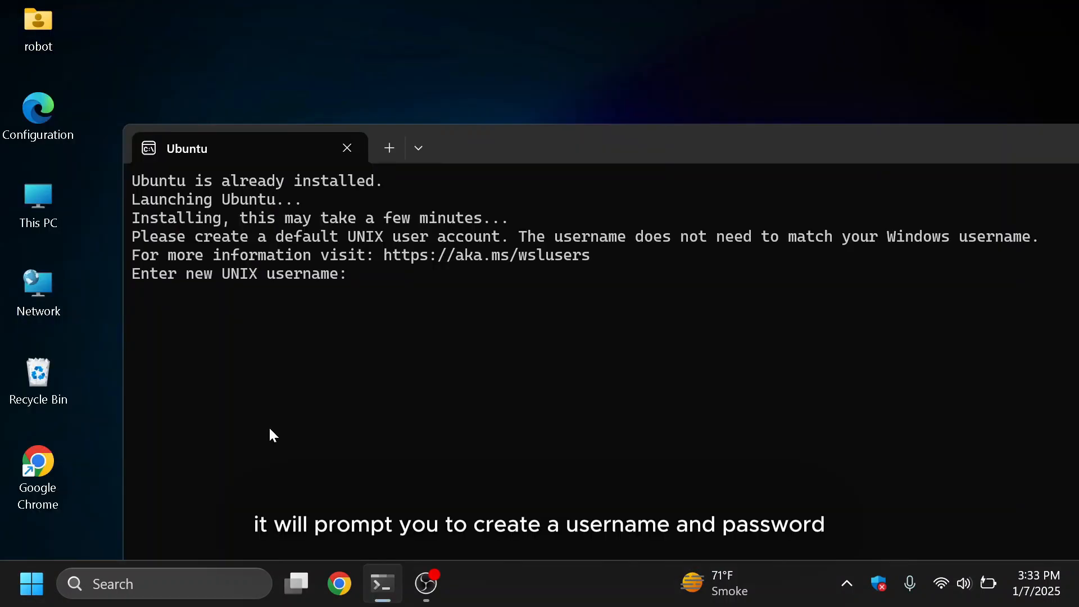
type("byte")
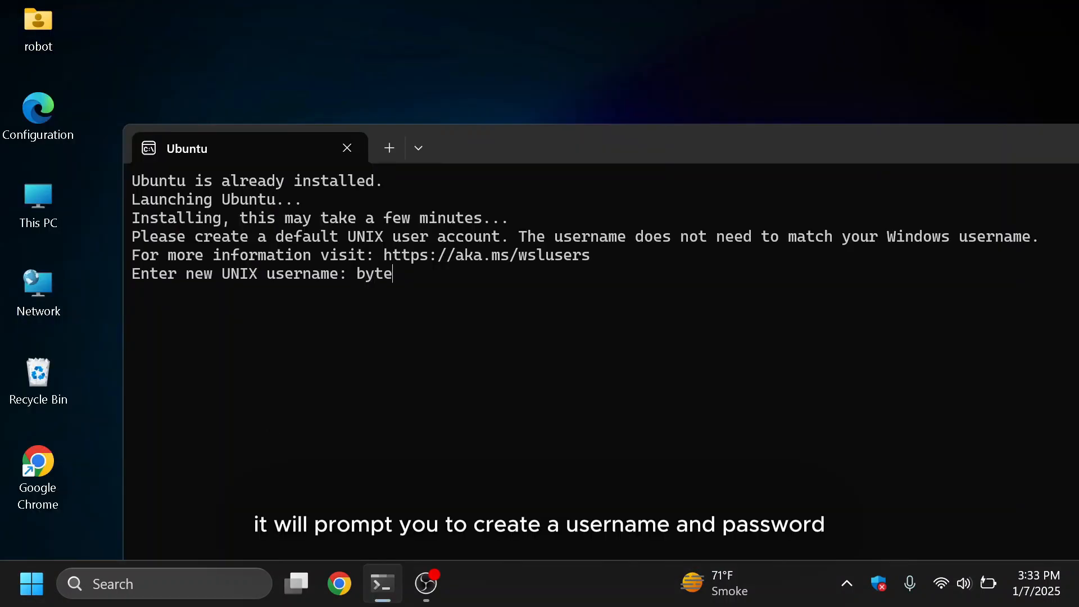
type("geek")
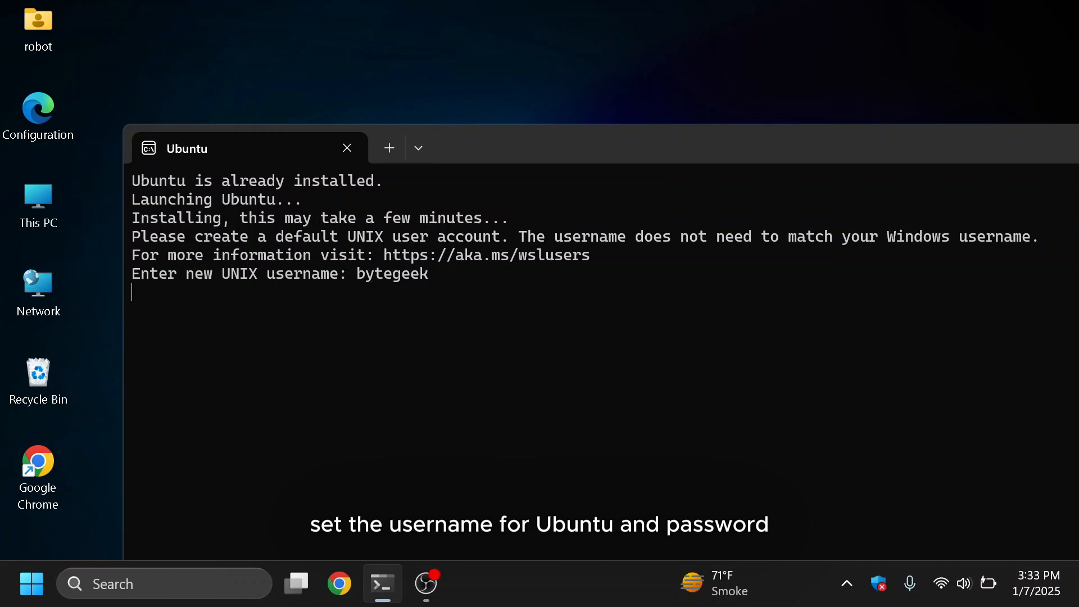
type("2518")
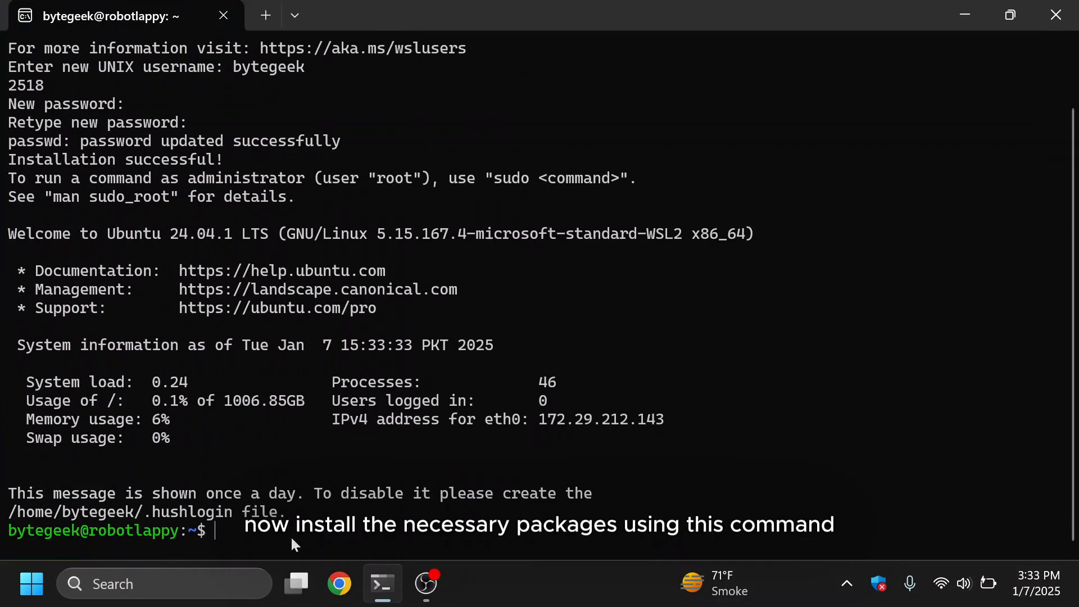
- Start entering sudo apt update && sudo apt -y install for the required packages
type("sudo")
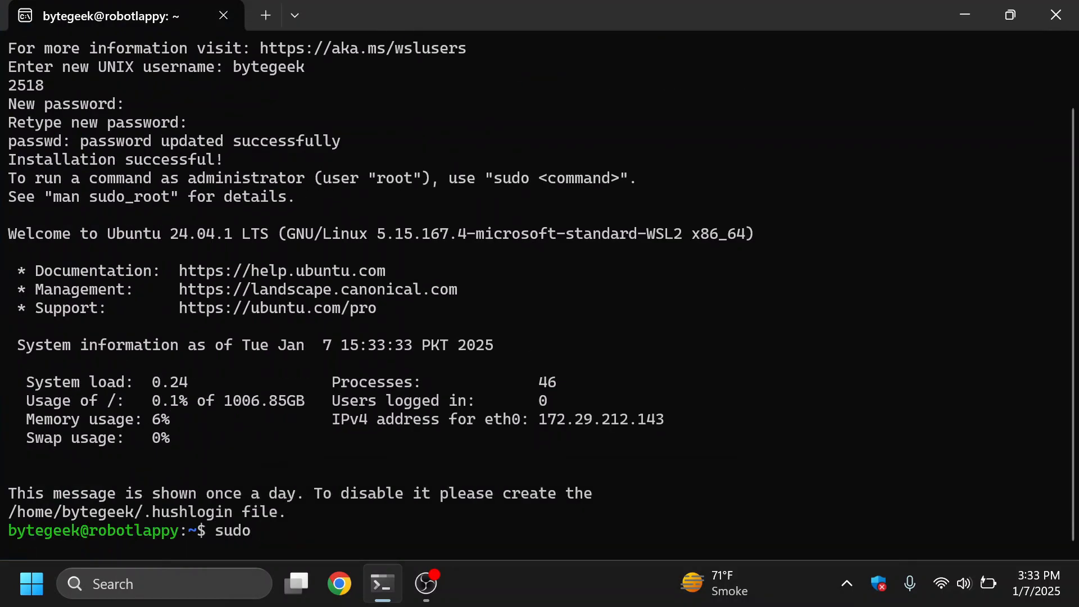
type("apt update && sudo apt -")
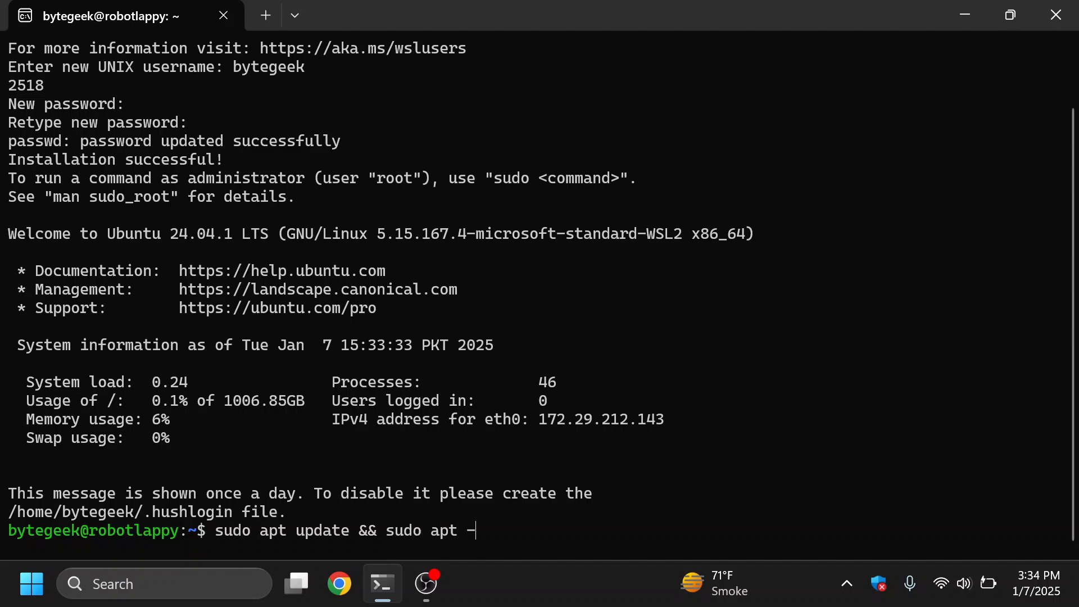
type("y inst")
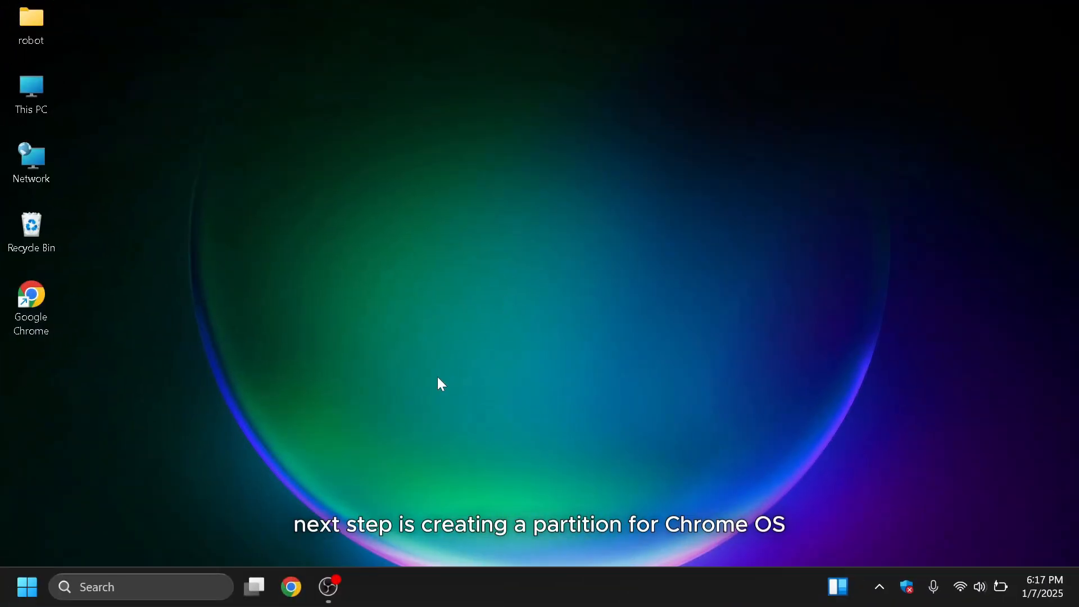
mouse_move(548, 276)
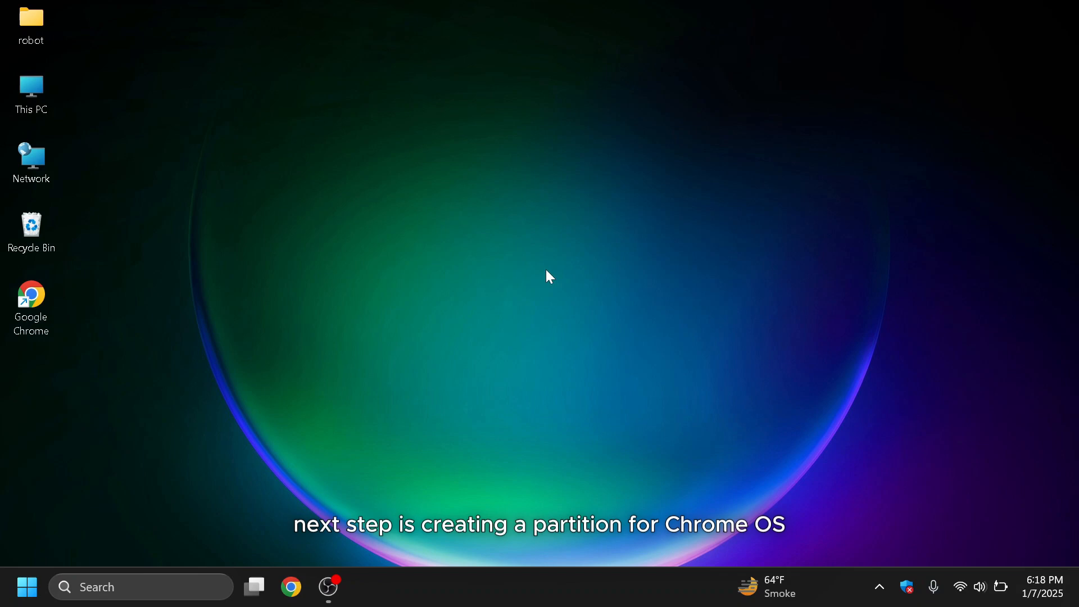
- Rename Local Disk (D:) to chromeos in This PC
left_click(31, 94)
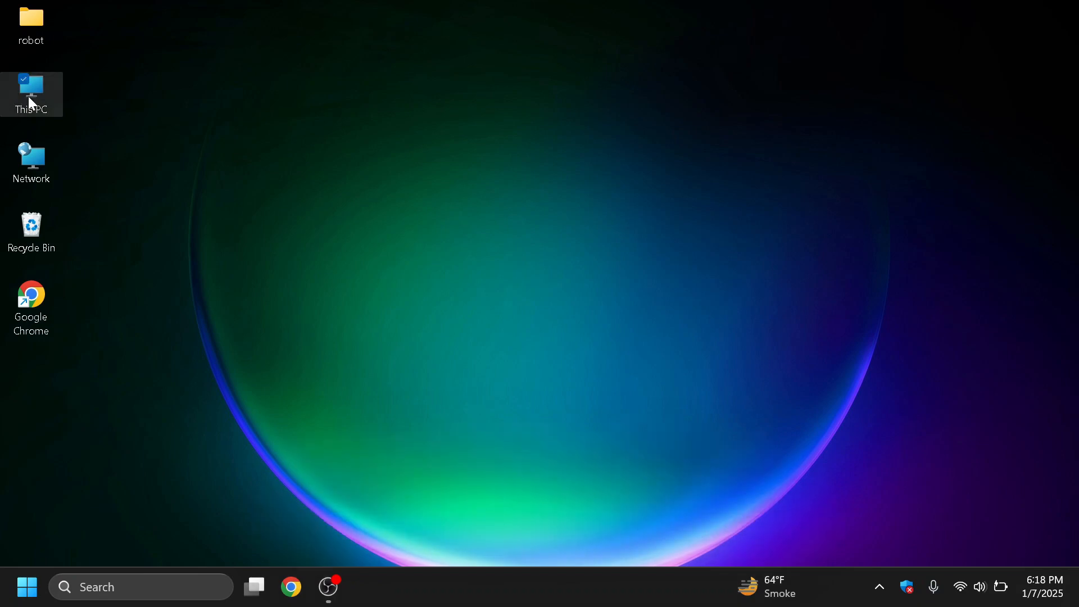
double_click(31, 88)
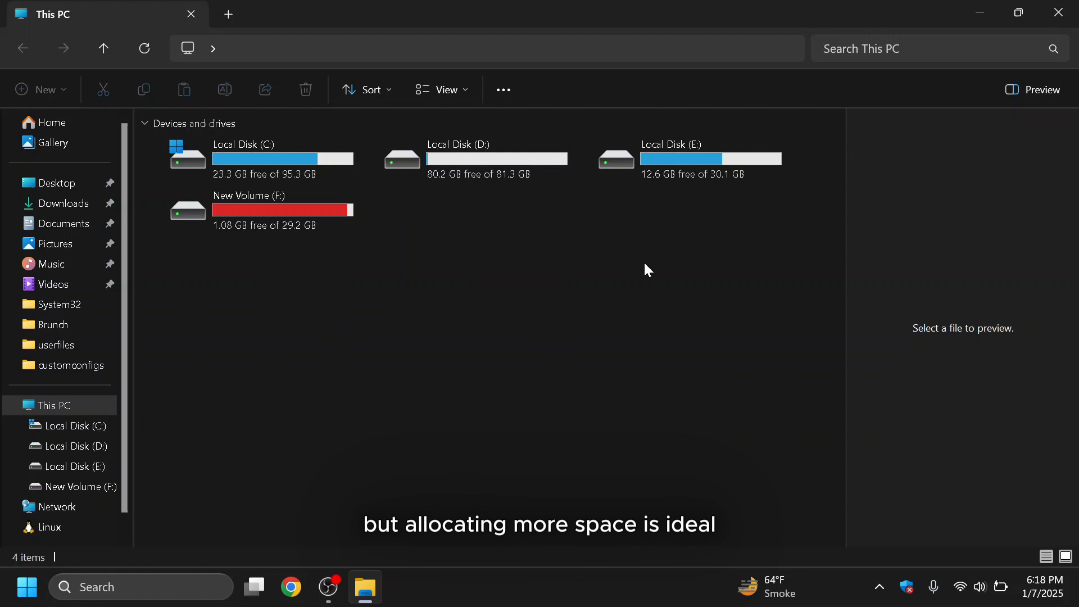
left_click(458, 158)
type("Chromeos")
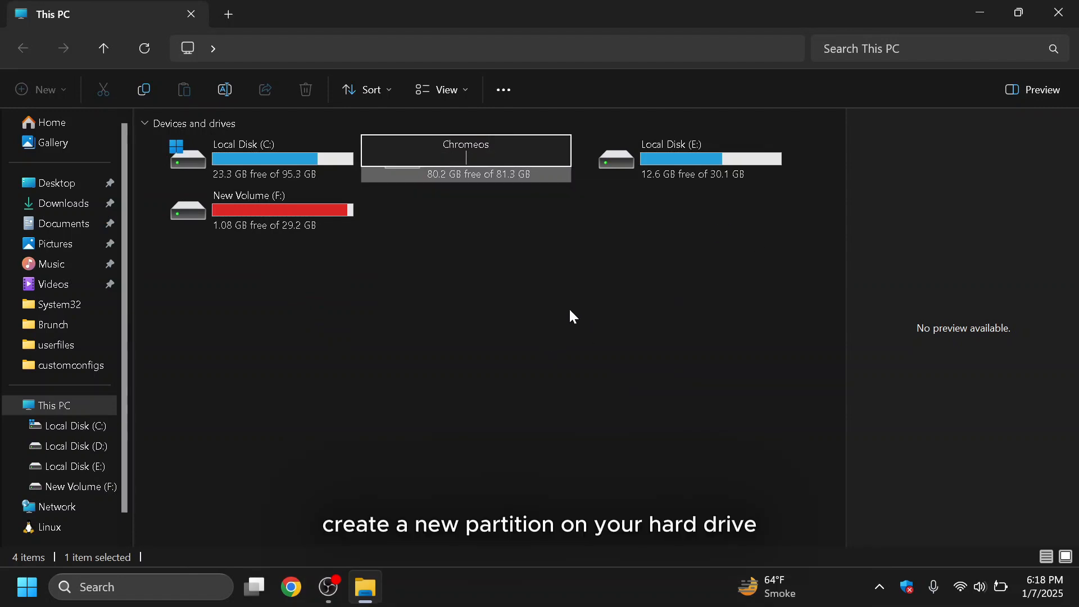
left_click(466, 152)
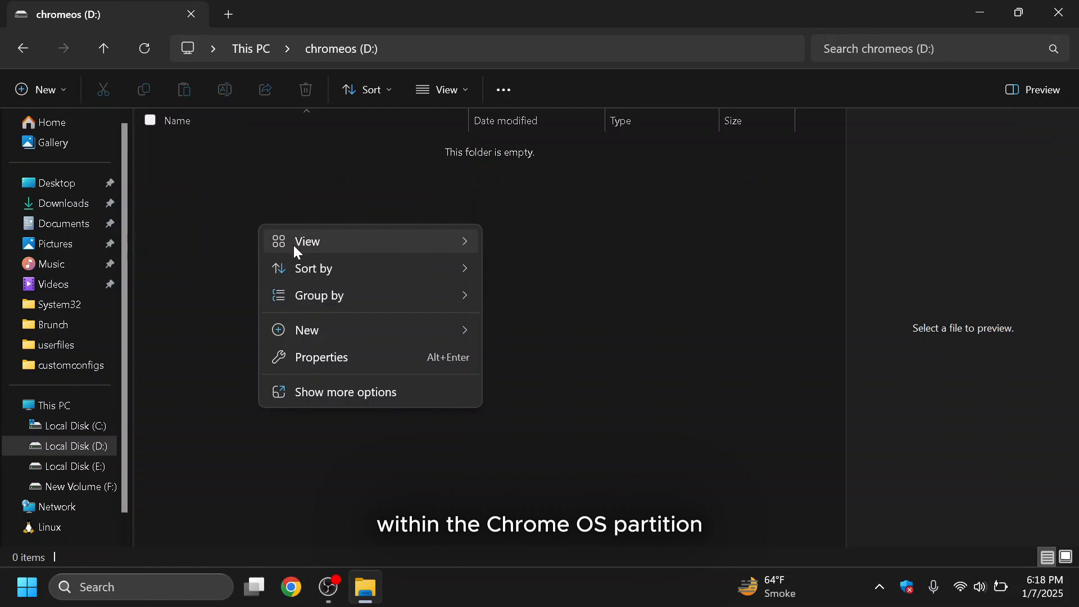
- Create a new folder named brunch on the chromeos drive
left_click(307, 329)
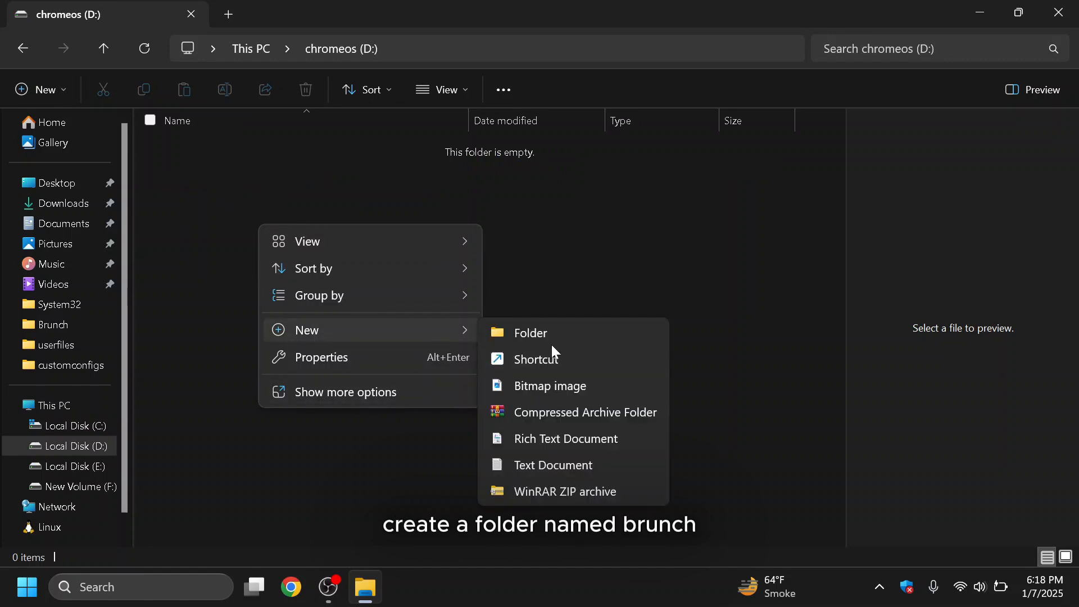
left_click(529, 332)
type("brunch")
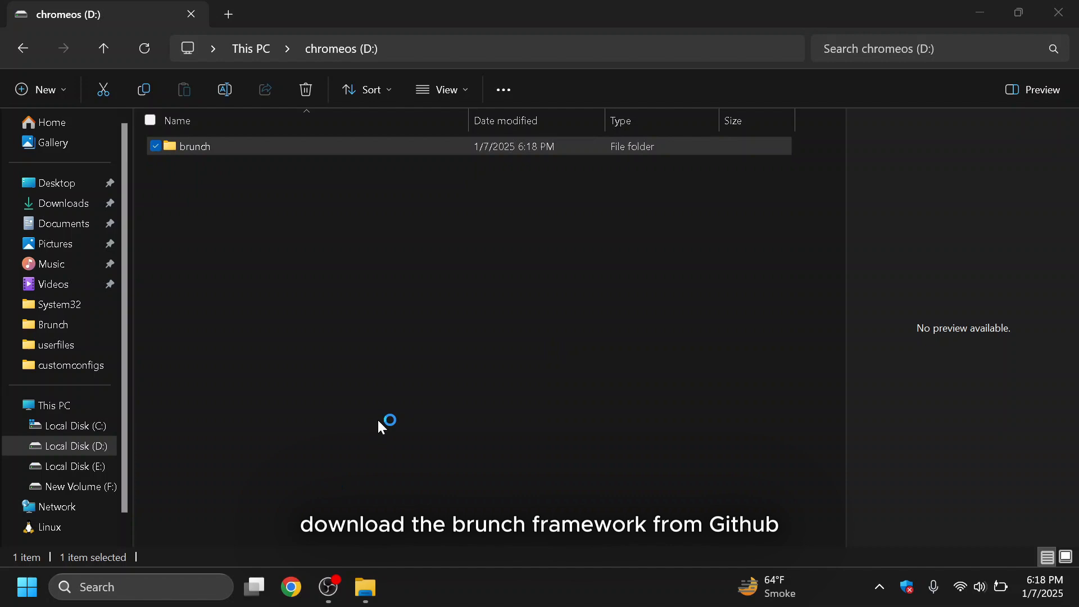
- Search Google for 'download brunch github' and reach the sebanc/brunch releases page
left_click(290, 587)
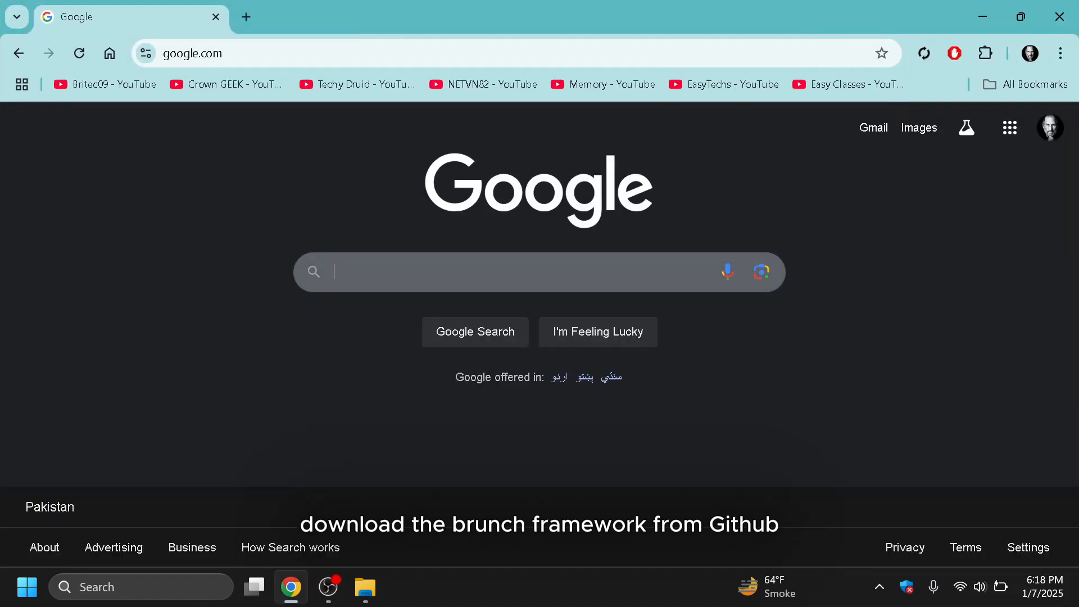
type("download brunch github")
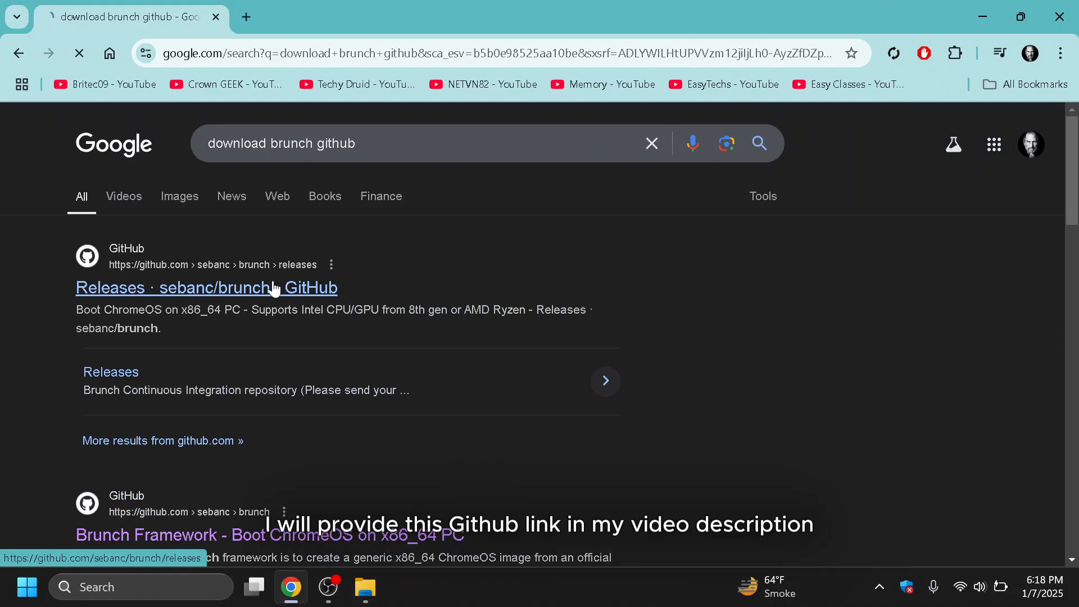
left_click(204, 288)
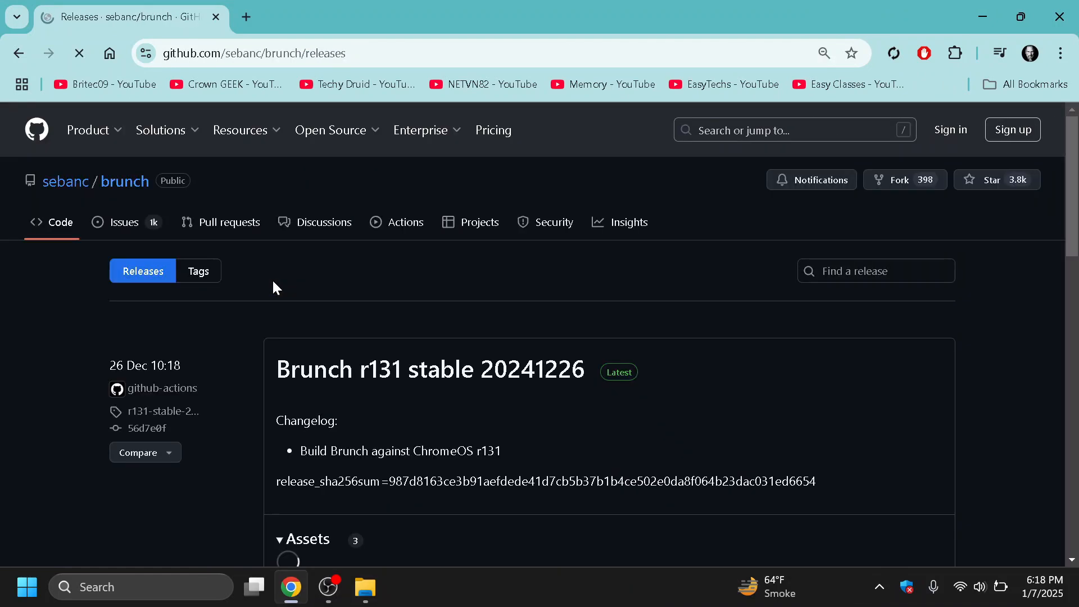
- Download brunch_r131_stable_20241226.tar.gz from Assets, then head to cros.tech
scroll("down", 3)
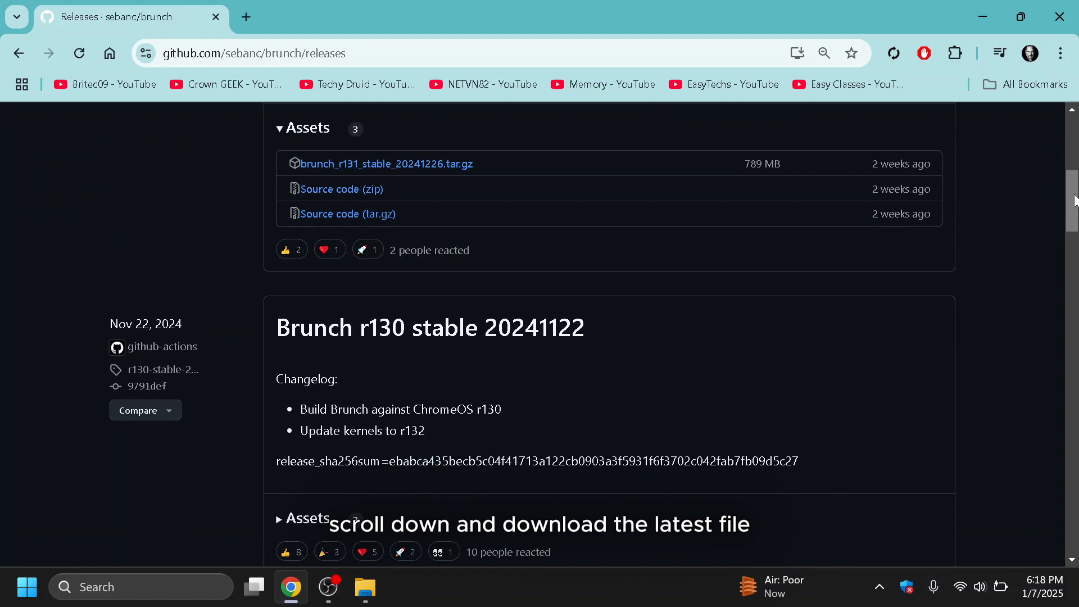
left_click(386, 164)
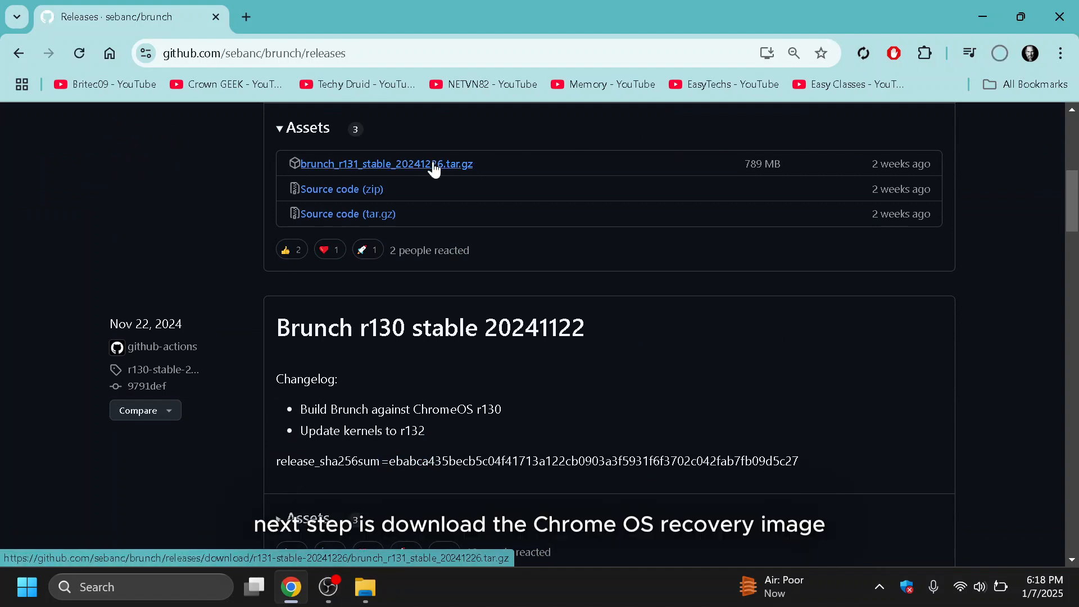
left_click(998, 53)
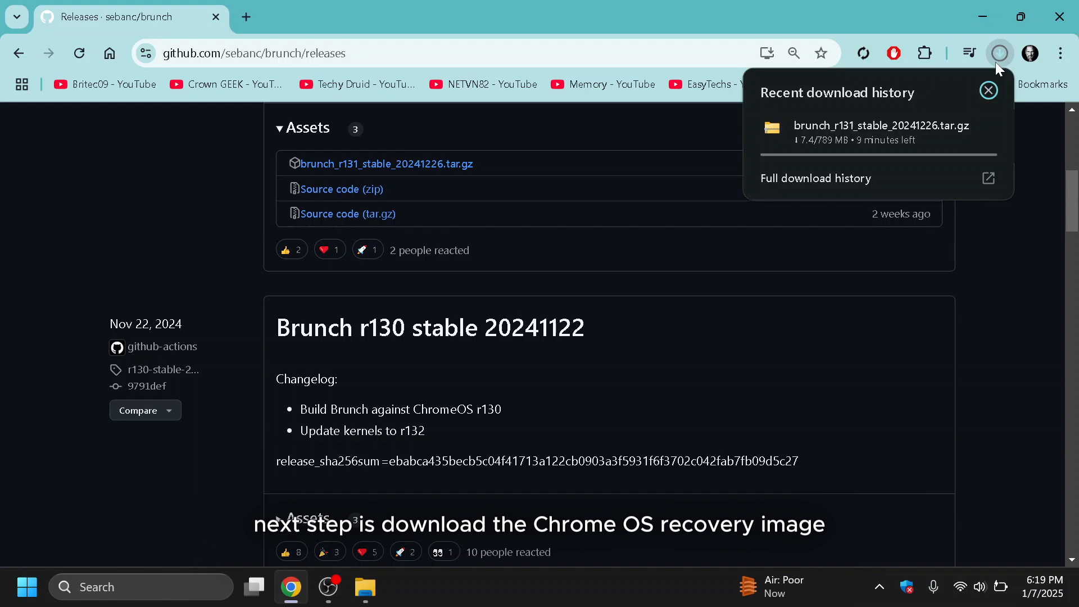
type("cros.tech")
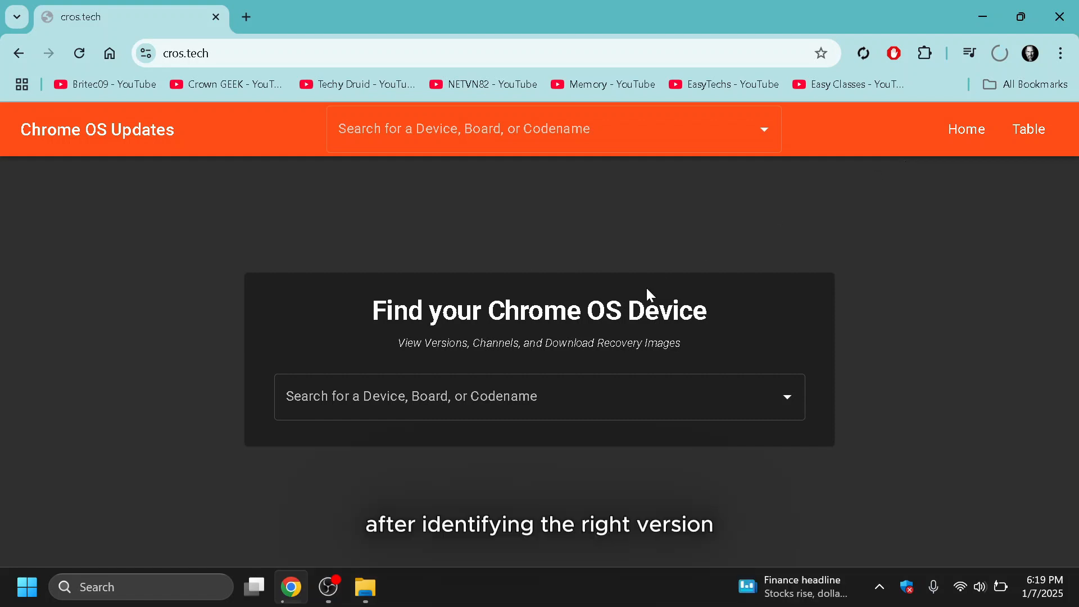
- Find the shyvana device on cros.tech and download one of its recovery image versions
type("sh")
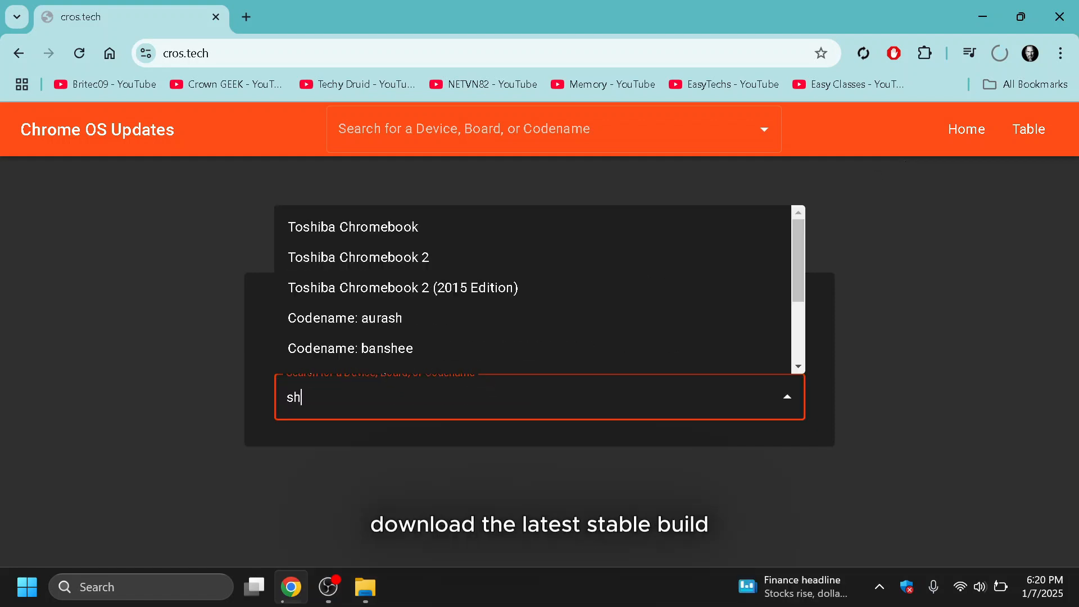
left_click(349, 397)
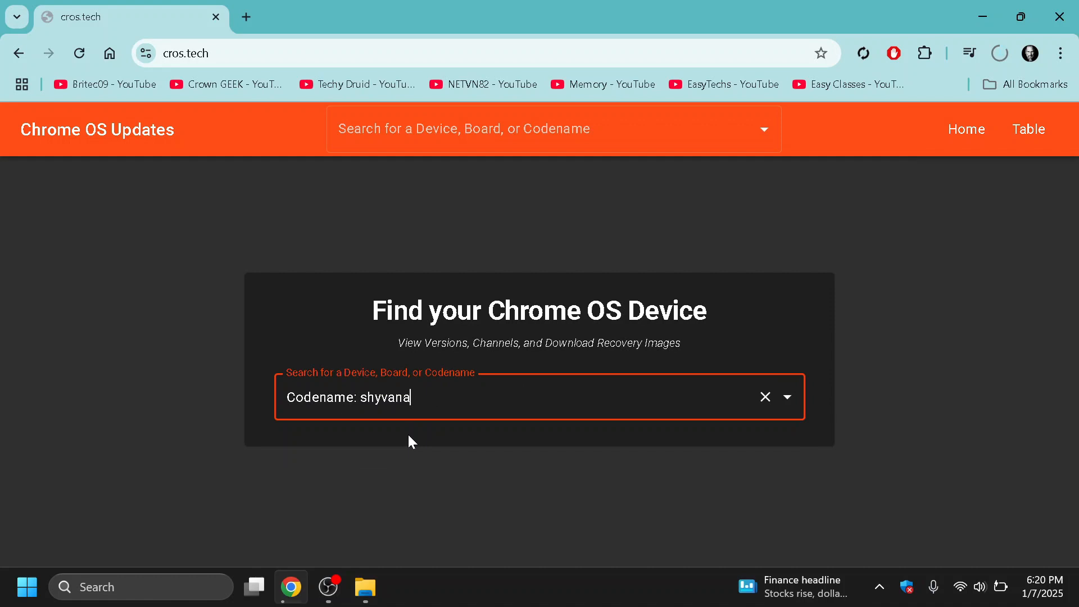
key("Enter")
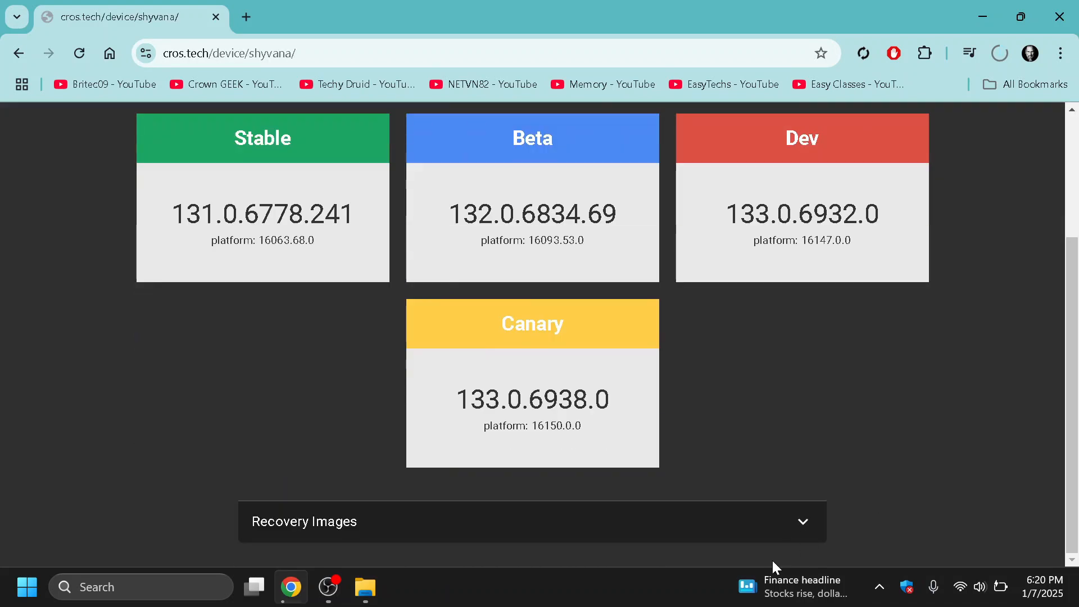
left_click(800, 521)
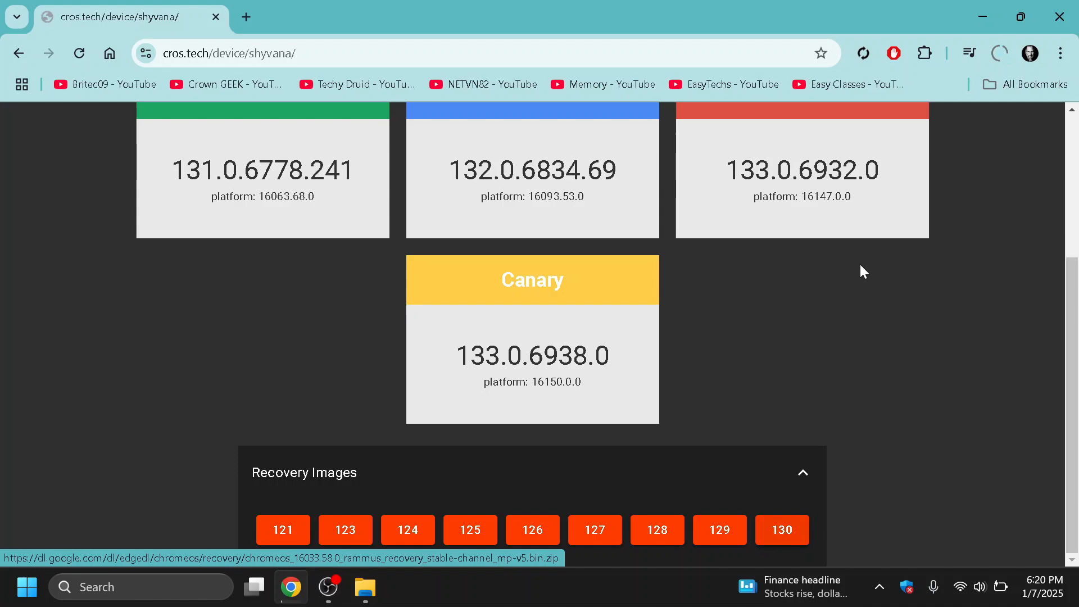
left_click(1000, 52)
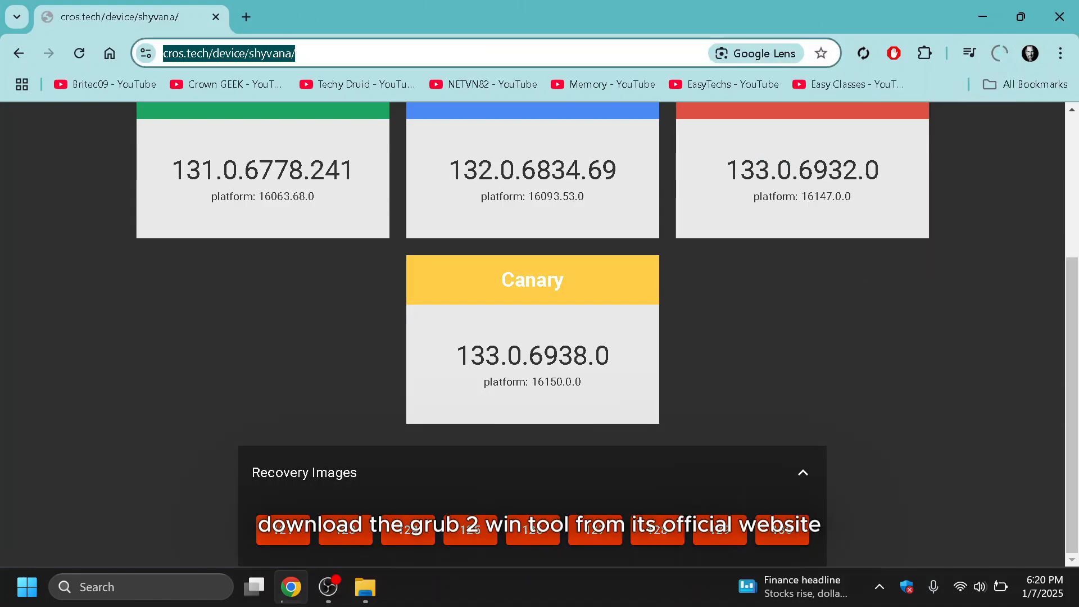
- Search for grub2win and download Grub2Win 2.4.1.5 Build 1690 from MajorGeeks
type("grubwin")
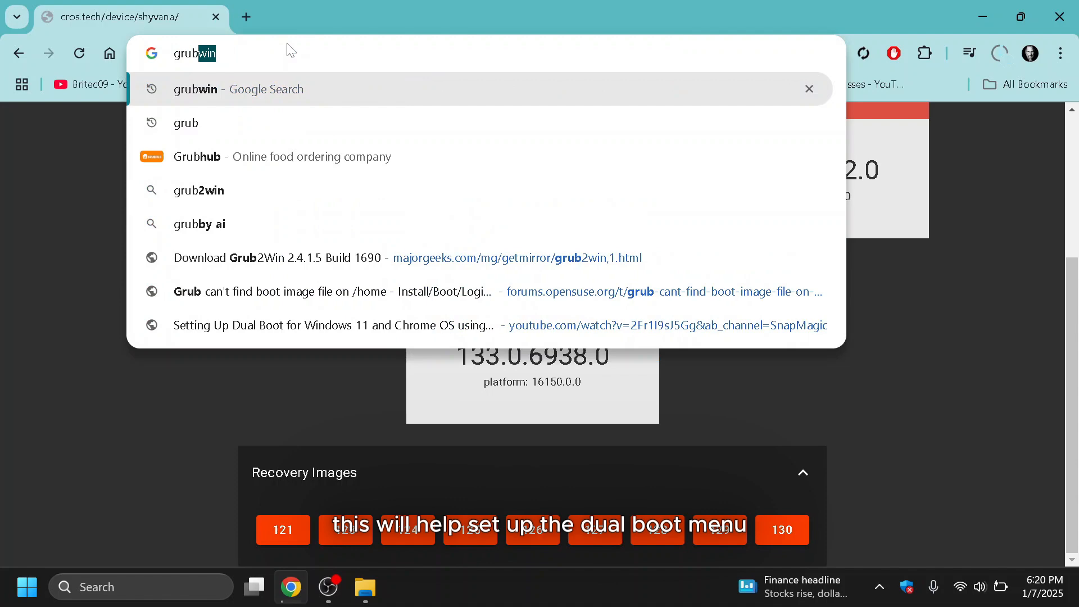
left_click(199, 191)
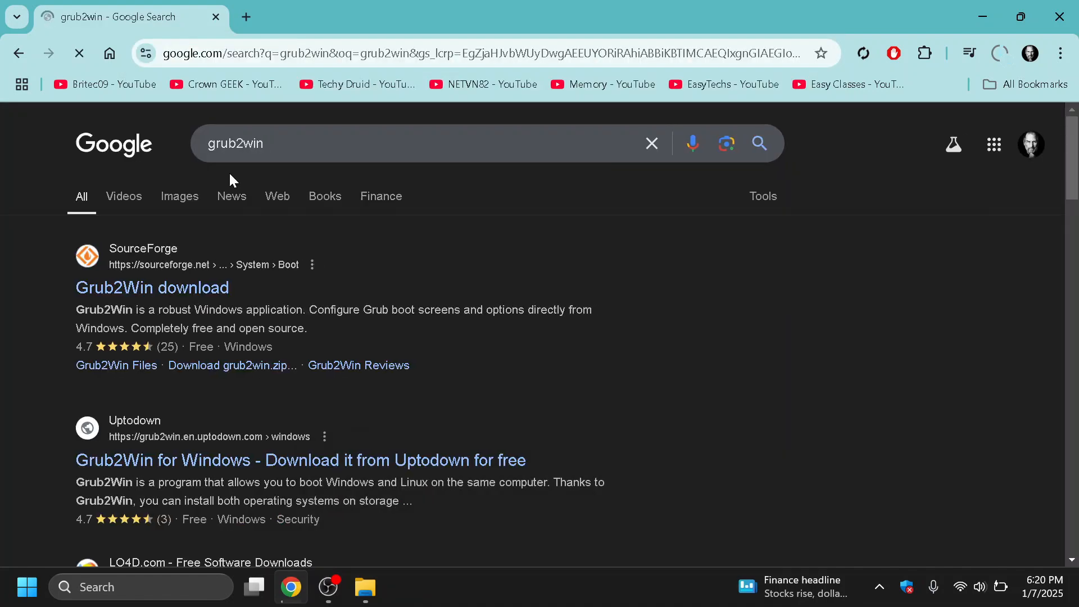
scroll("down", 3)
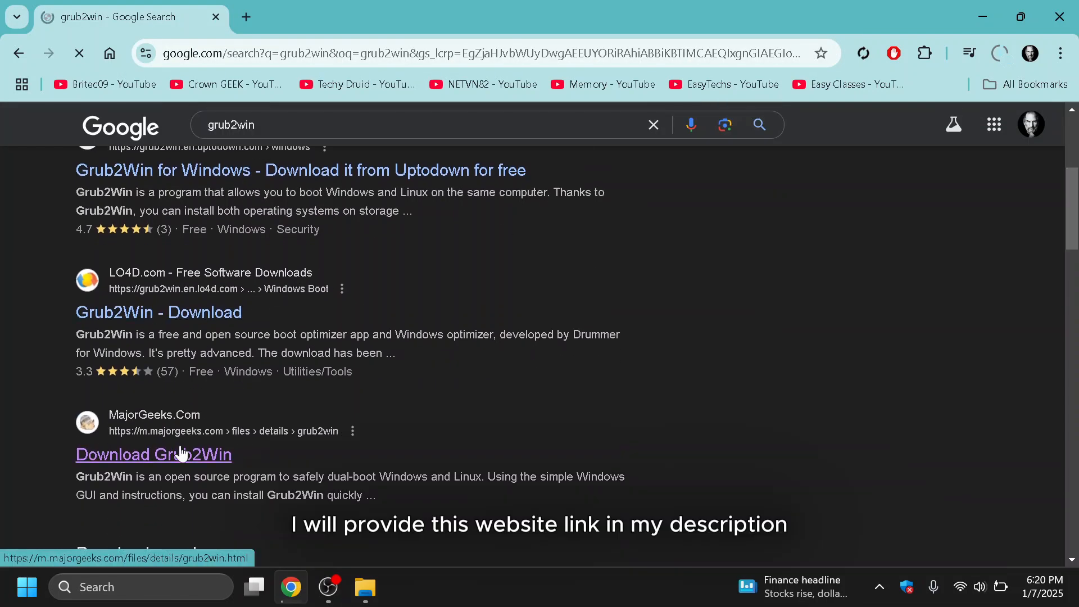
left_click(154, 454)
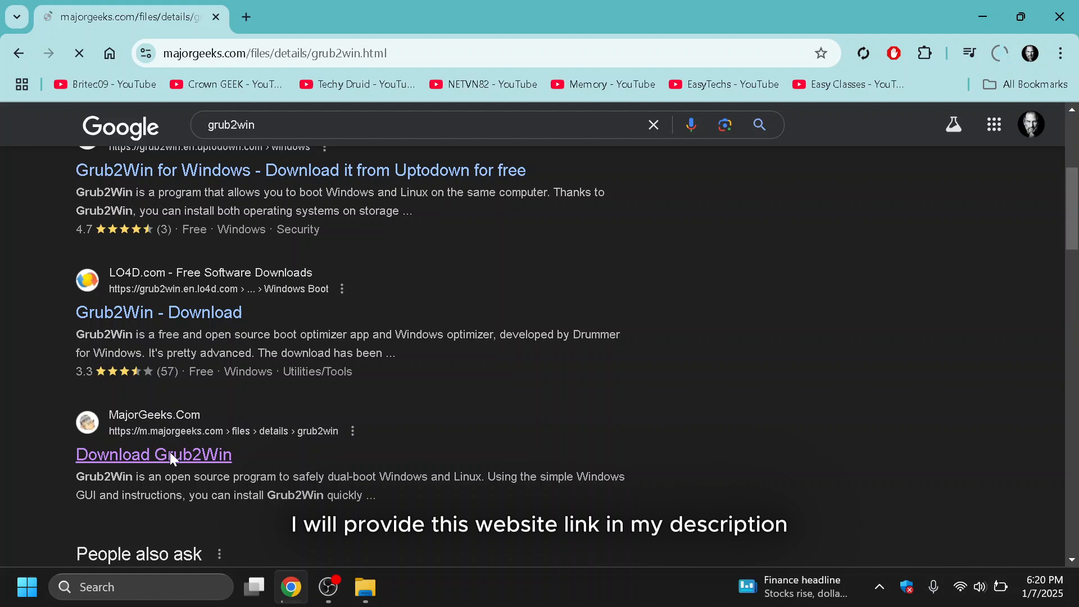
left_click(154, 454)
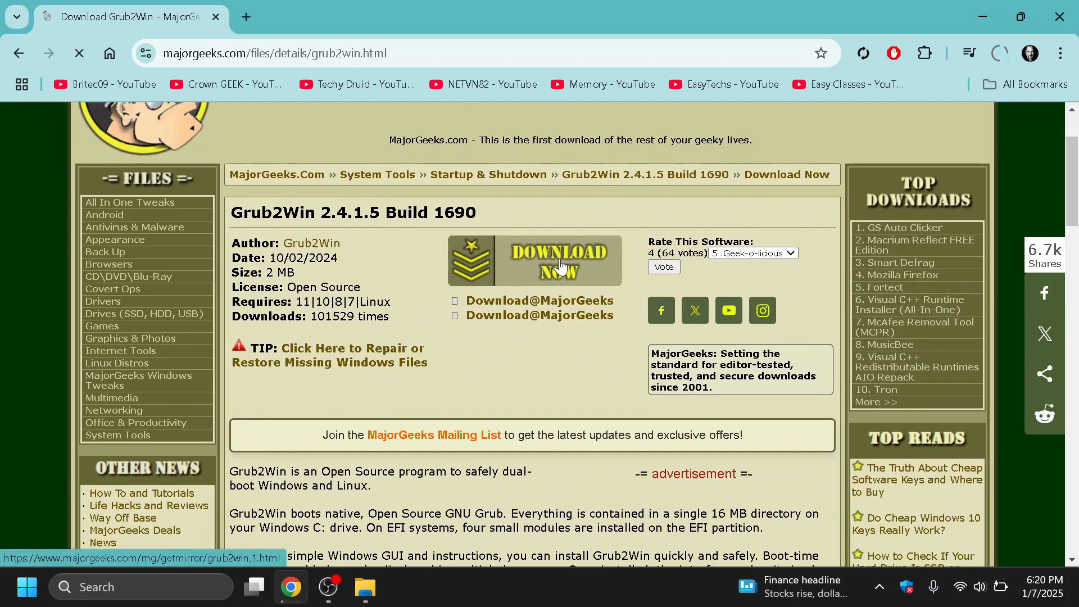
left_click(561, 259)
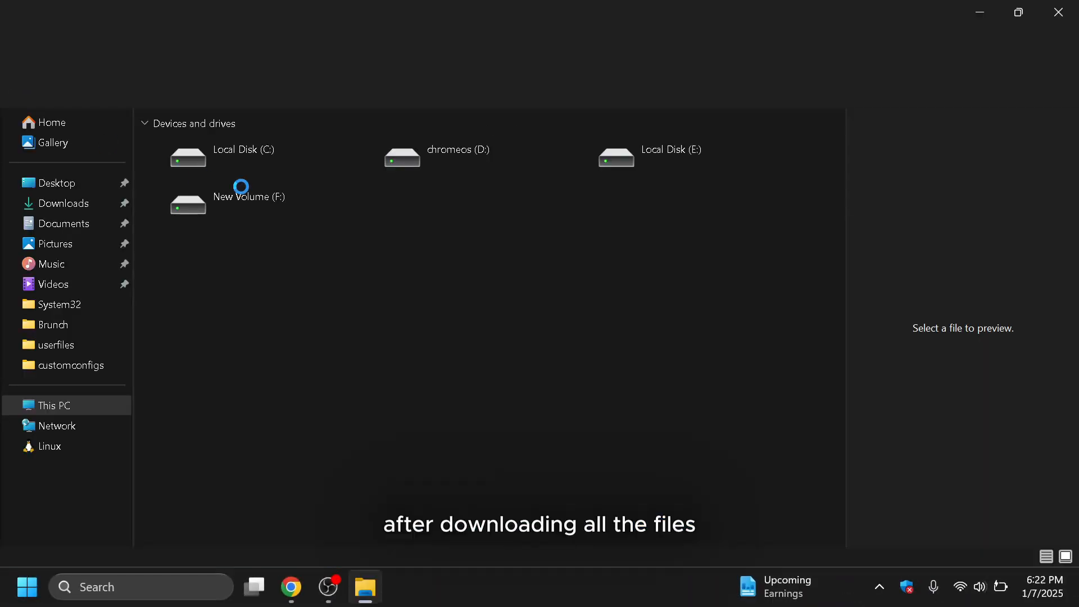
- Extract the Brunch archive and the ChromeOS recovery image into folders in Downloads
left_click(63, 204)
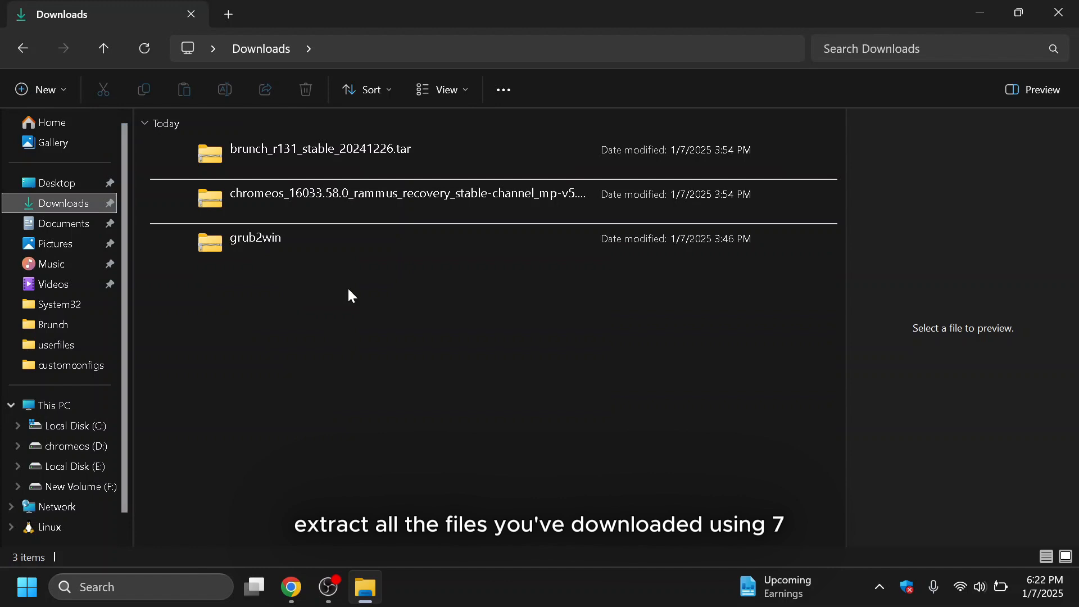
left_click(320, 149)
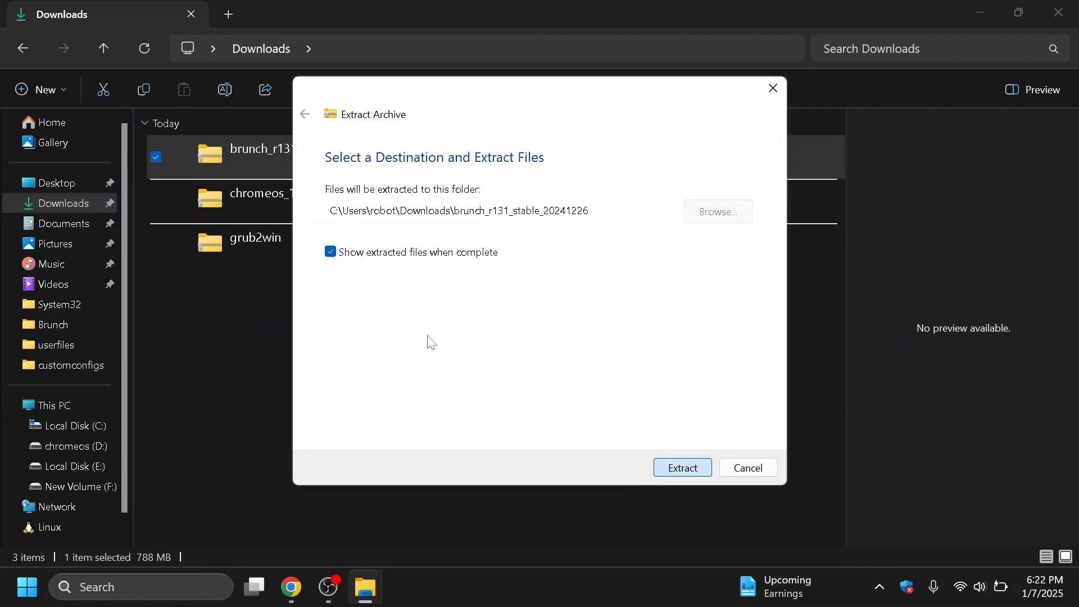
left_click(681, 468)
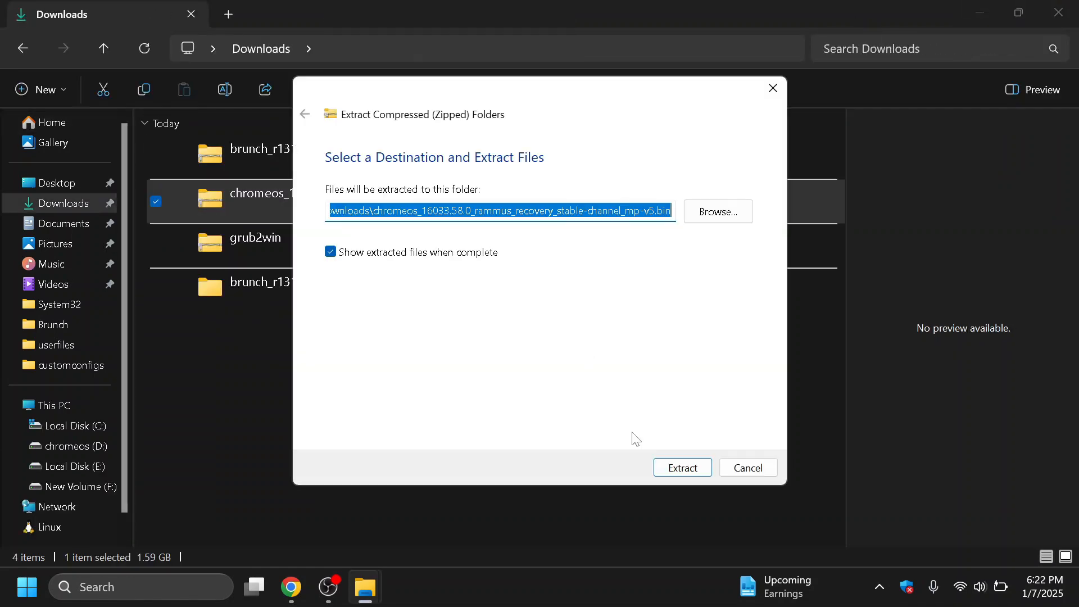
left_click(682, 468)
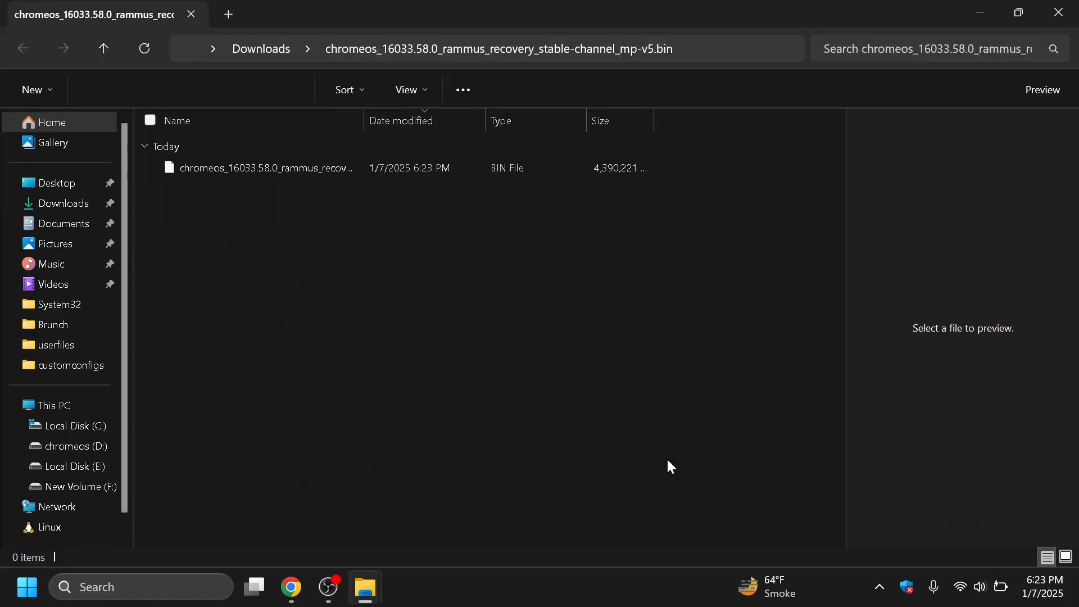
- Extract the grub2win zip into its own folder in Downloads
left_click(260, 48)
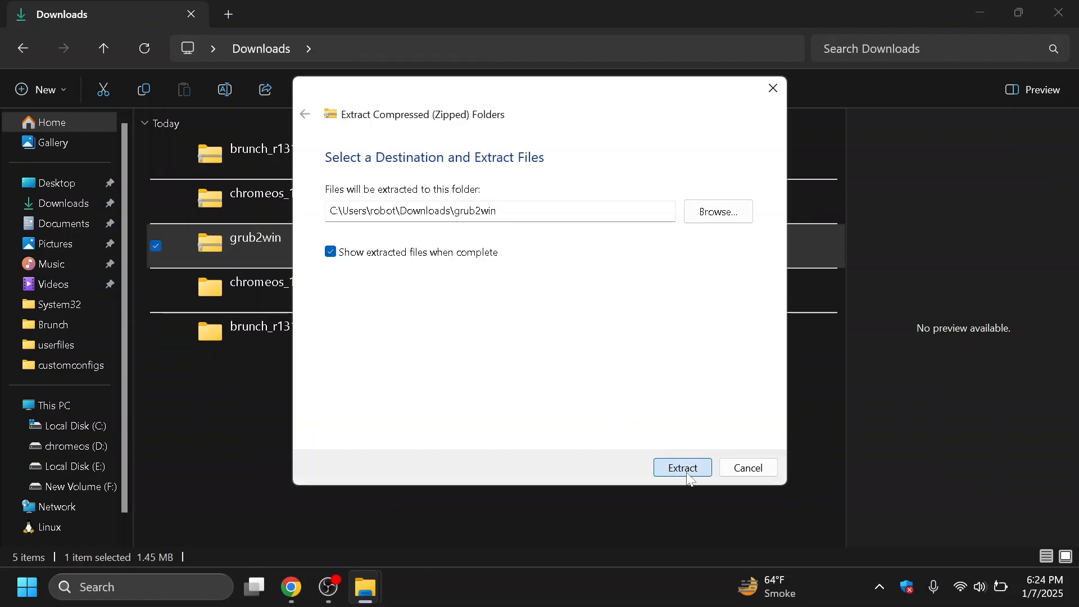
left_click(683, 468)
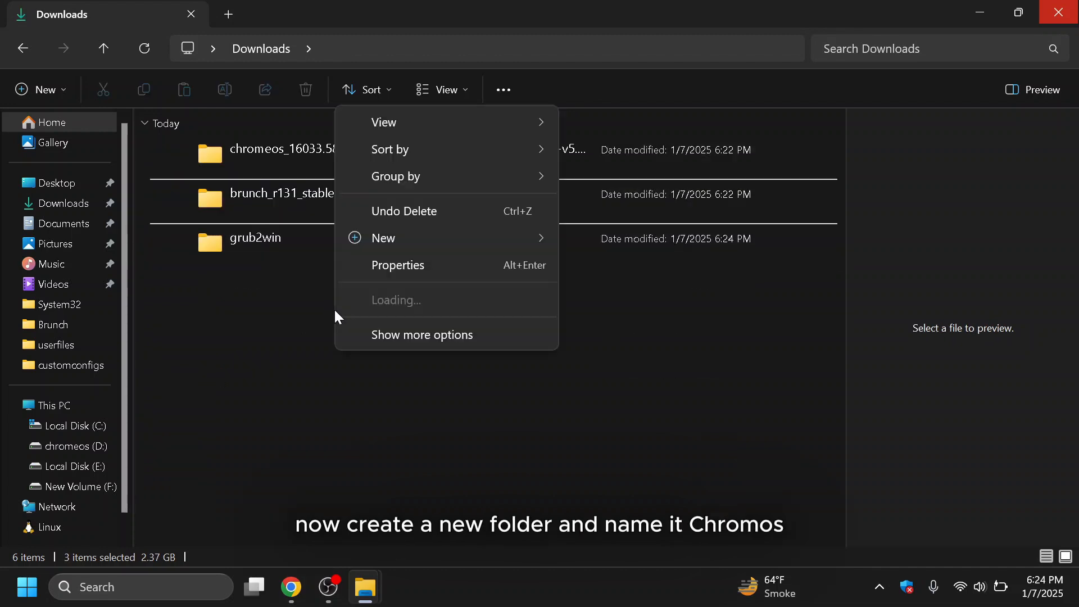
mouse_move(383, 237)
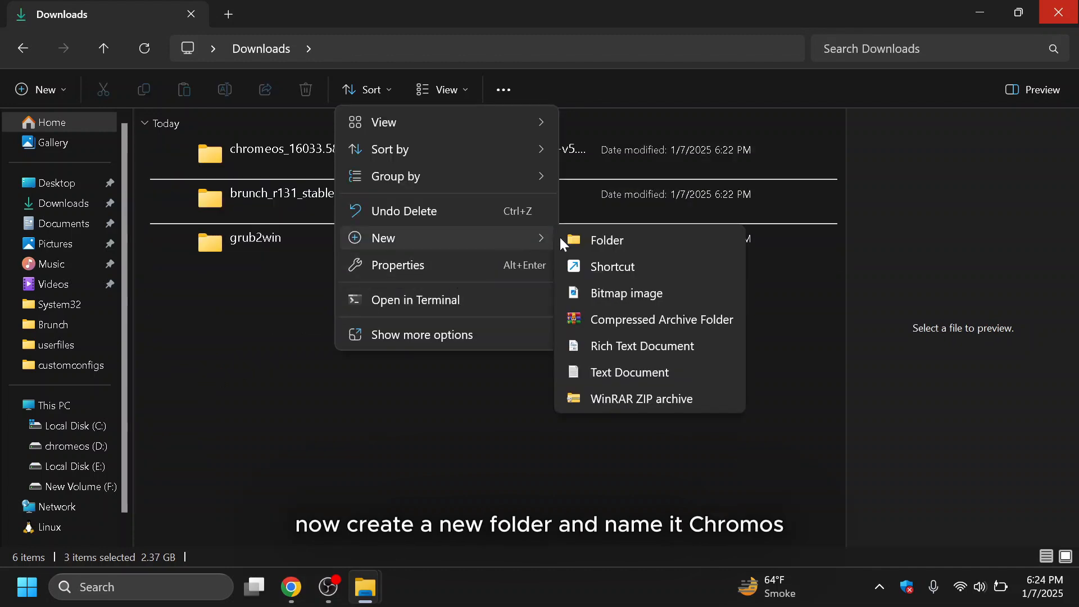
- Create a chromeos folder in Downloads and gather the Brunch files, recovery .bin and G2WInstall there
left_click(605, 241)
type("chromeos")
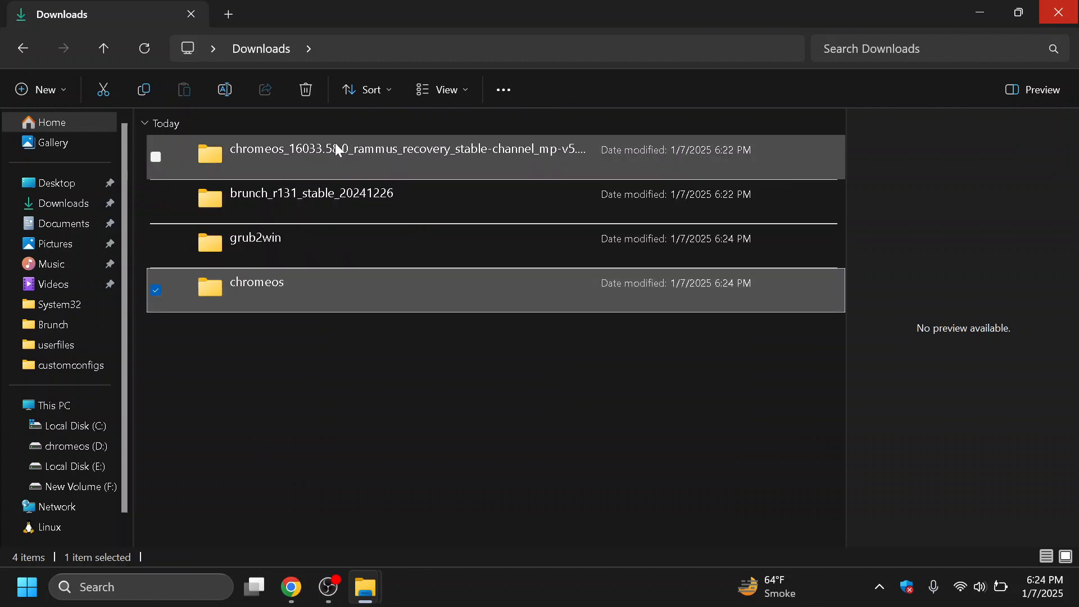
right_click(263, 168)
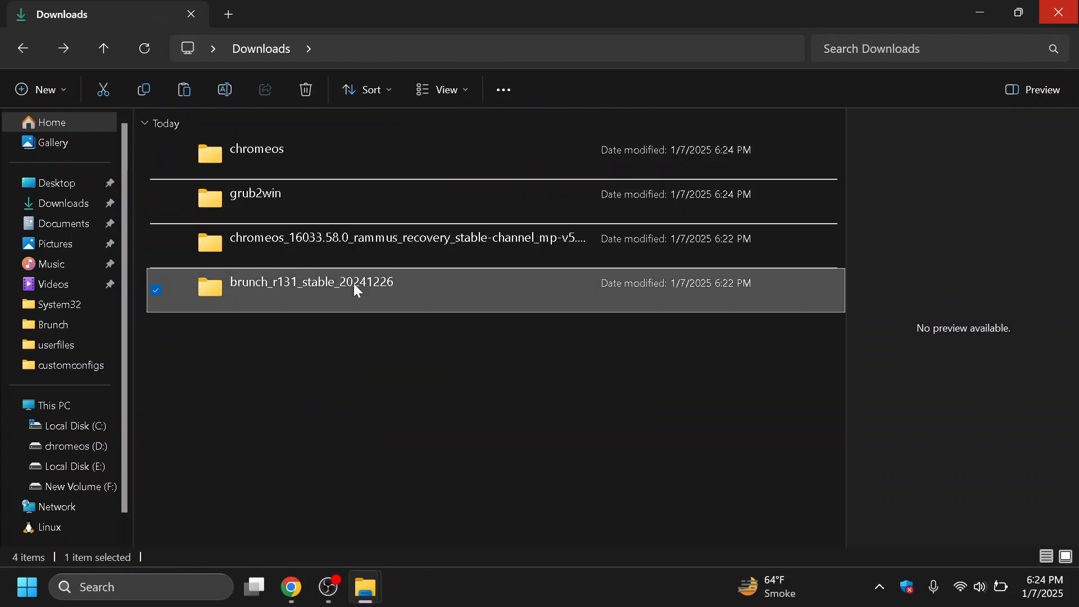
double_click(314, 282)
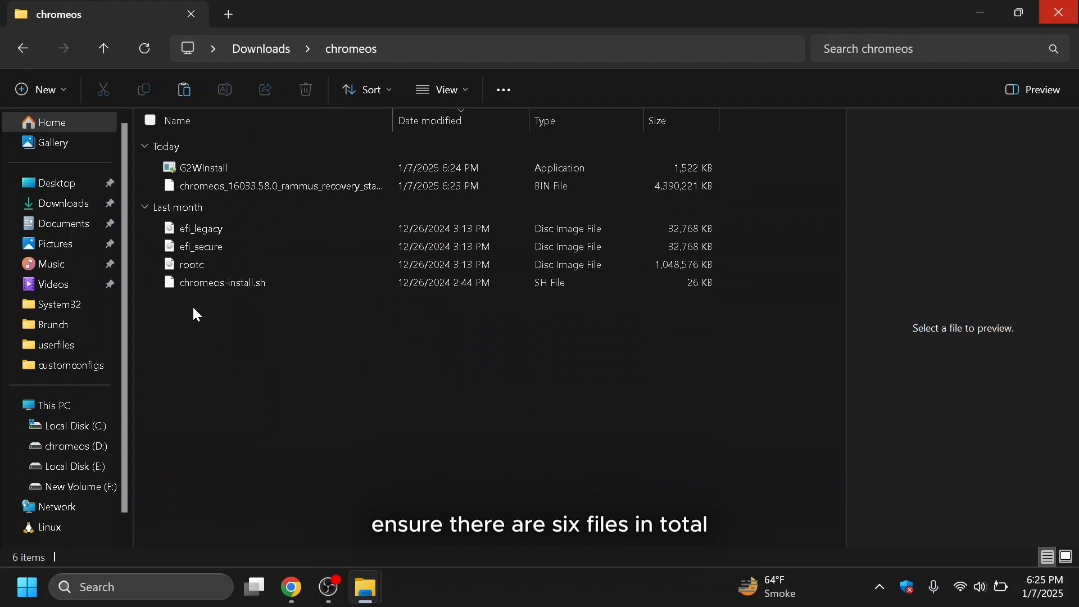
- Rename the long recovery image file to chromeos.bin and bring up an Ubuntu terminal
left_click(201, 168)
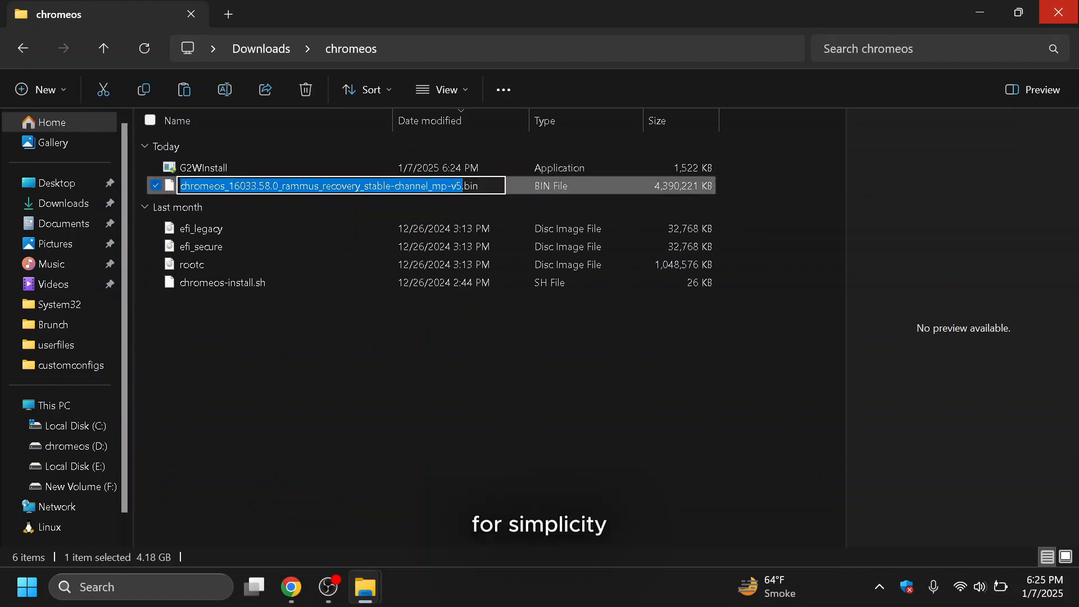
type("chromeos")
key("Enter")
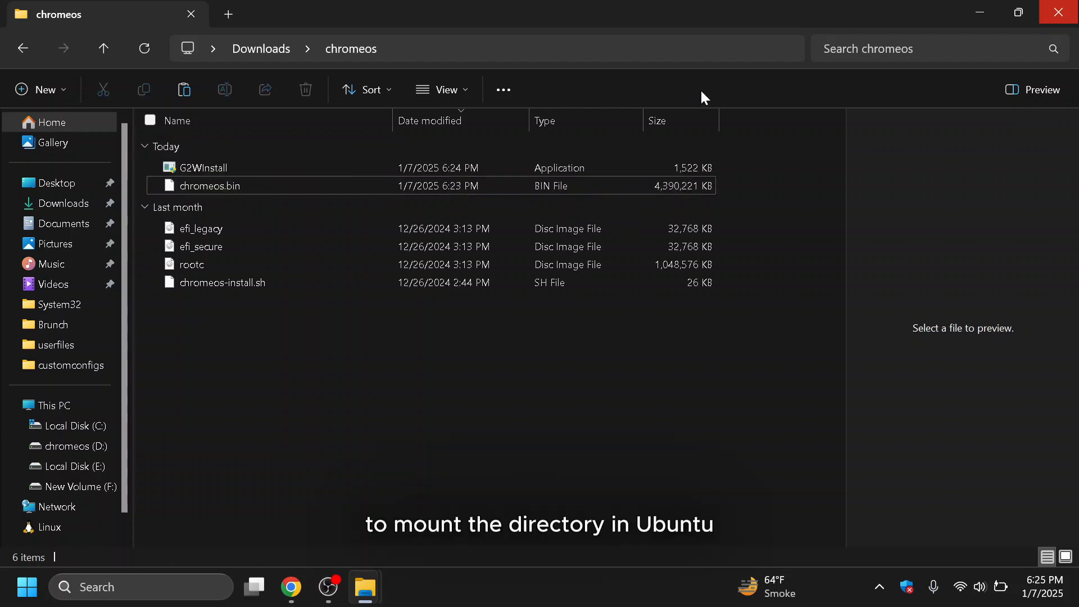
right_click(483, 48)
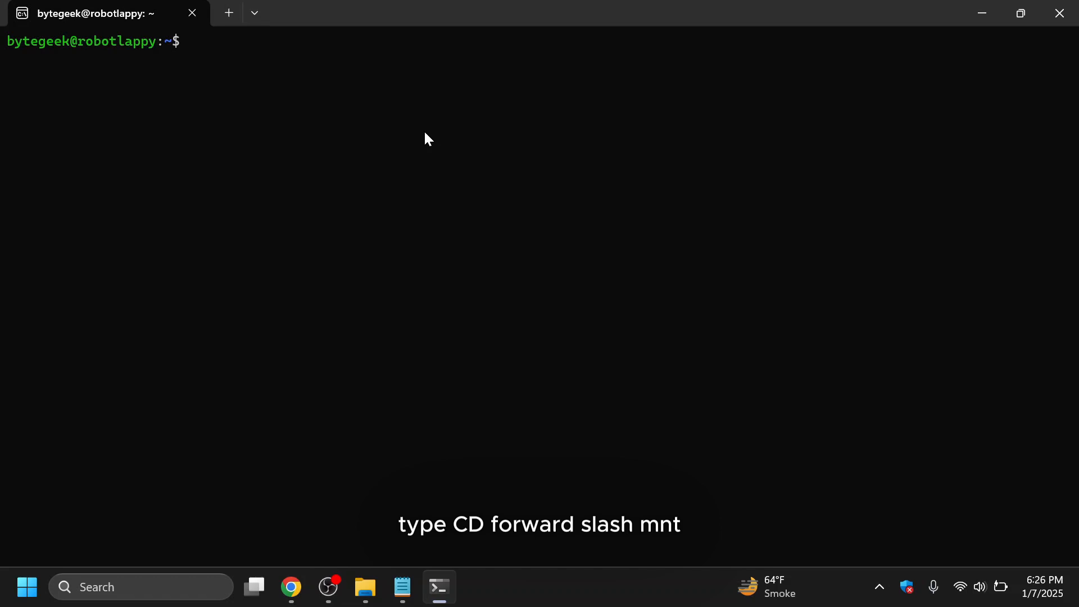
- Change directory to /mnt/c/users/robot/downloads/chromeos in the Ubuntu shell
type("cd /mn")
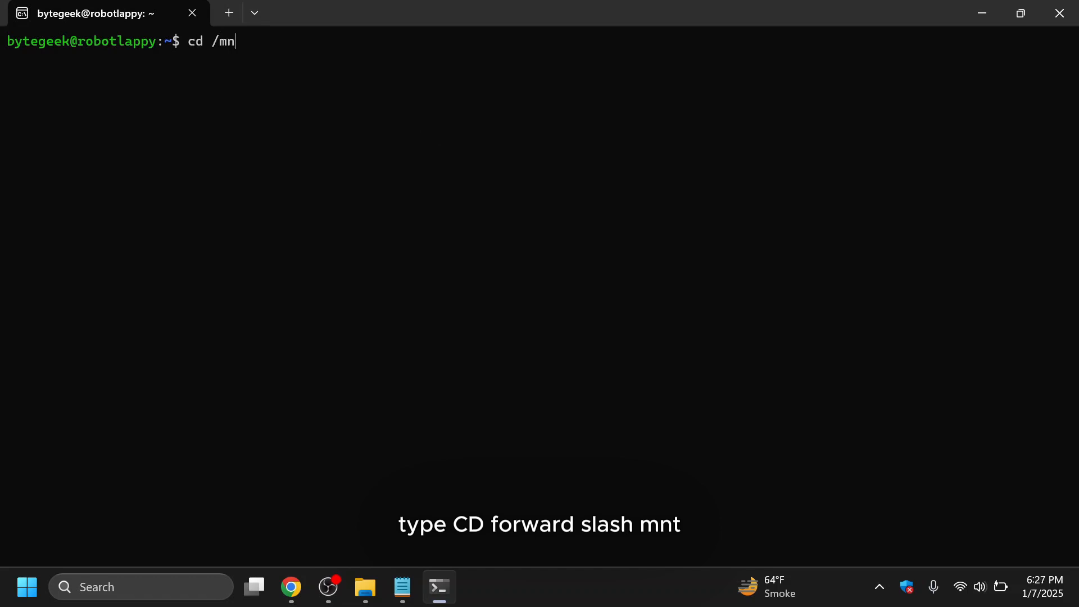
type("c:\\users\\robot\\downloads\\chromeos")
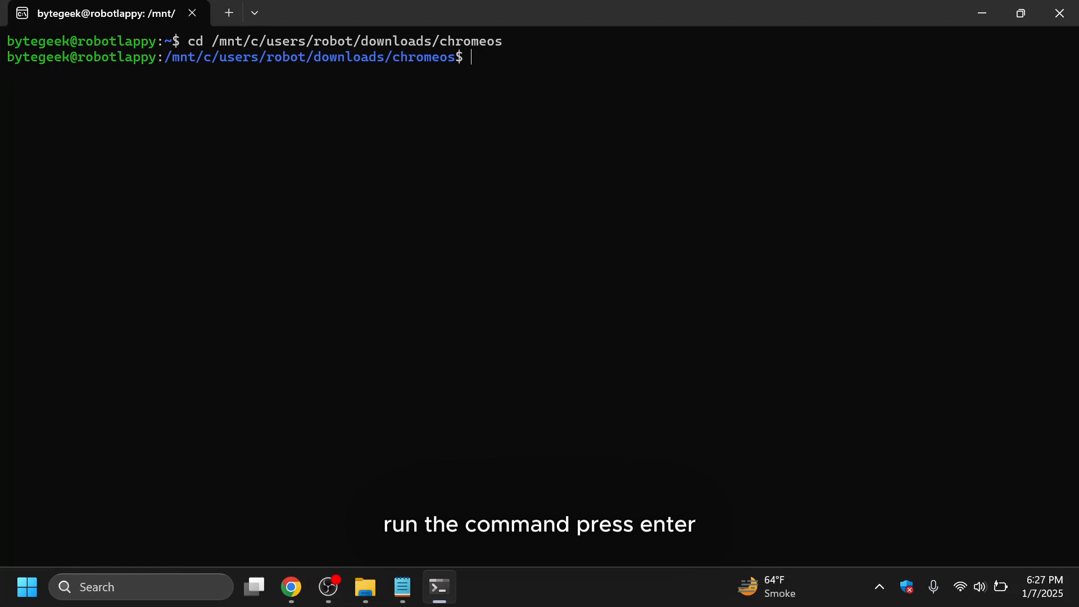
- Write sudo bash chromeos-install.sh -src chromeos.bin -dst /mnt/d/brunch/chromeos.img -s
type("sudo bash chrom")
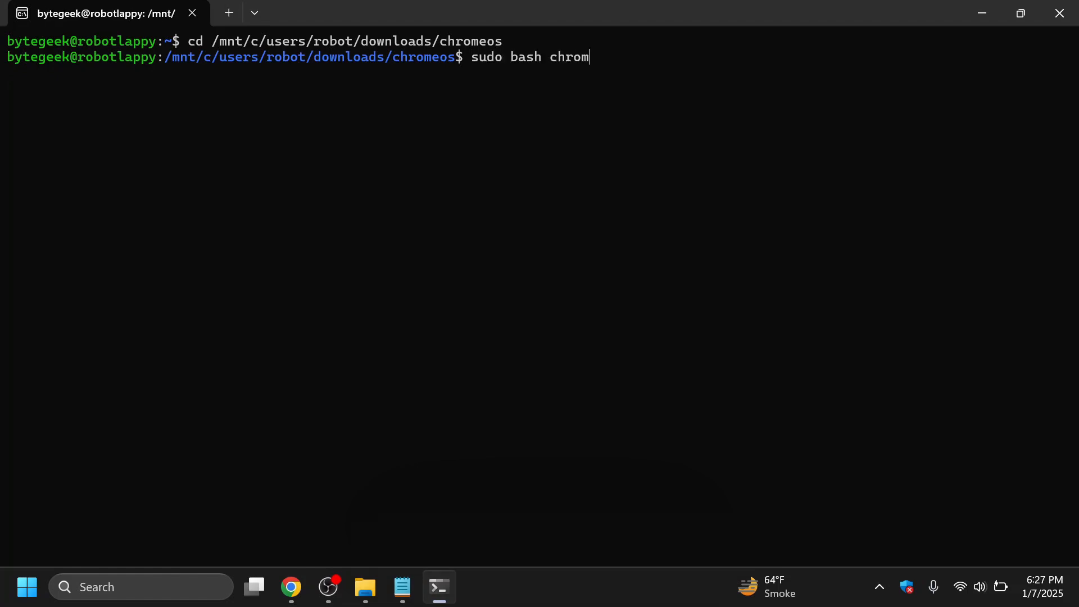
type("eos-inst")
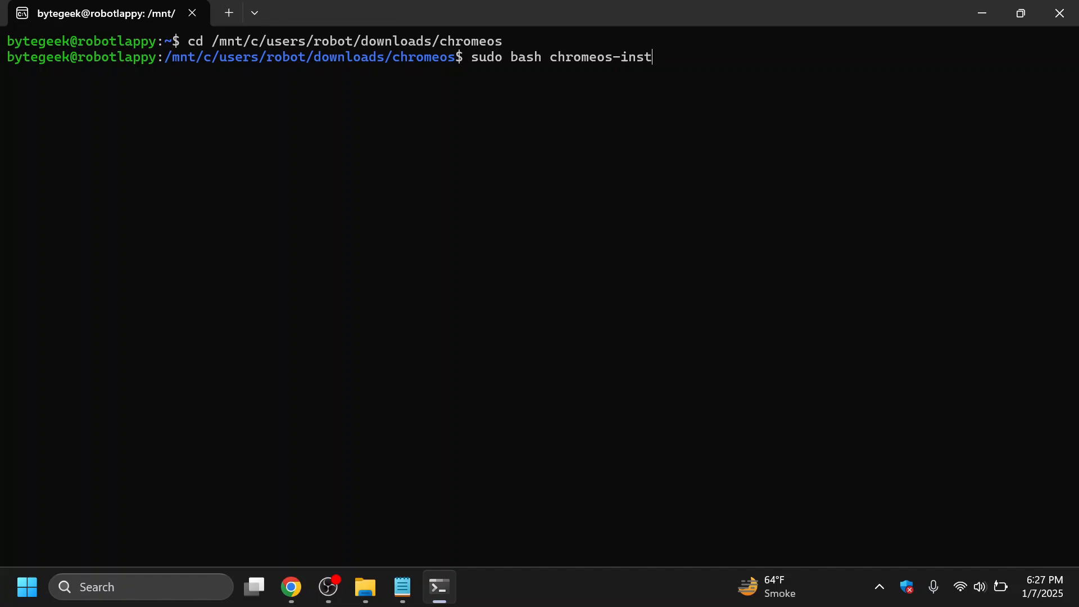
type("all.sh -src ch")
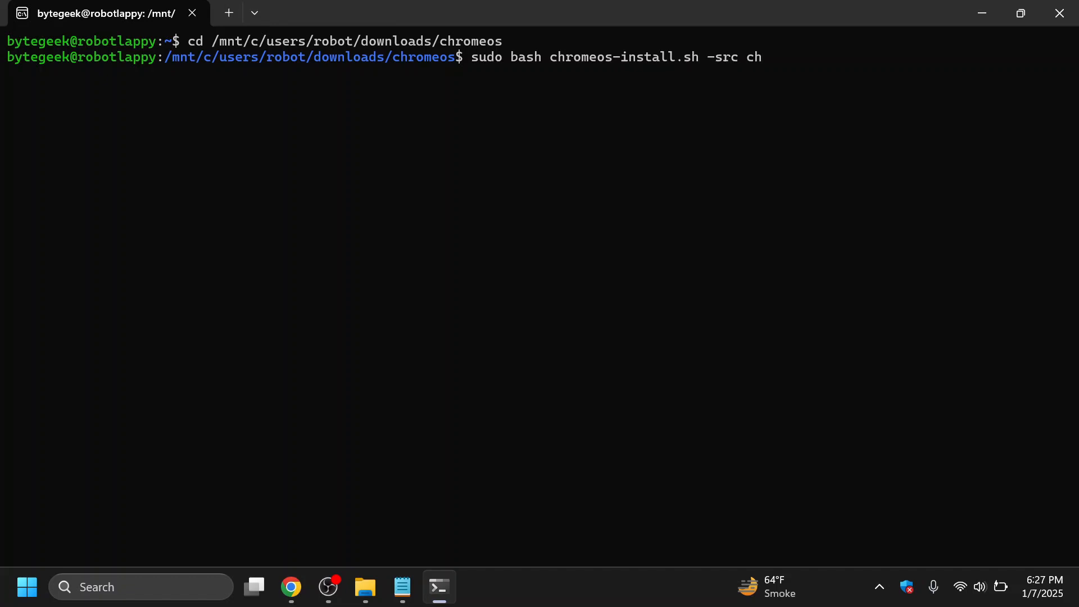
type("romeos.bin -dst")
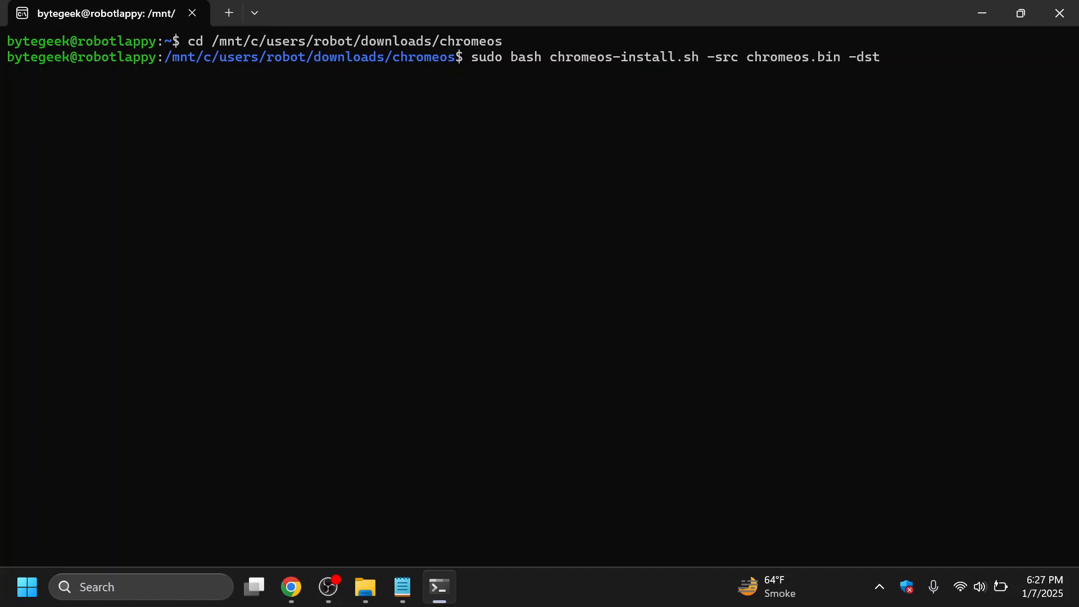
type("/mnt/")
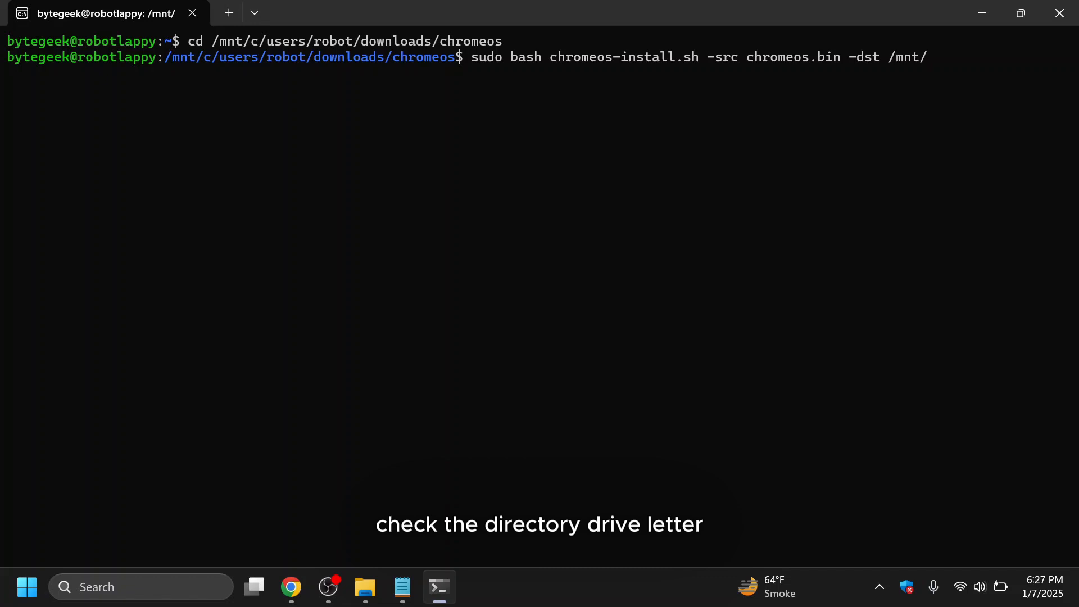
left_click(364, 587)
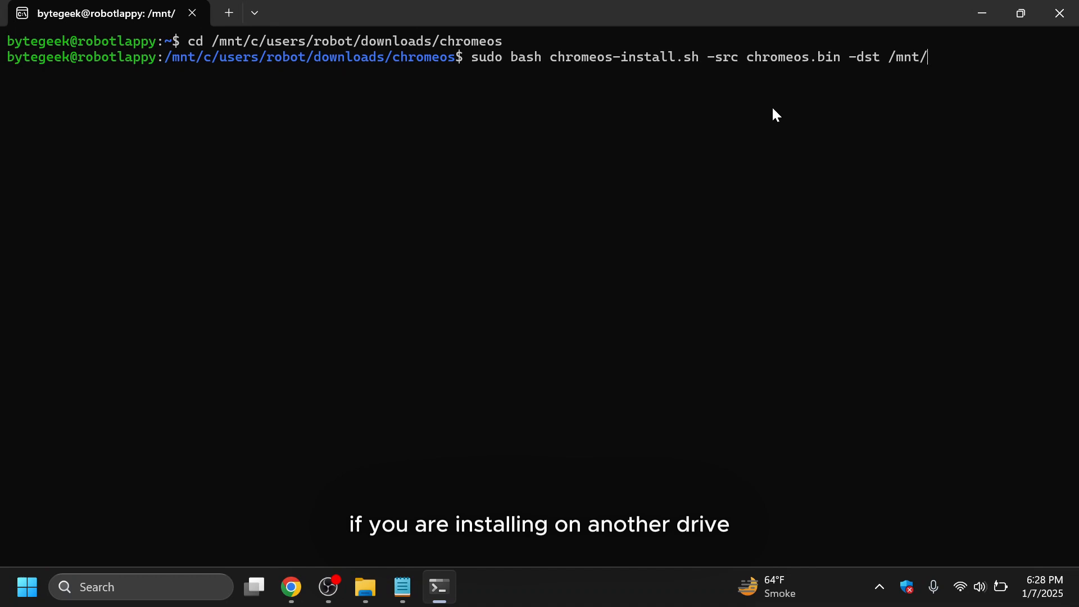
type("d/")
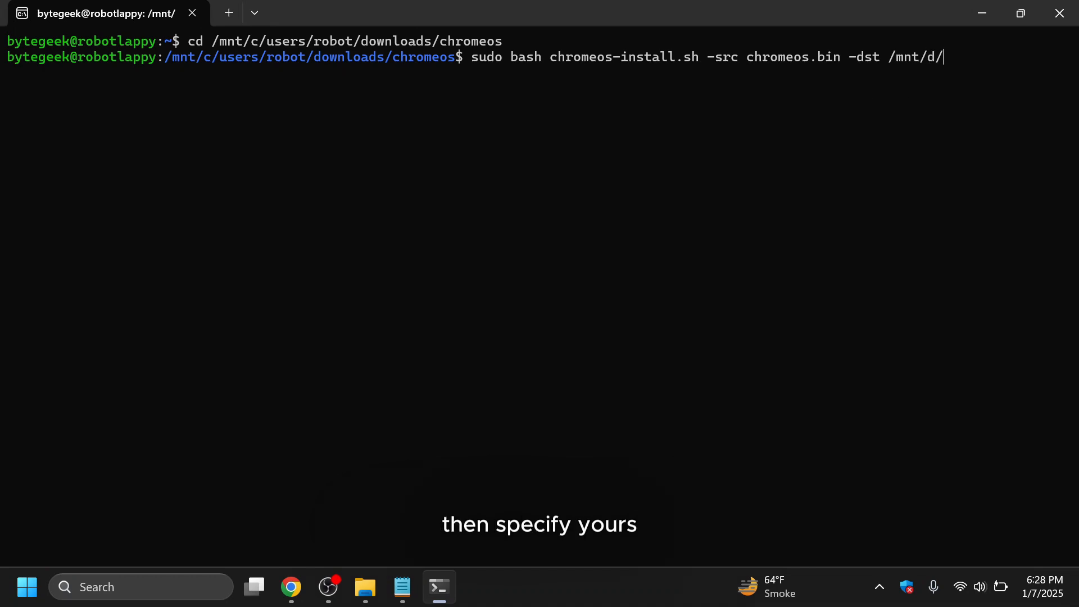
type("brum")
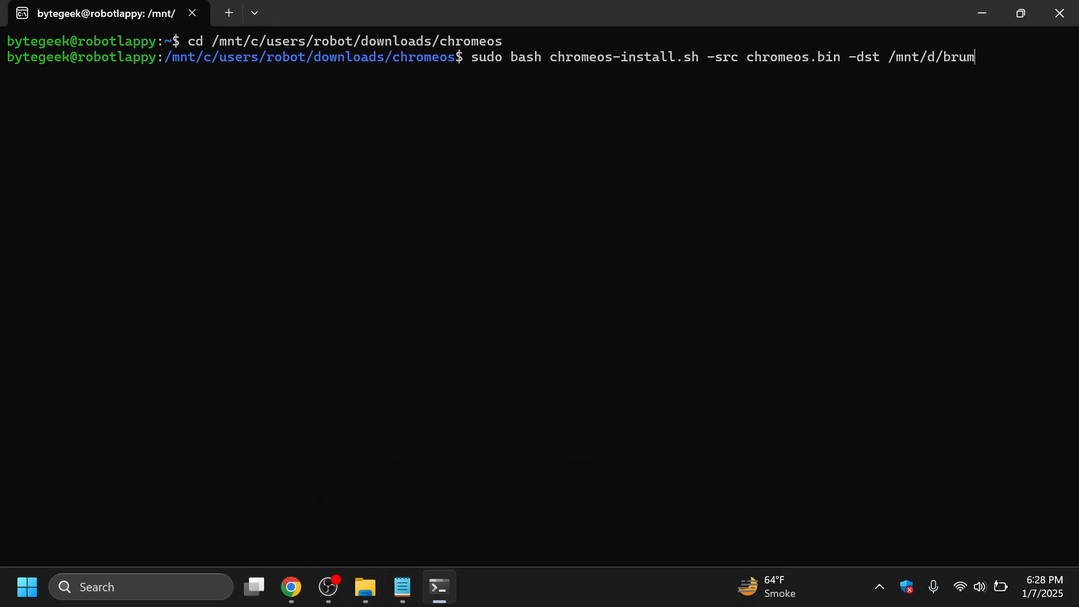
type("ch")
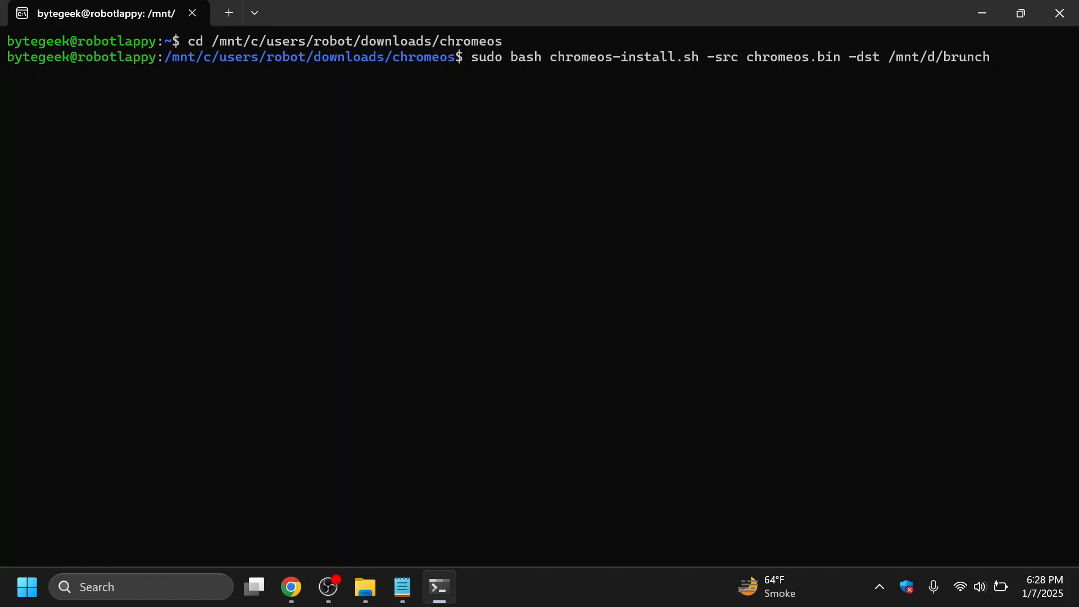
type("/chromeos")
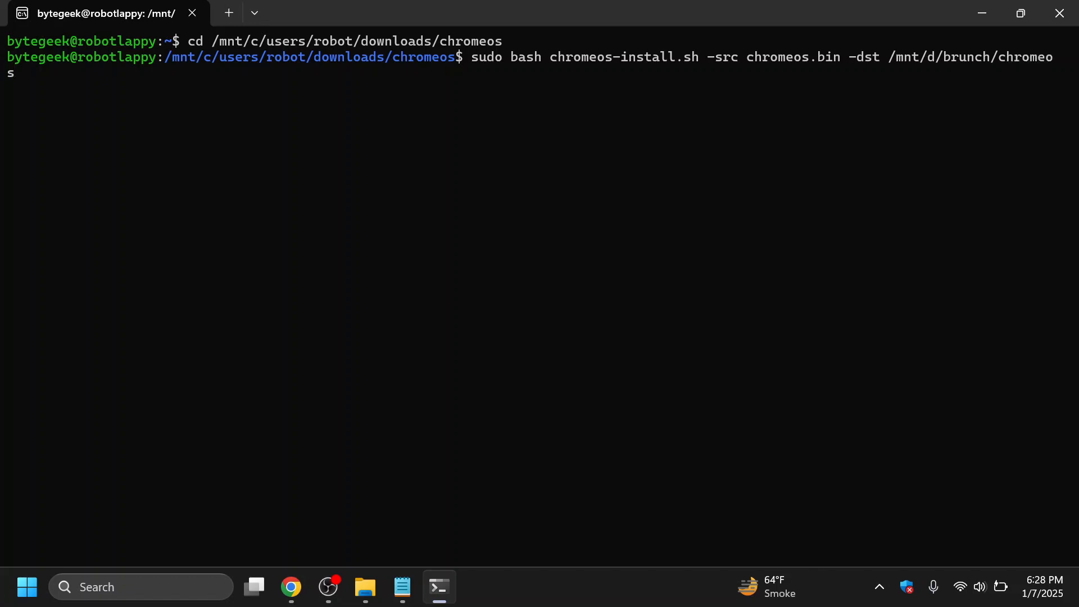
type(".img -s")
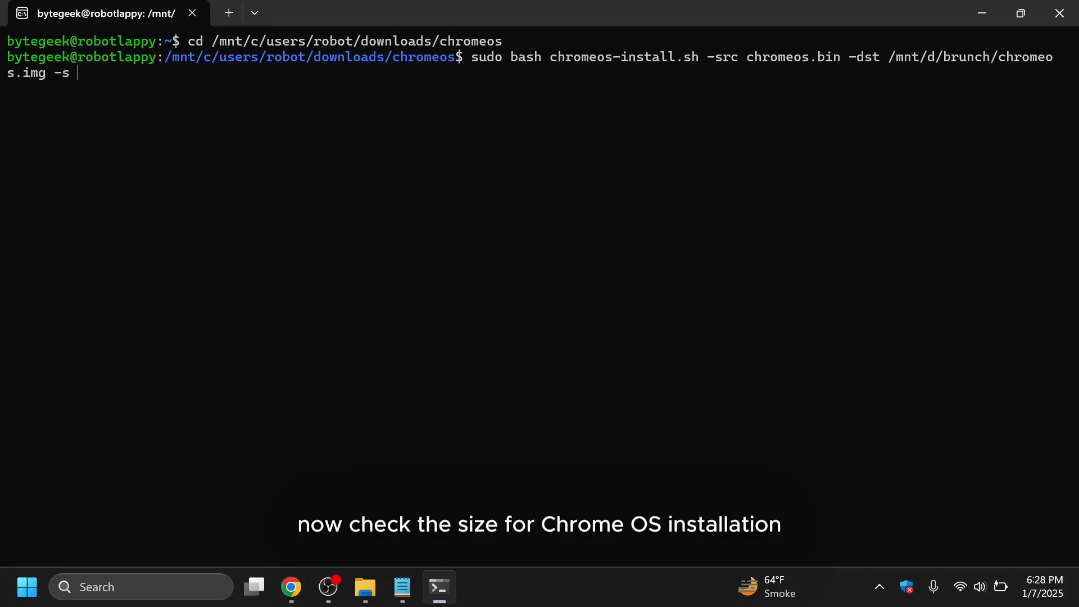
- Check drive D's free space in File Explorer and set the image size to 79 GB
left_click(365, 586)
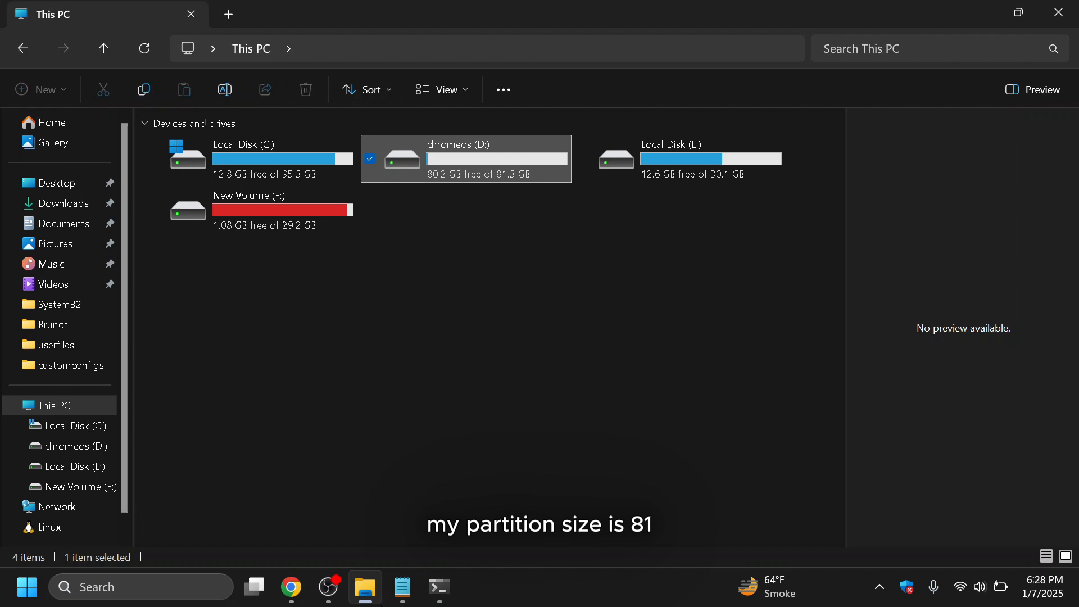
left_click(438, 587)
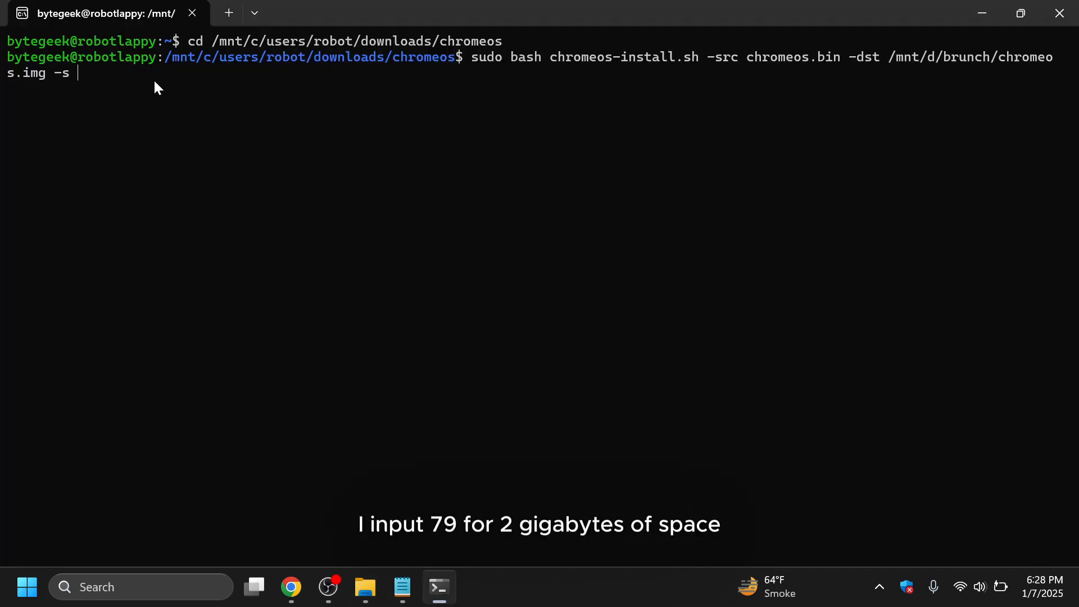
type("79")
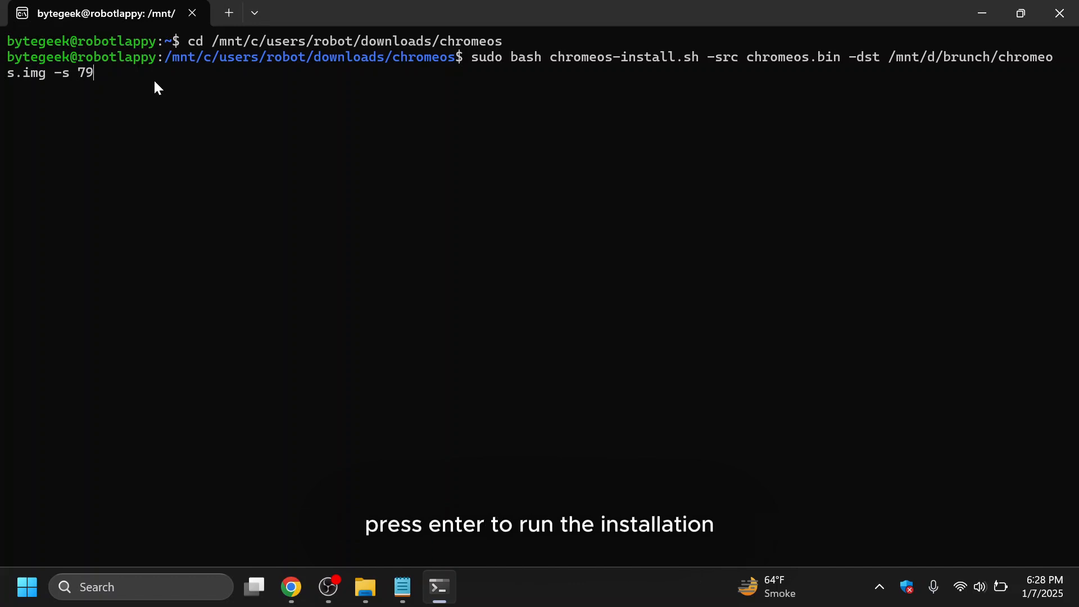
- Run the installer to build the ChromeOS disk image and answer dualboot at the prompt
key("enter")
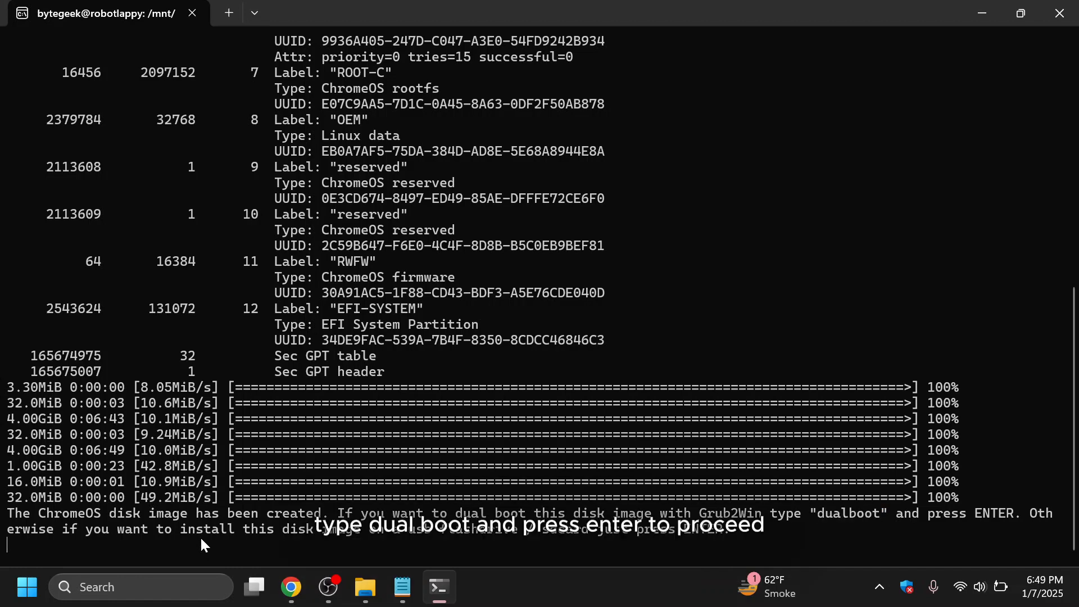
type("dualb")
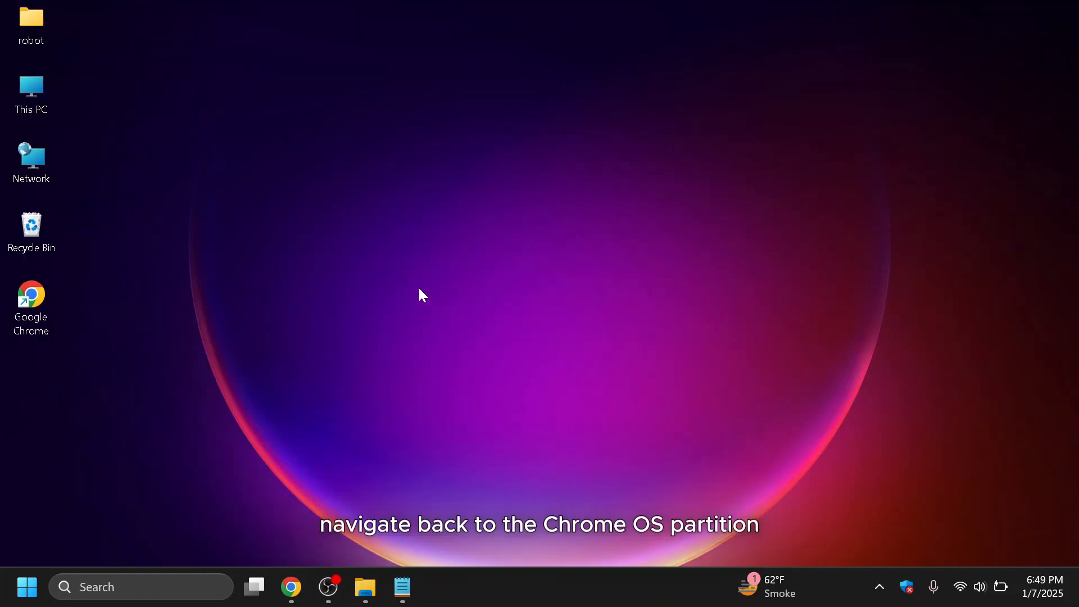
- Open chromeos.img.grub.txt in D:\brunch and copy all its GRUB boot entries
left_click(364, 587)
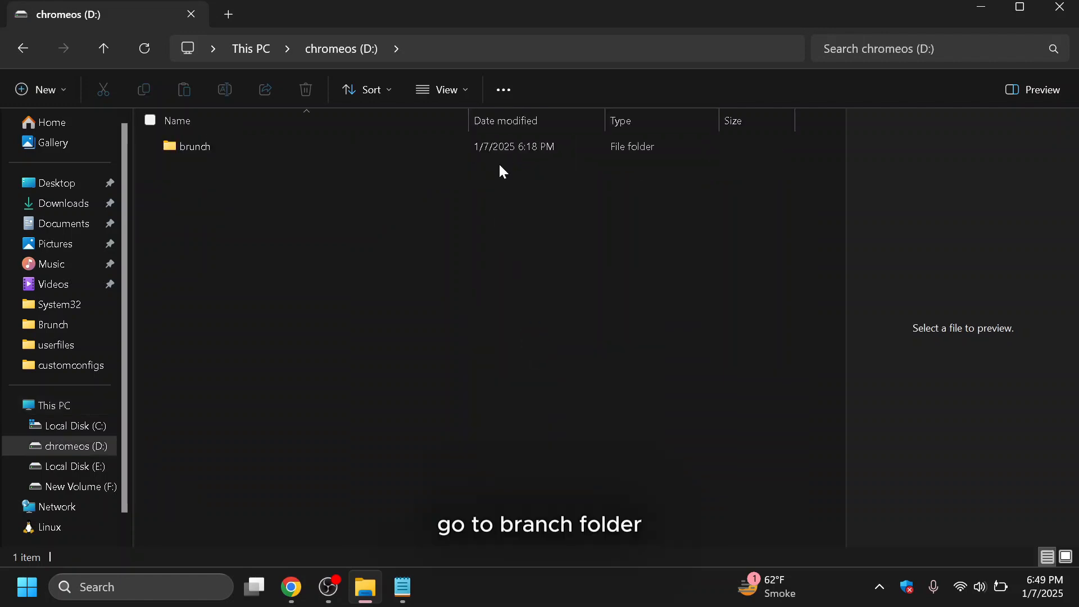
double_click(194, 146)
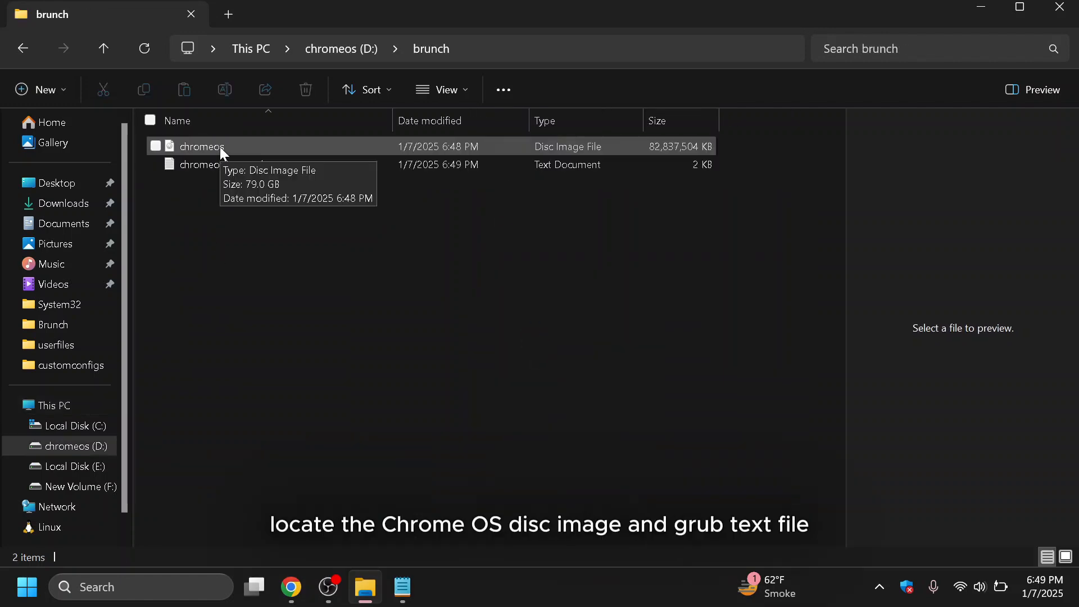
left_click(207, 164)
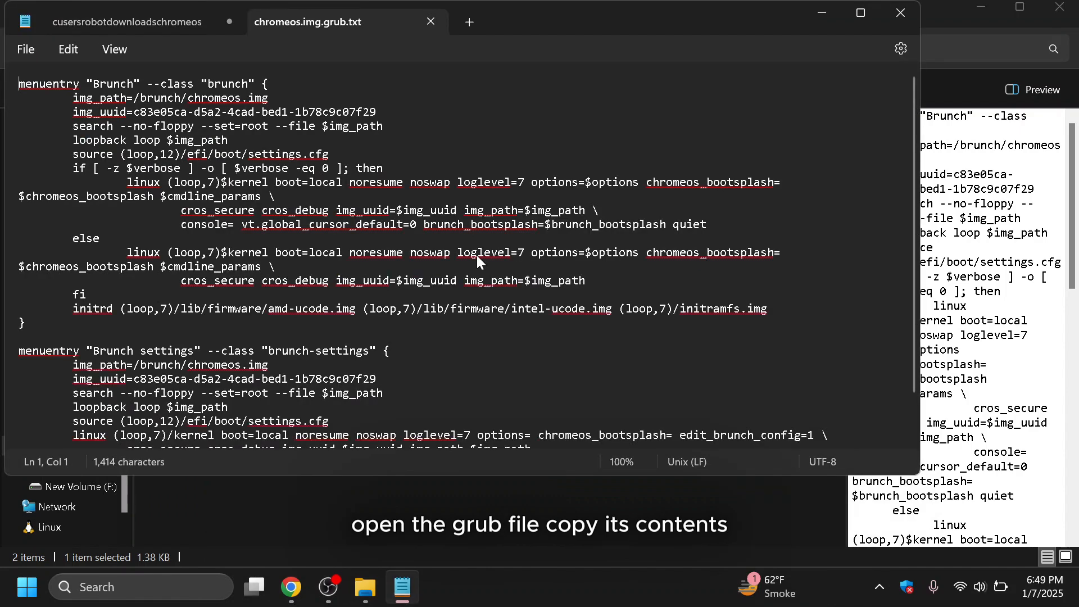
key("ctrl+a")
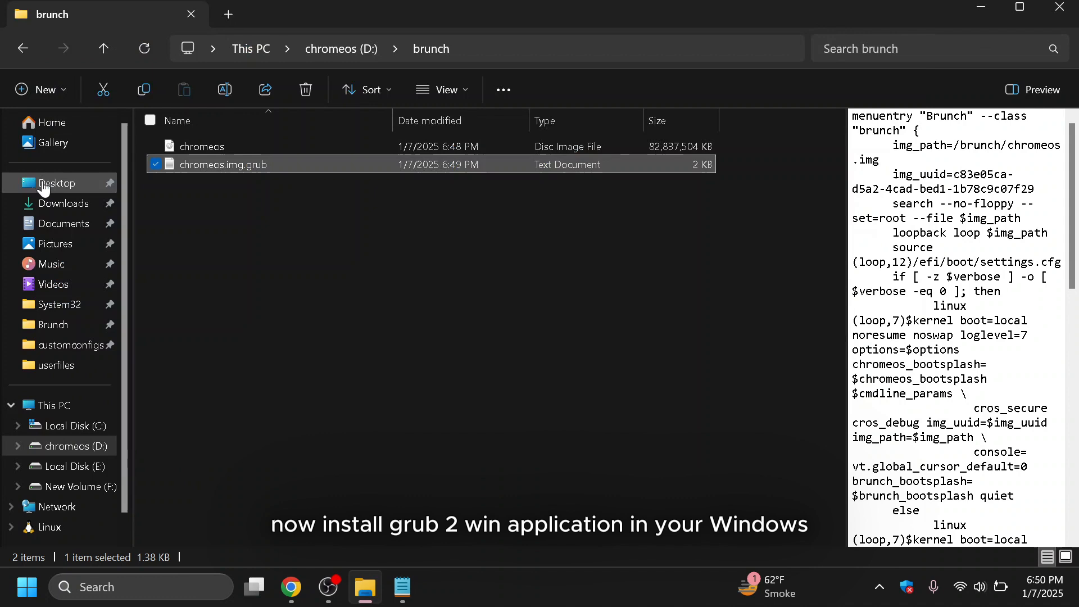
- Launch G2WInstall from Downloads\grub2win and continue past the display size warning
left_click(65, 203)
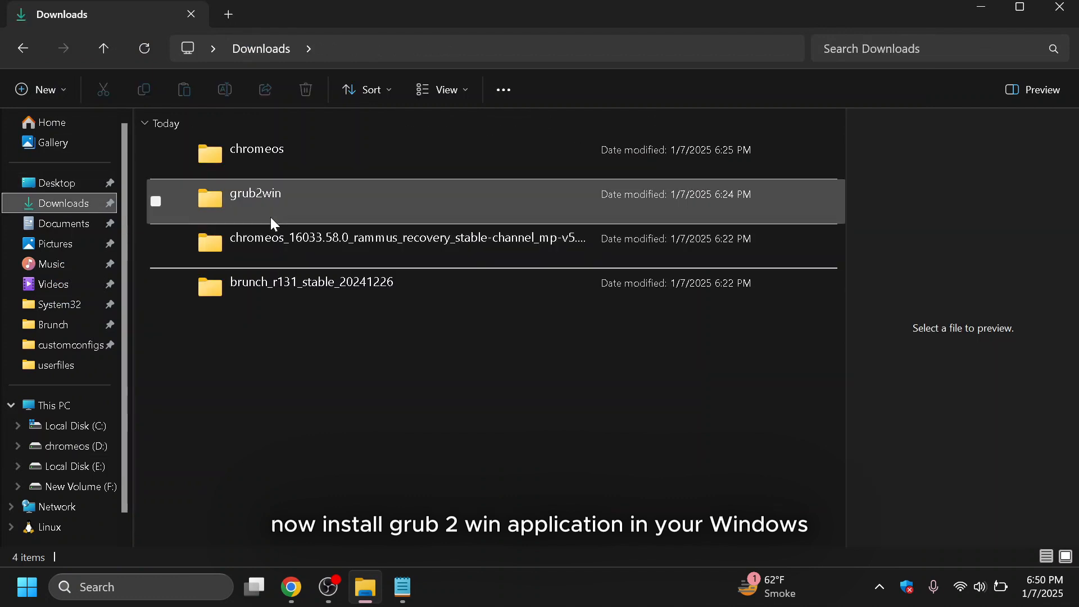
double_click(255, 193)
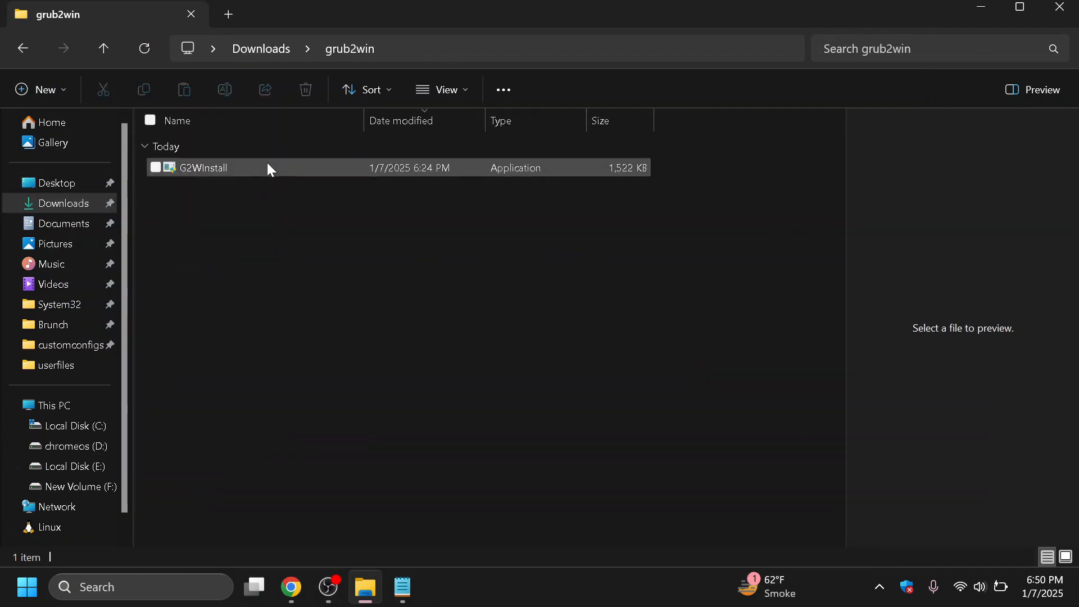
left_click(203, 167)
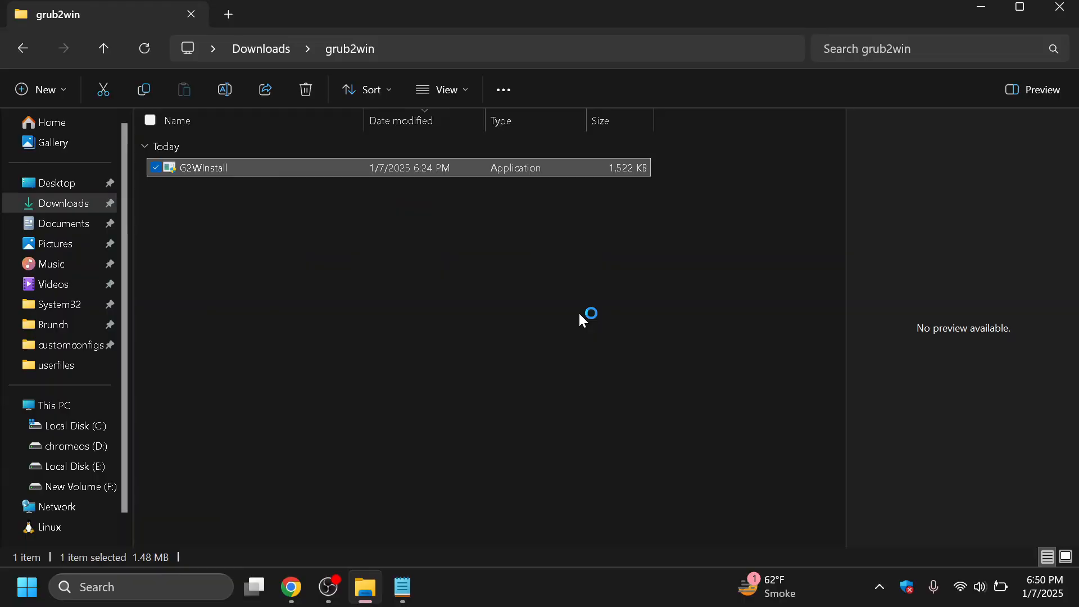
double_click(203, 168)
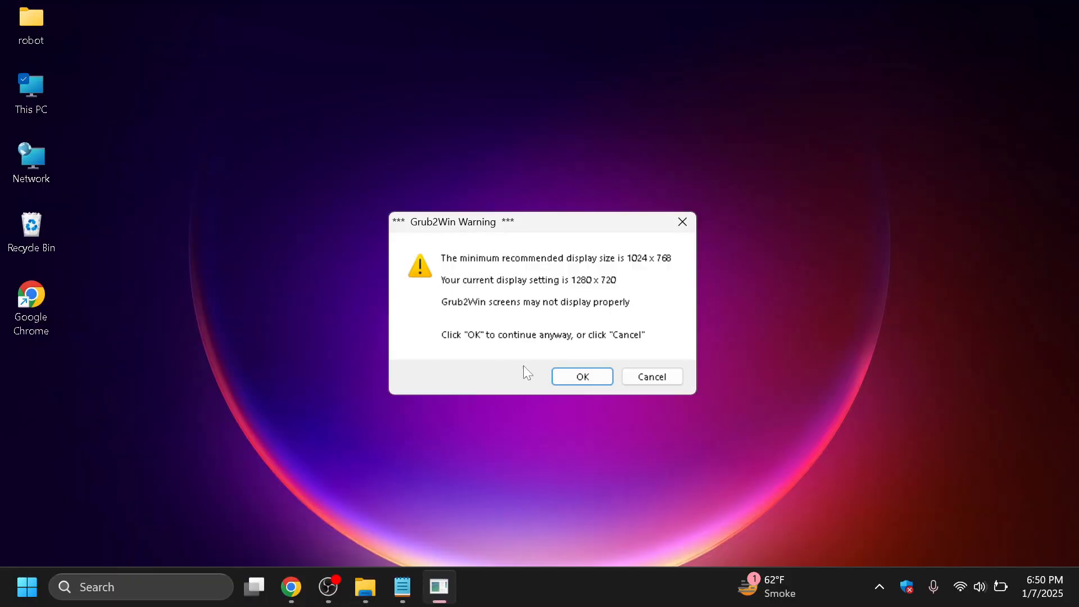
left_click(581, 377)
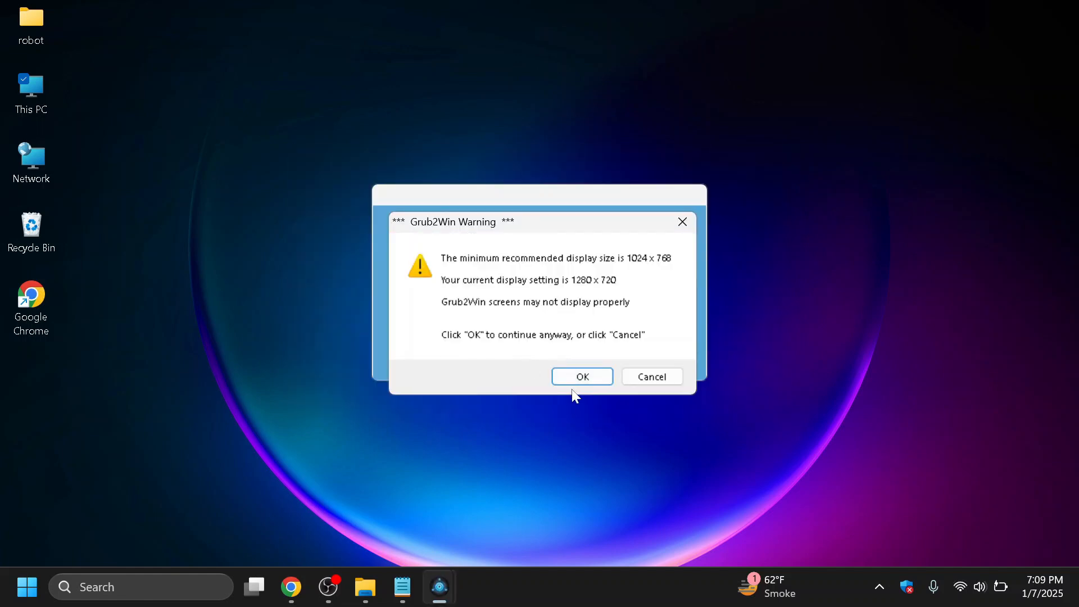
left_click(581, 377)
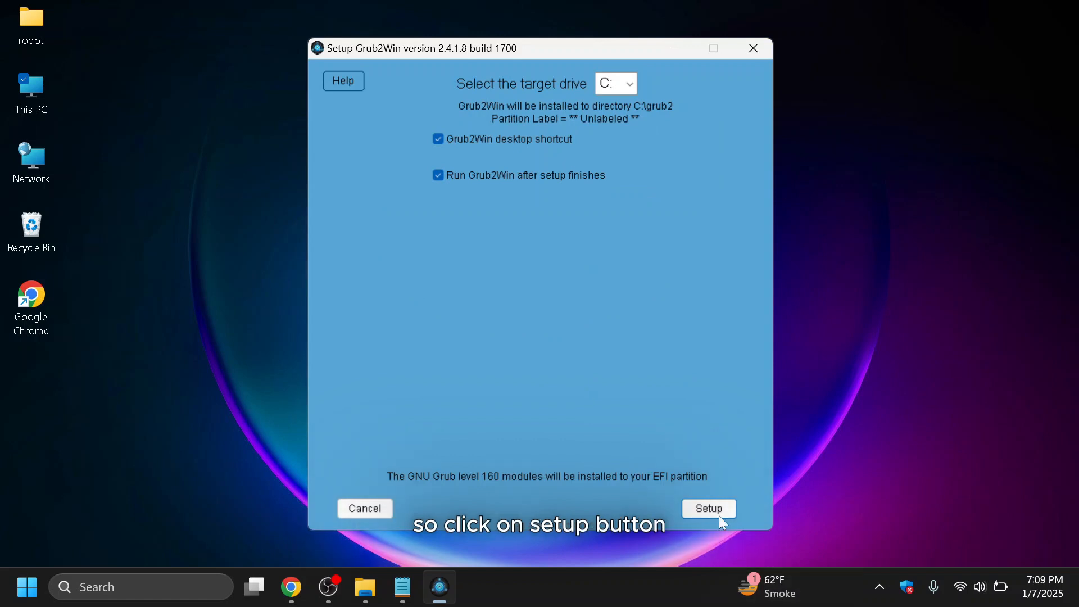
- Install Grub2Win to C:\grub2 and close setup to bring up the main window
left_click(708, 508)
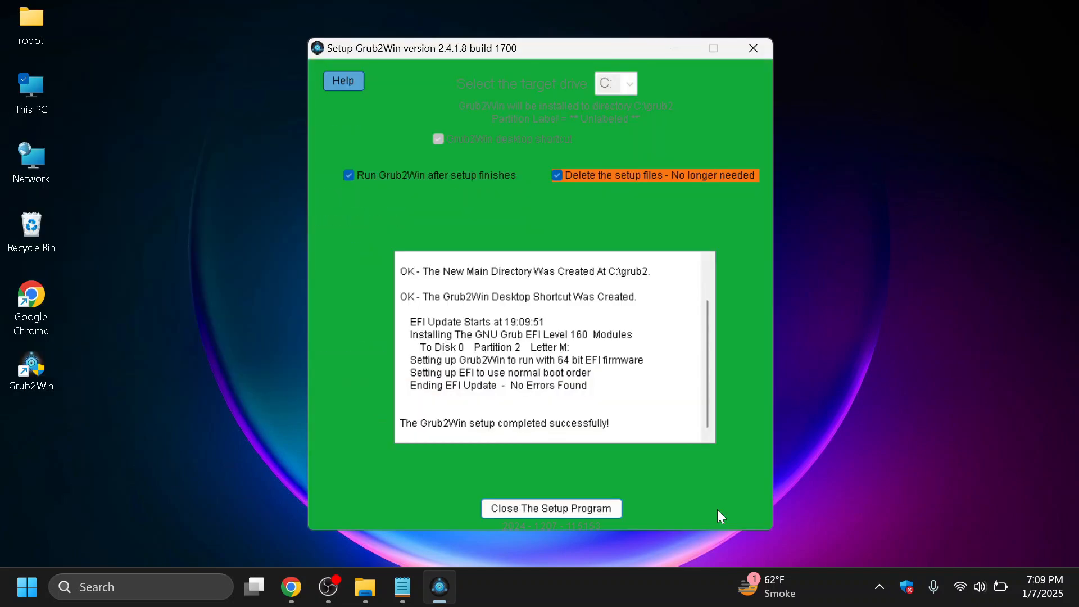
left_click(551, 508)
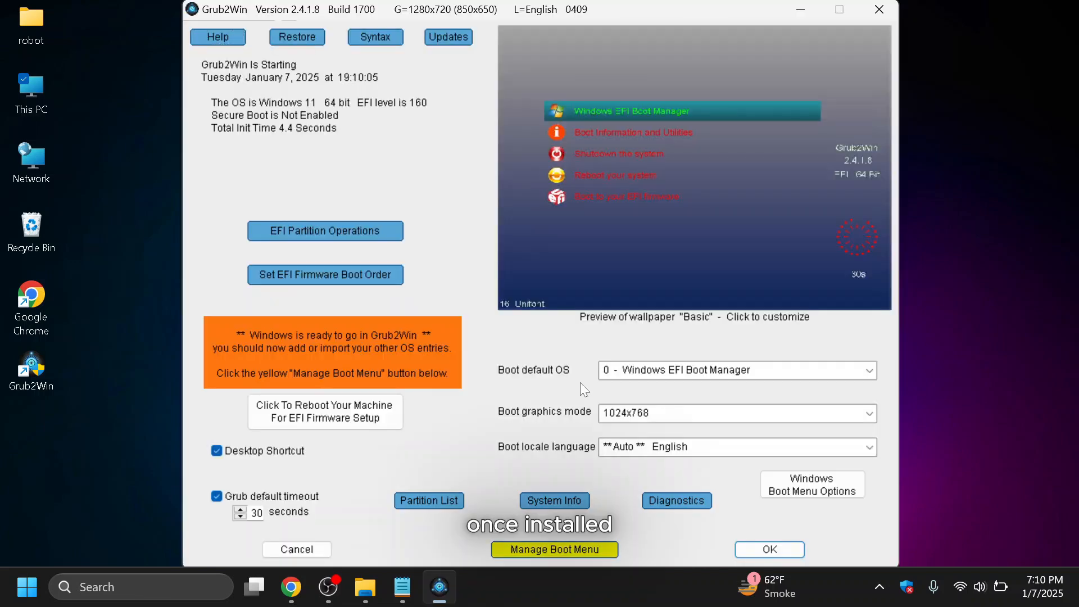
- Add a user section entry with the pasted Brunch grub code, pass the syntax check and apply
left_click(554, 550)
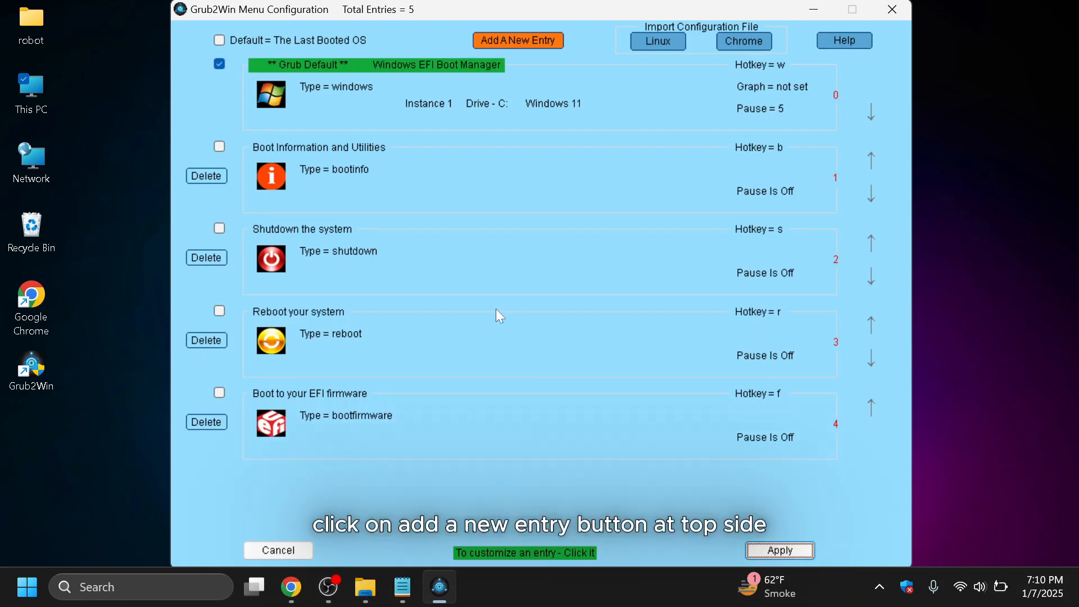
left_click(517, 40)
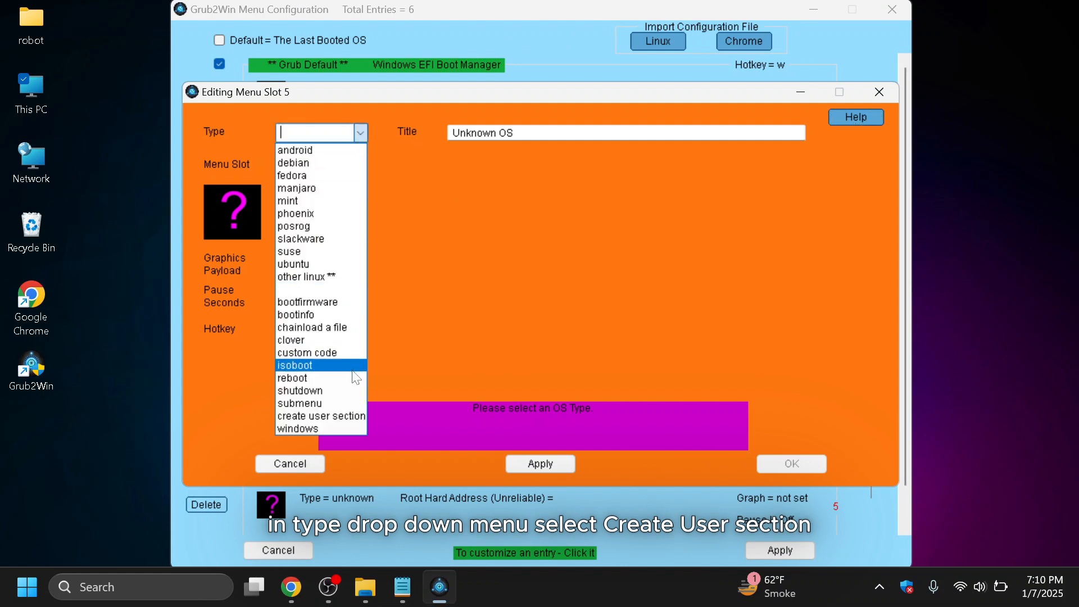
left_click(320, 416)
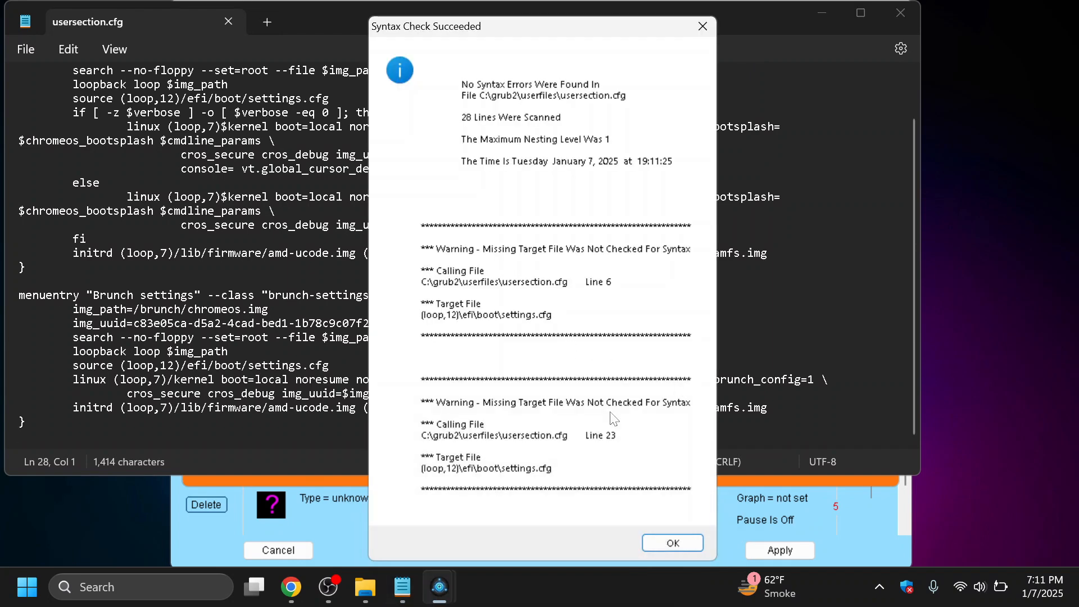
left_click(671, 542)
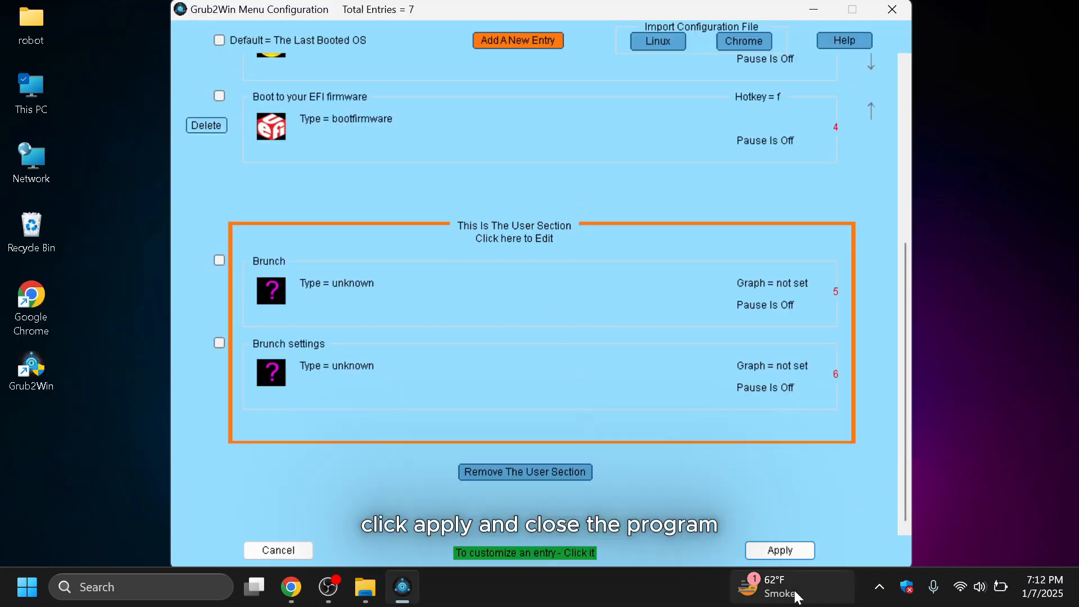
left_click(779, 550)
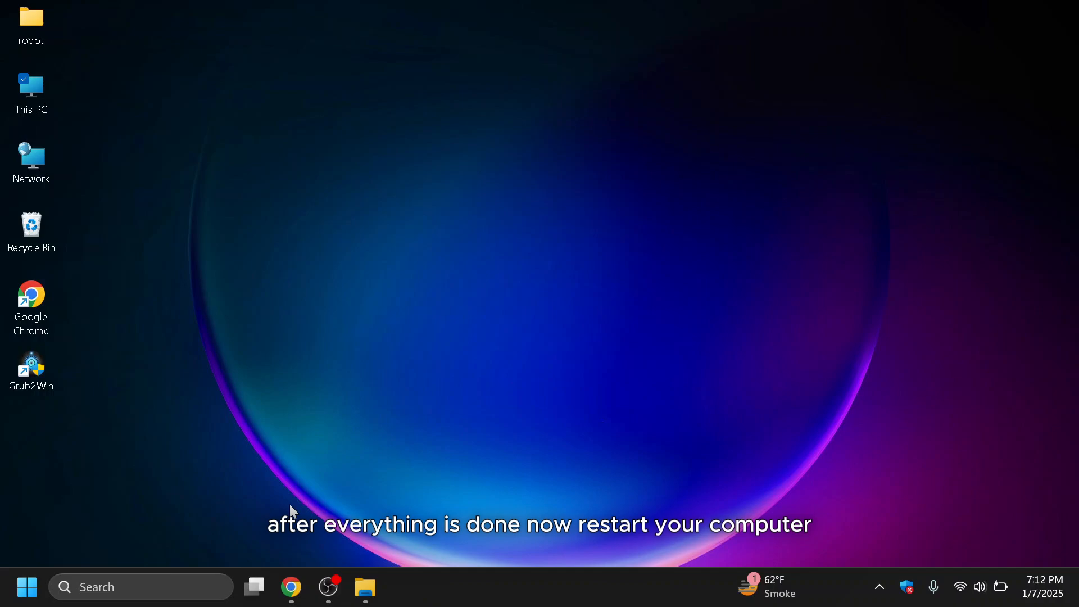
- Restart the PC from the Start menu power options to boot into ChromeOS
left_click(27, 587)
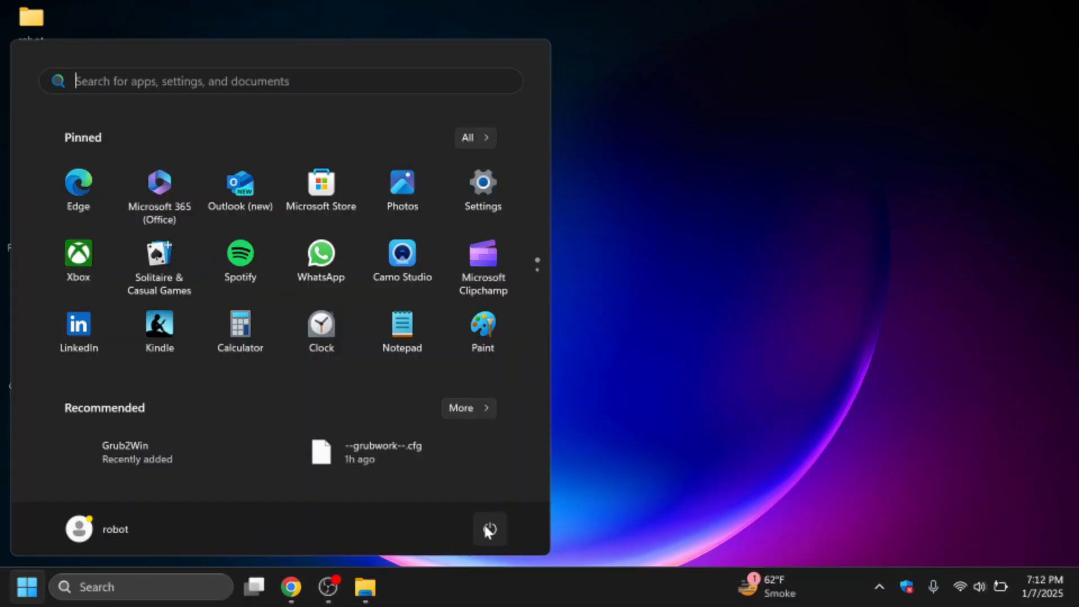
left_click(489, 529)
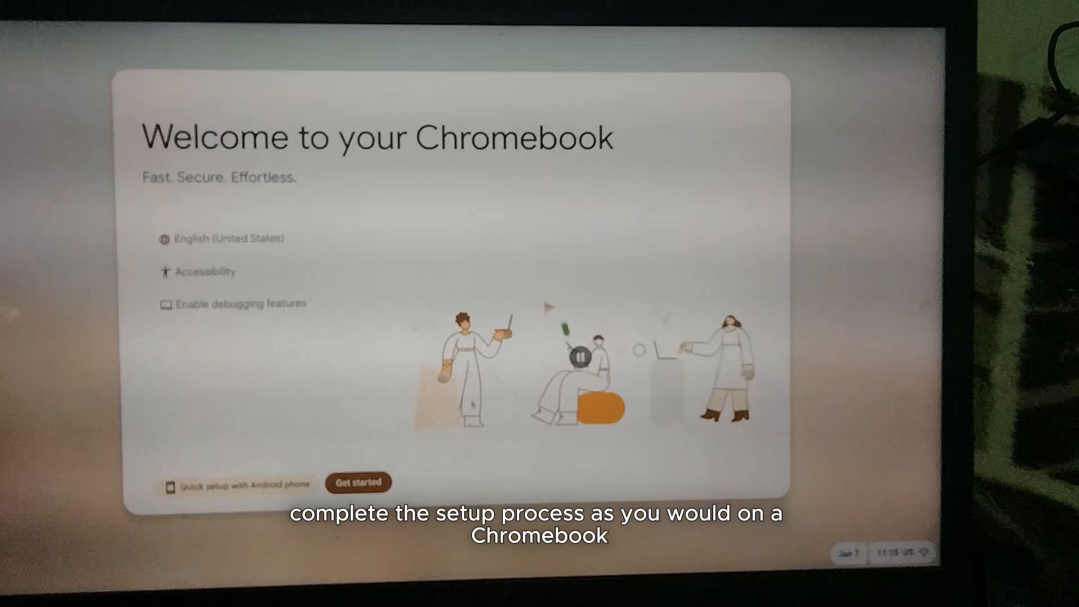
- Begin ChromeOS setup, join a Wi-Fi network and connect to reach the desktop
left_click(358, 482)
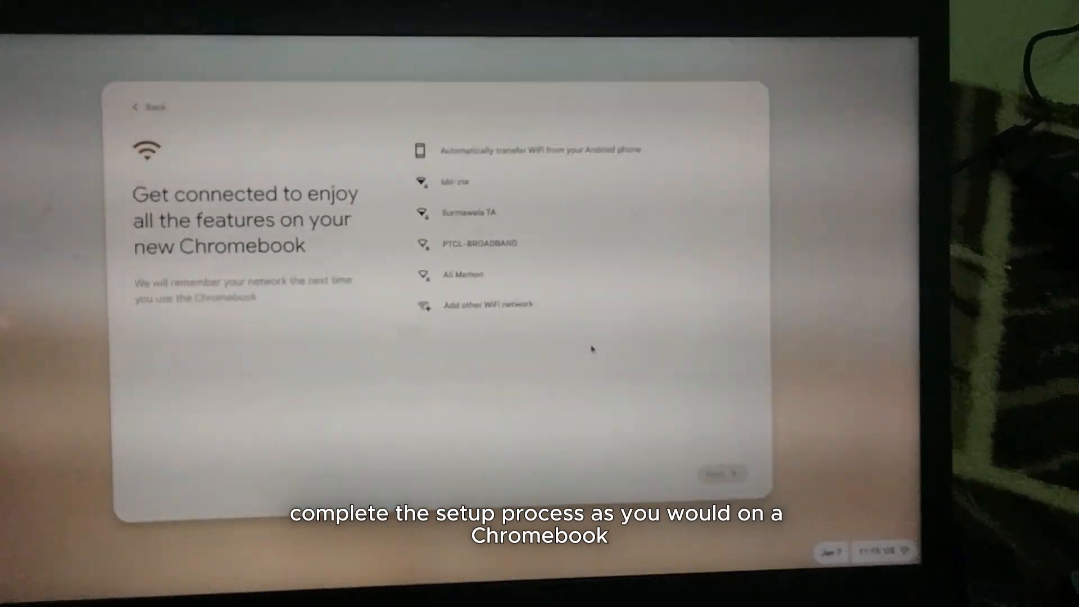
left_click(454, 182)
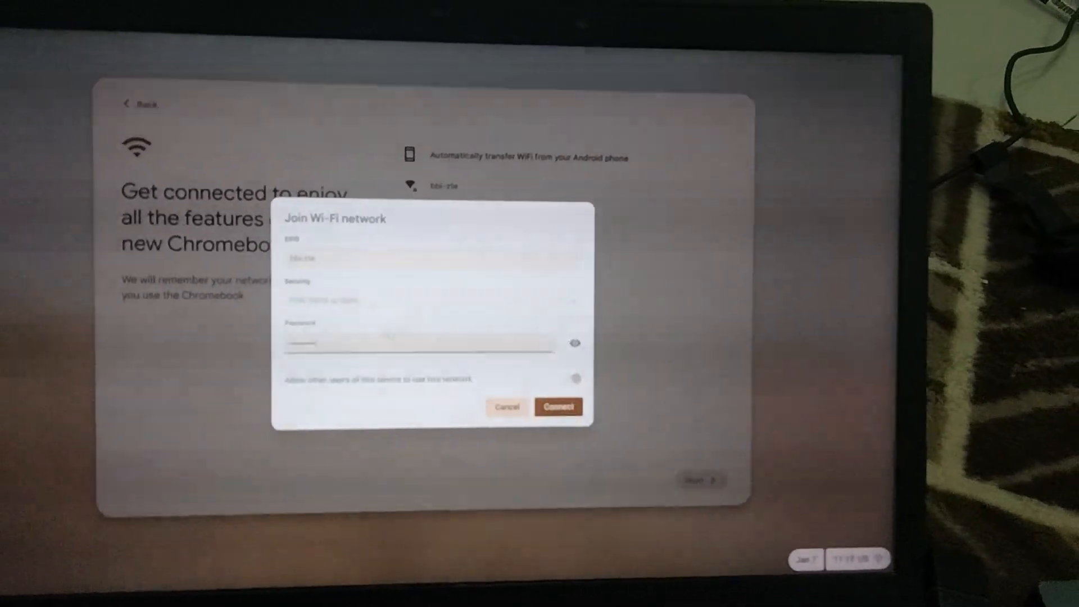
left_click(558, 406)
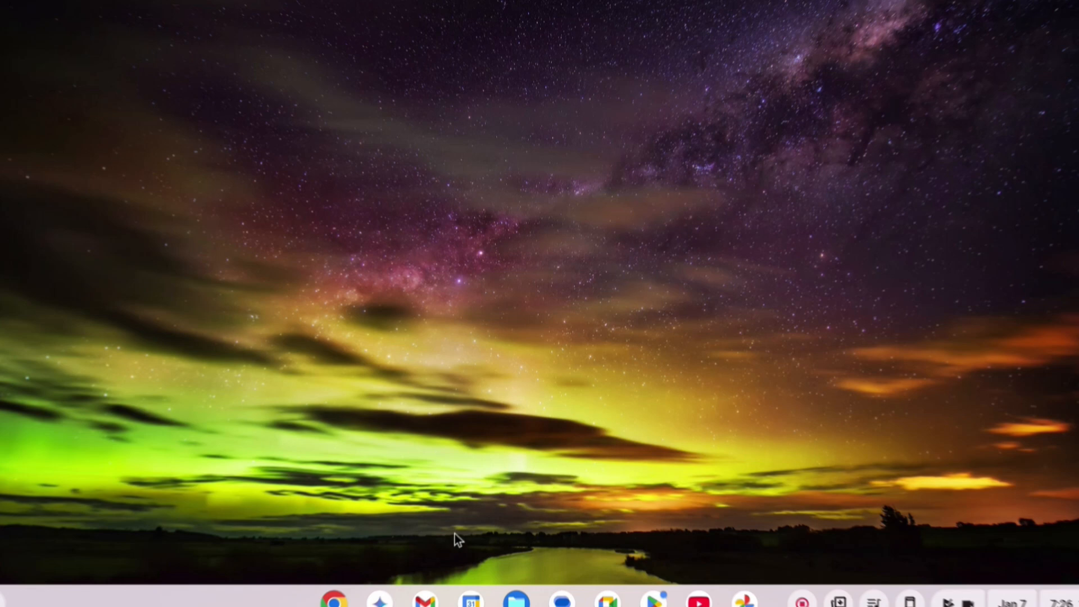
left_click(388, 588)
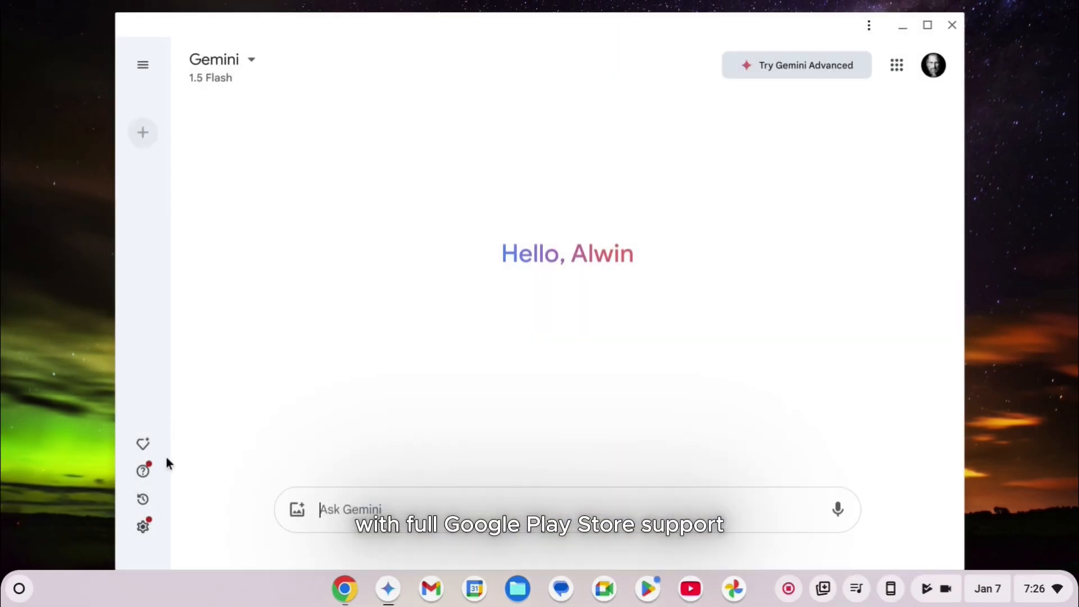
- In Settings > Wallpaper and style, set the green valley Landscapes wallpaper
left_click(1029, 588)
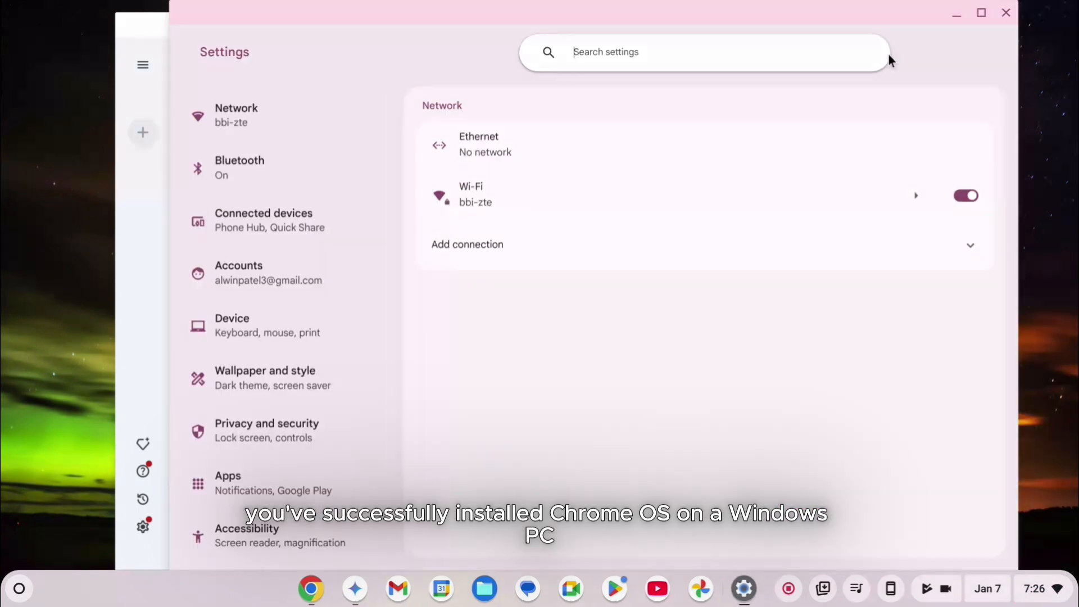
left_click(232, 325)
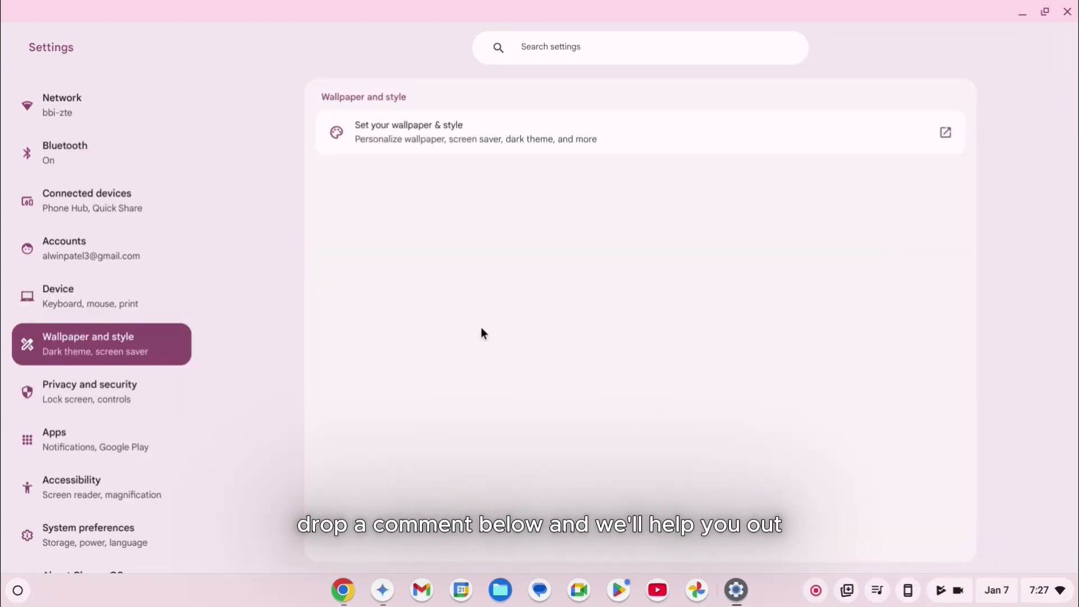
left_click(408, 131)
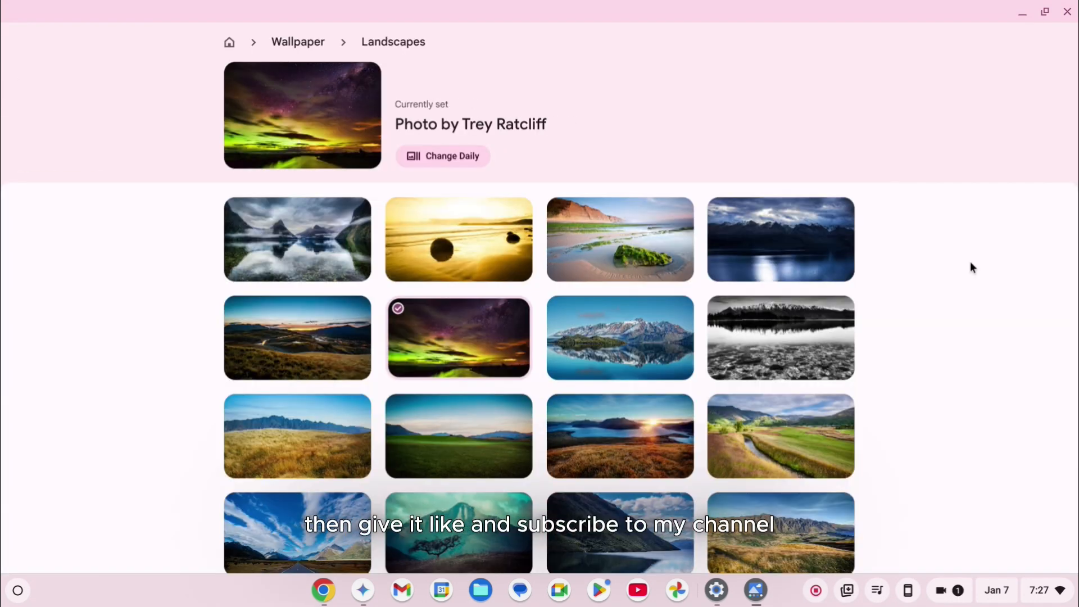
left_click(457, 436)
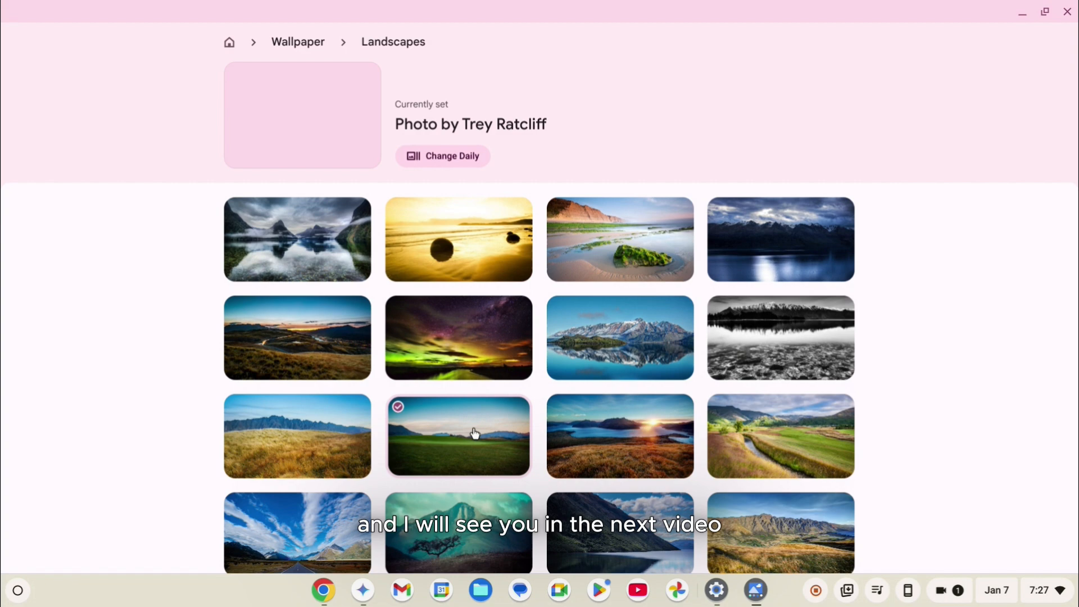